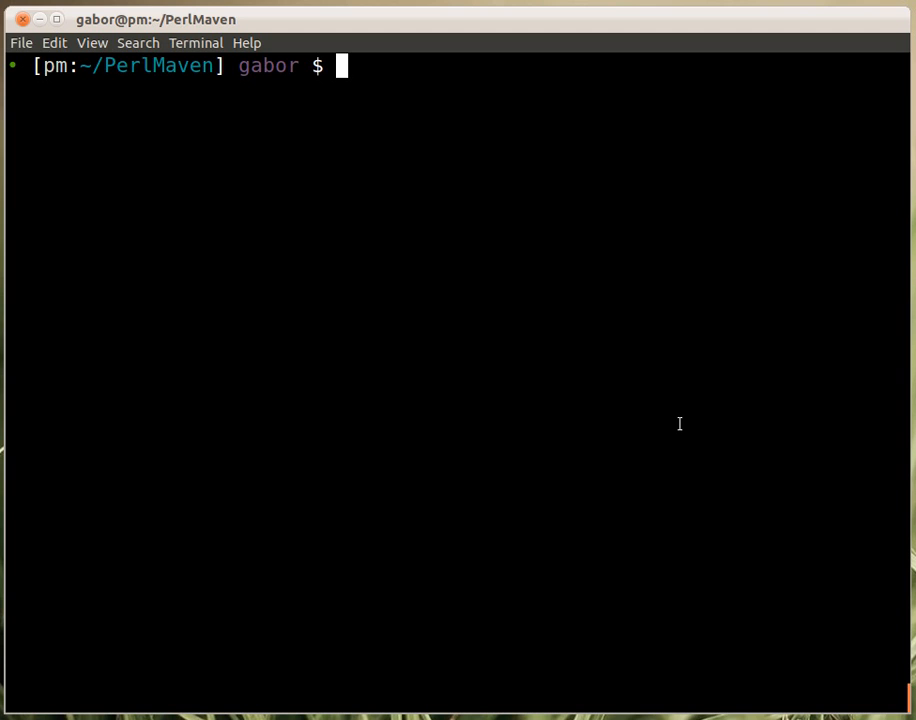
Run 'perl send_files.pl' with no arguments to show its usage message.
type("perl s")
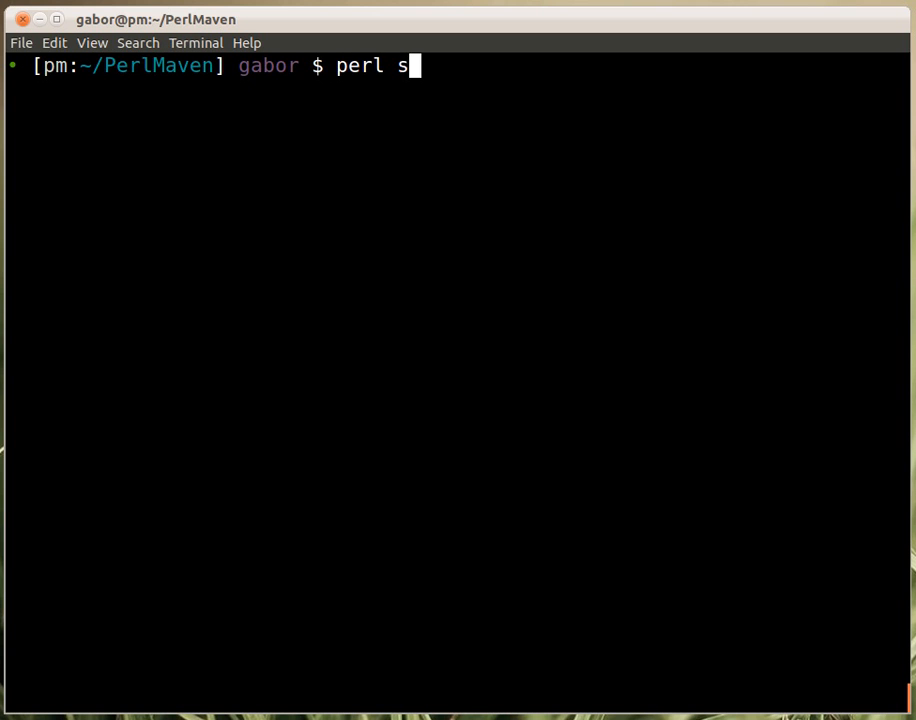
type("end_files.pl")
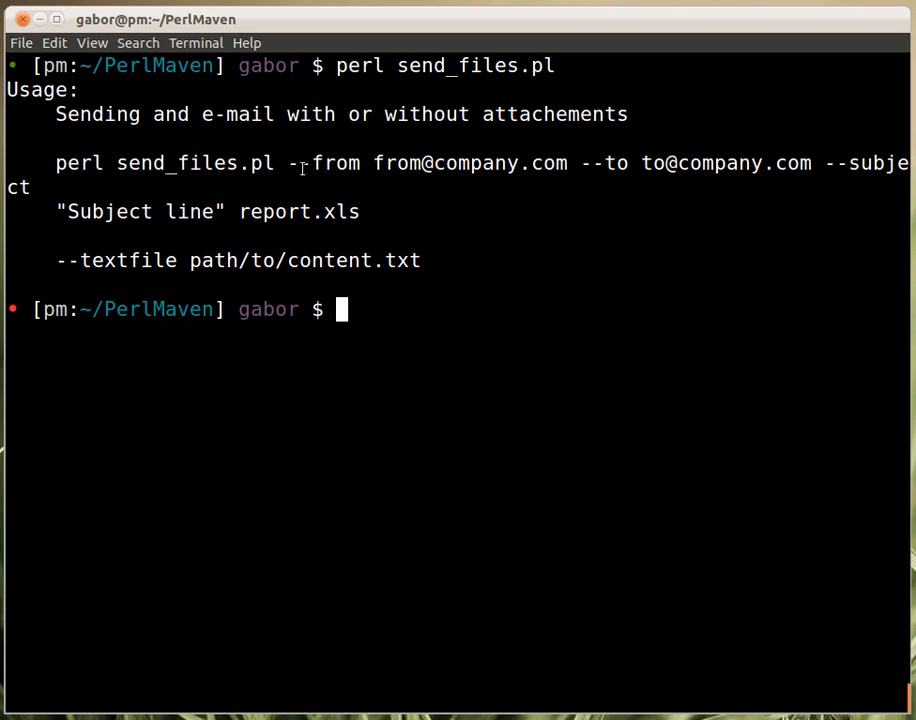
mouse_move(610, 176)
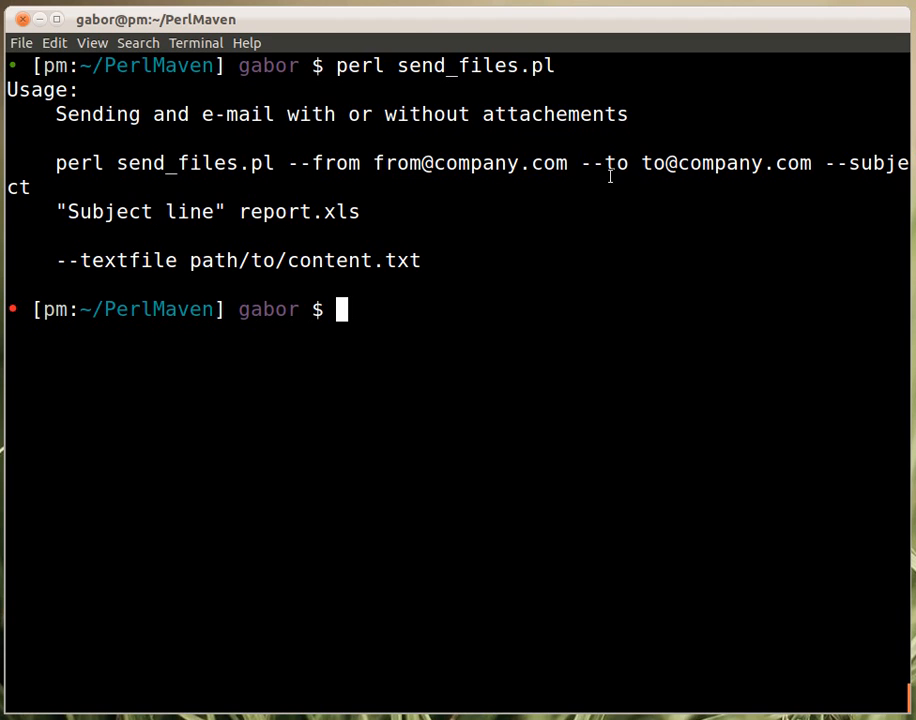
mouse_move(824, 198)
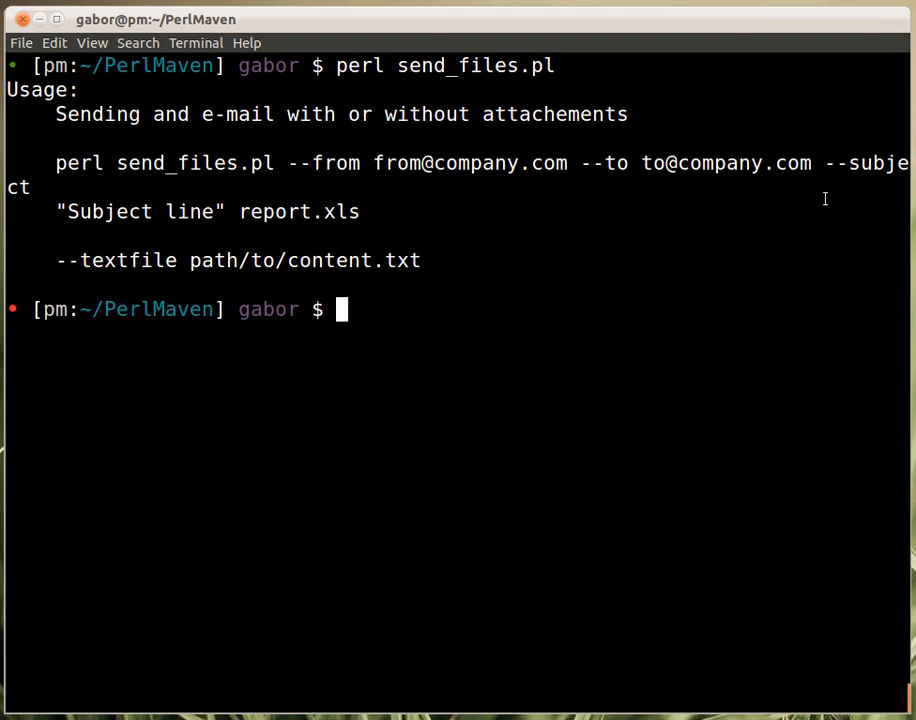
mouse_move(66, 222)
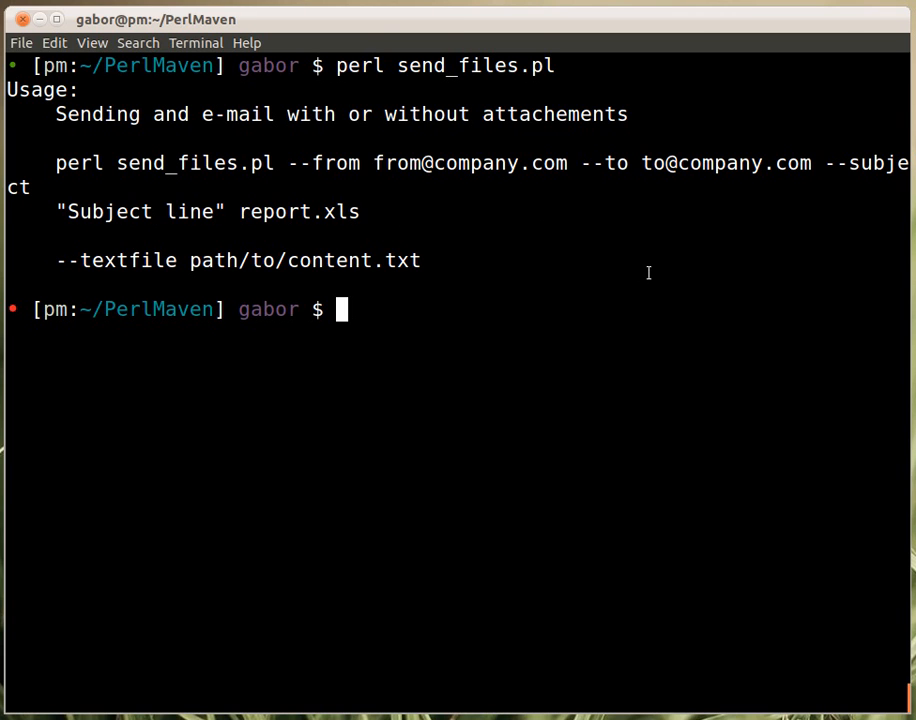
mouse_move(468, 232)
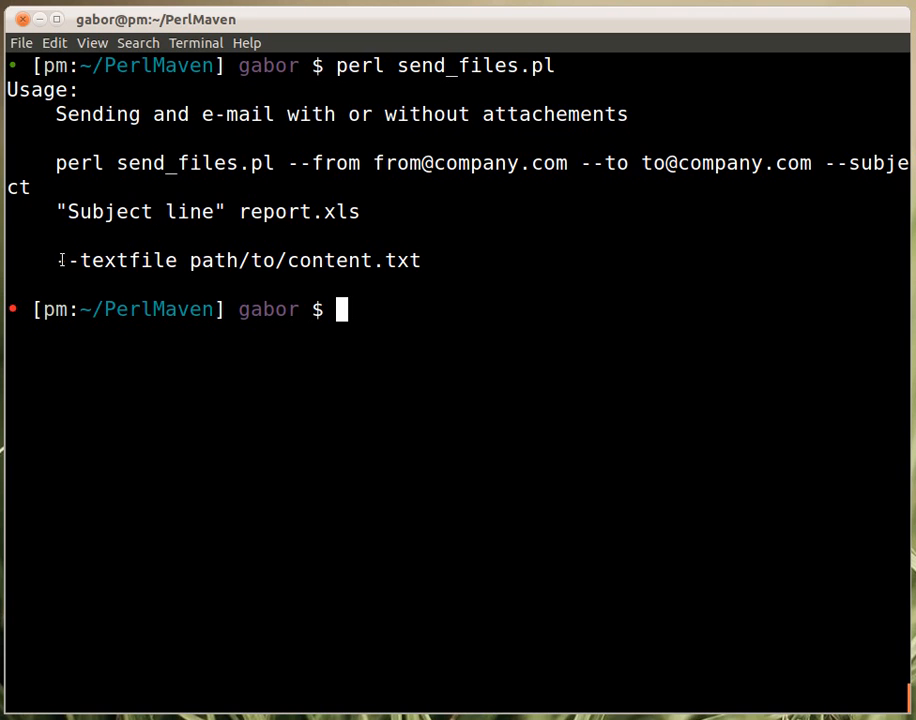
mouse_move(470, 260)
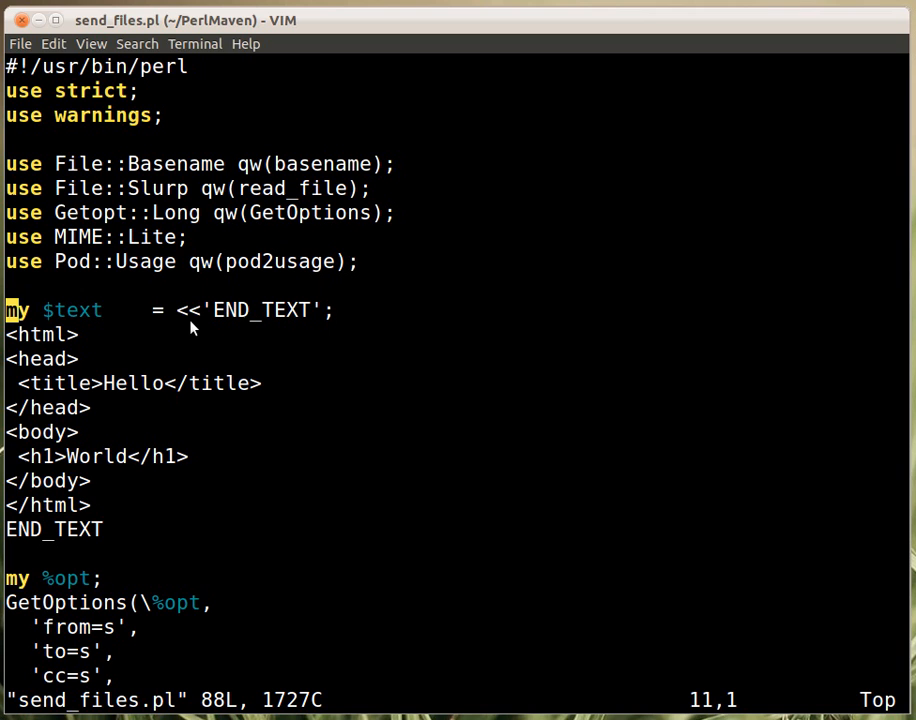
mouse_move(300, 300)
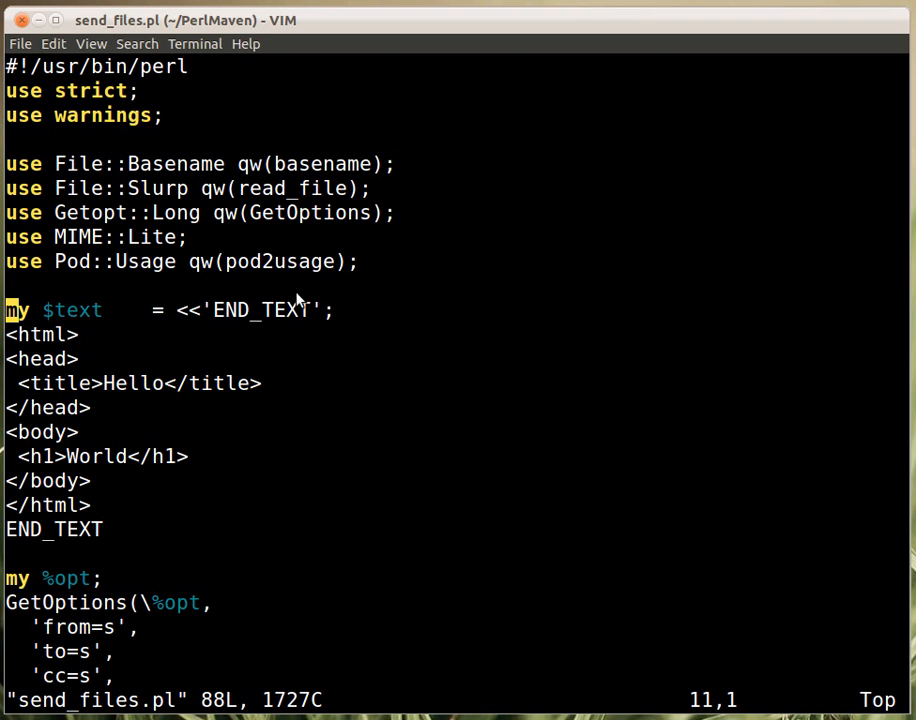
mouse_move(224, 322)
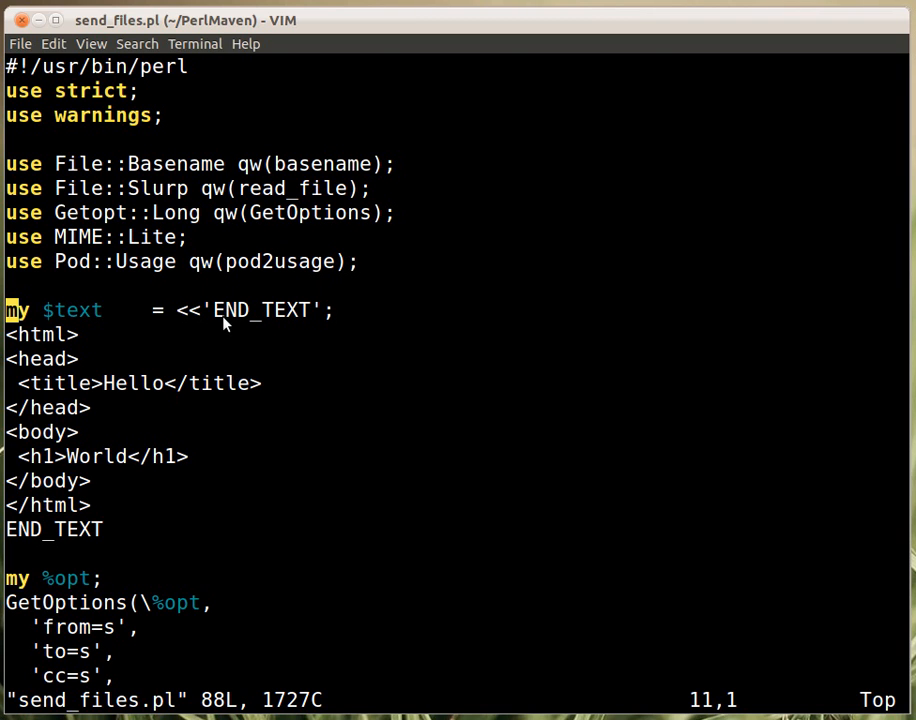
mouse_move(28, 538)
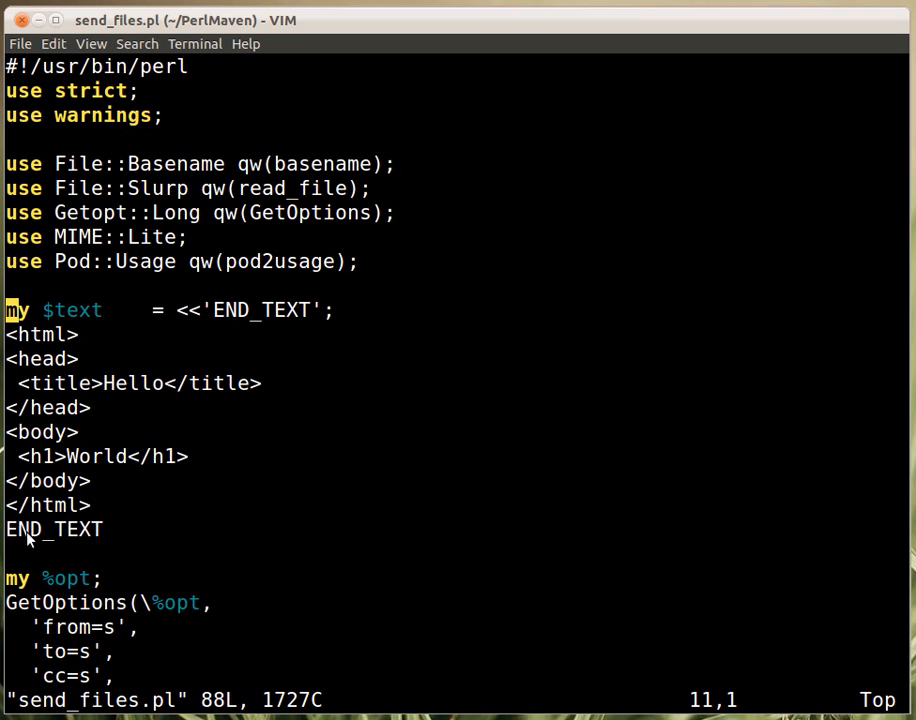
mouse_move(96, 486)
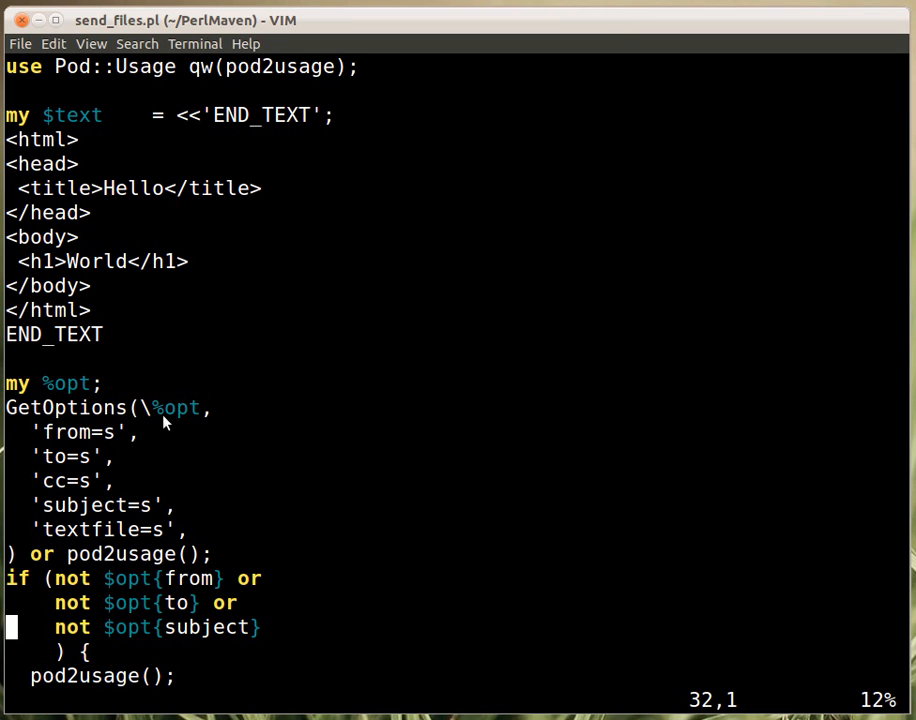
mouse_move(132, 438)
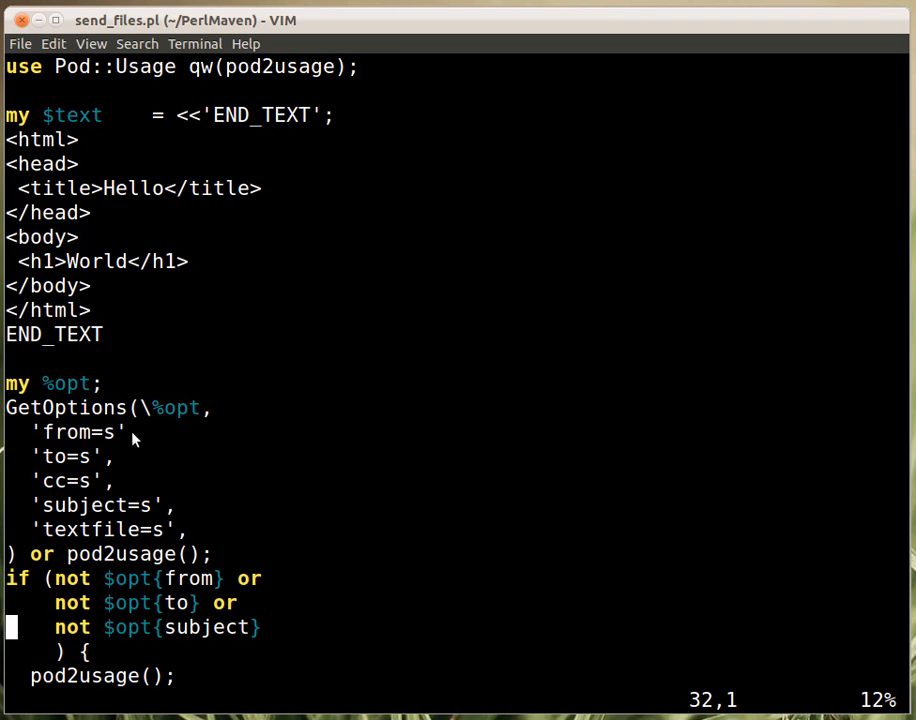
mouse_move(42, 402)
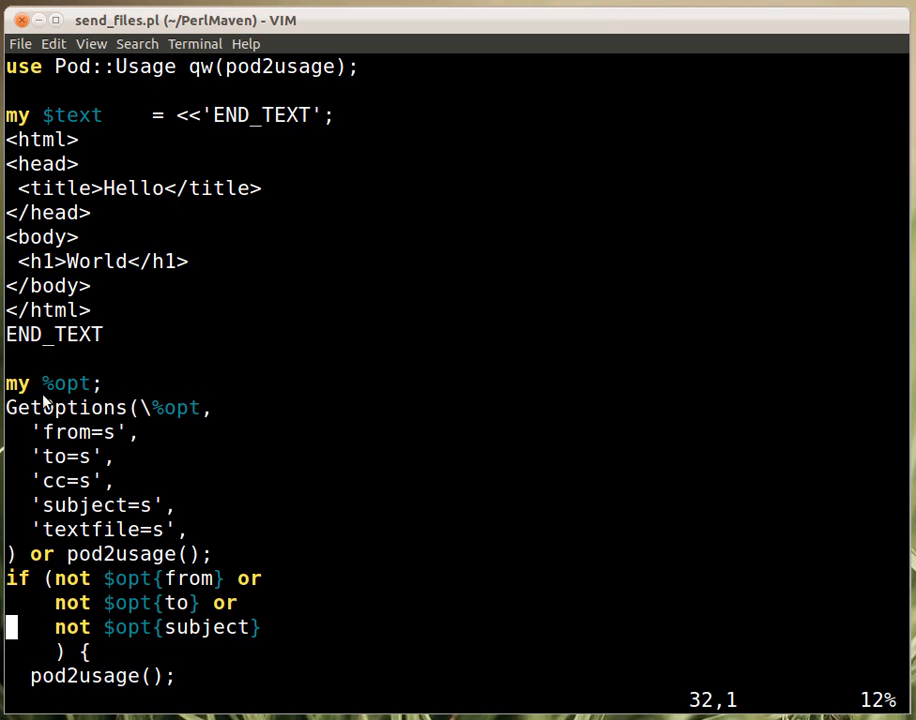
mouse_move(170, 420)
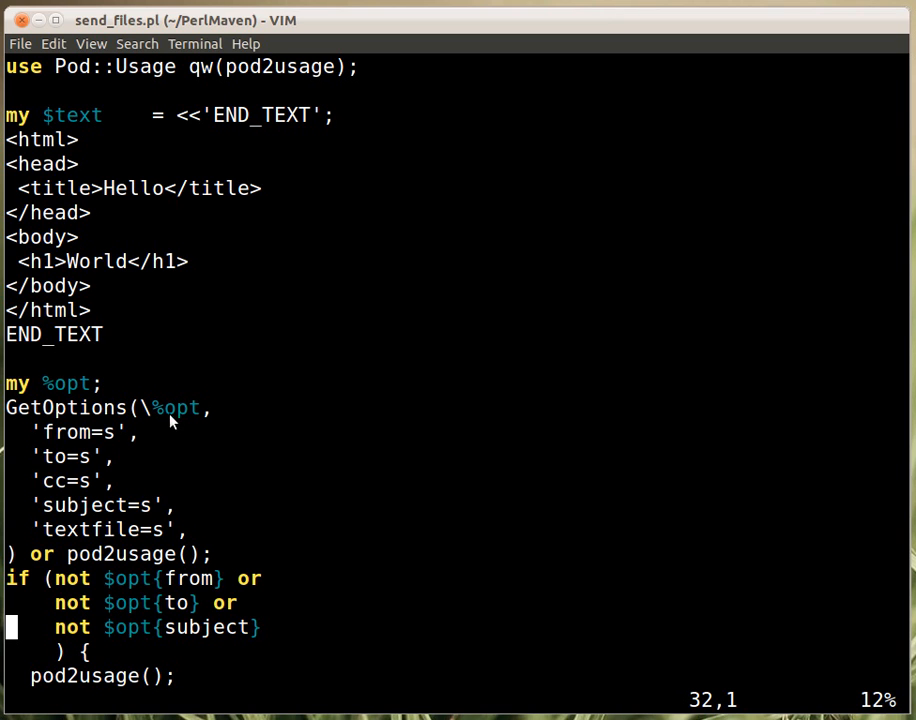
mouse_move(128, 428)
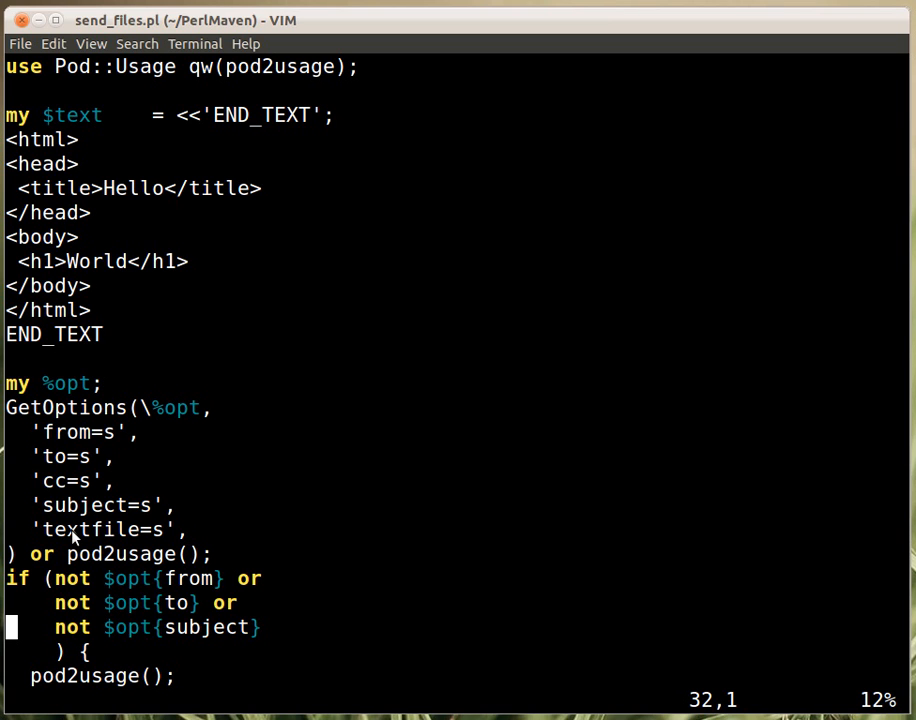
mouse_move(72, 472)
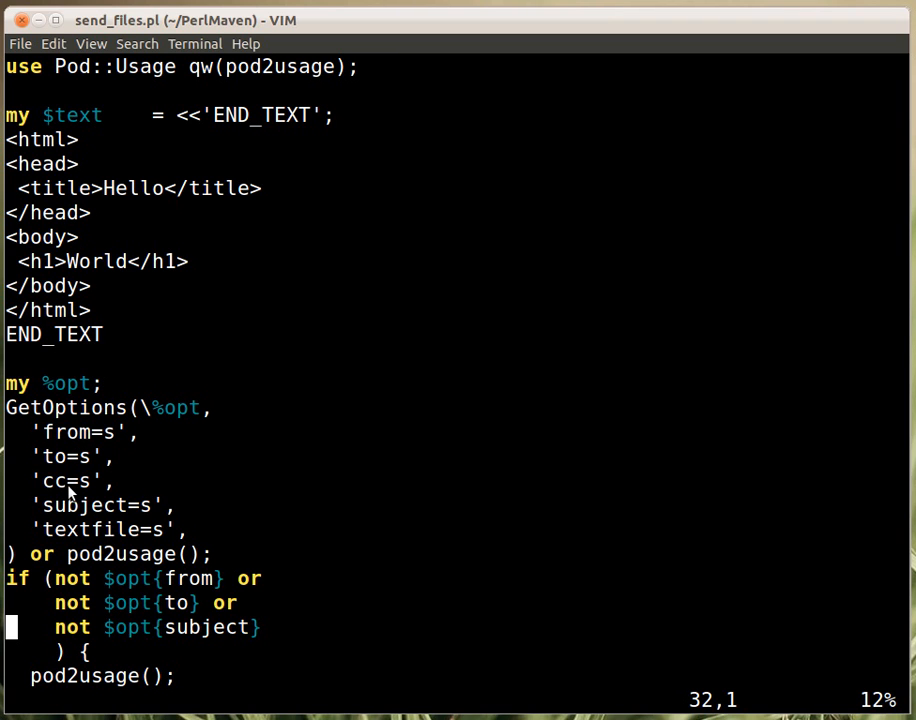
mouse_move(72, 522)
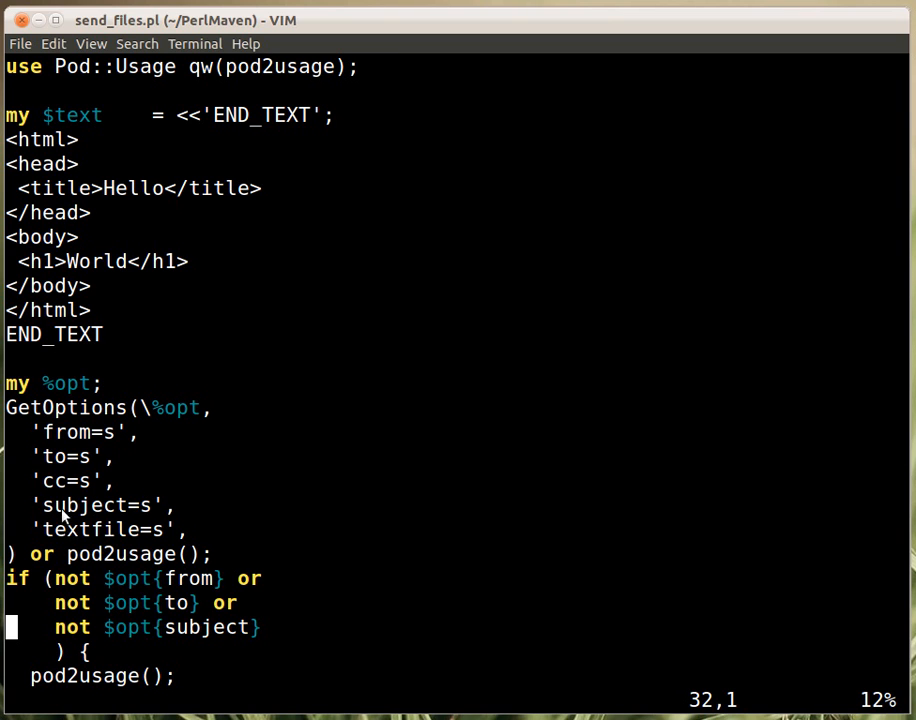
mouse_move(100, 448)
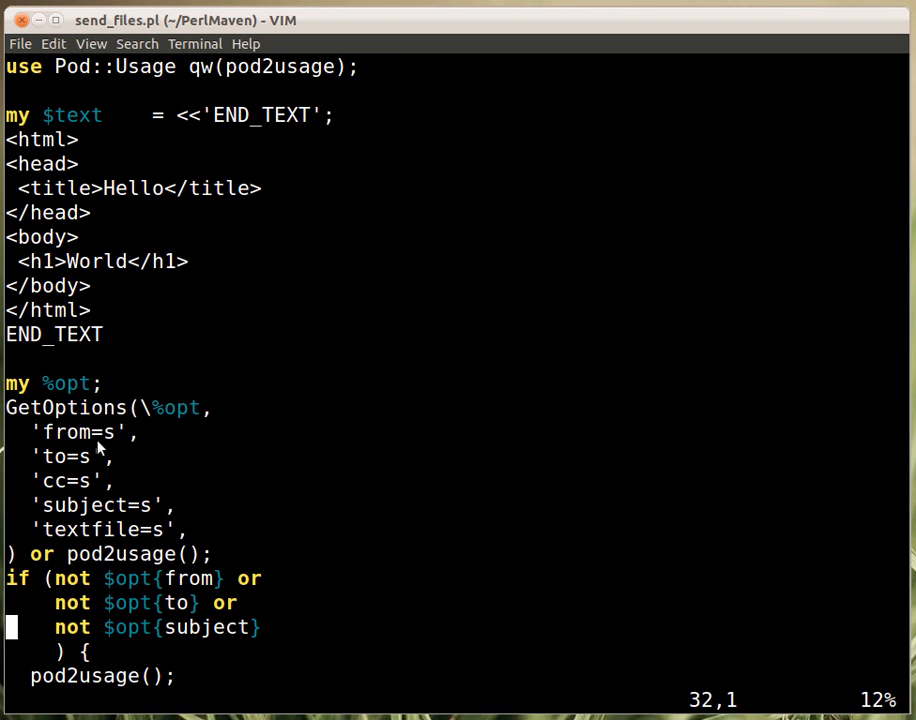
mouse_move(108, 446)
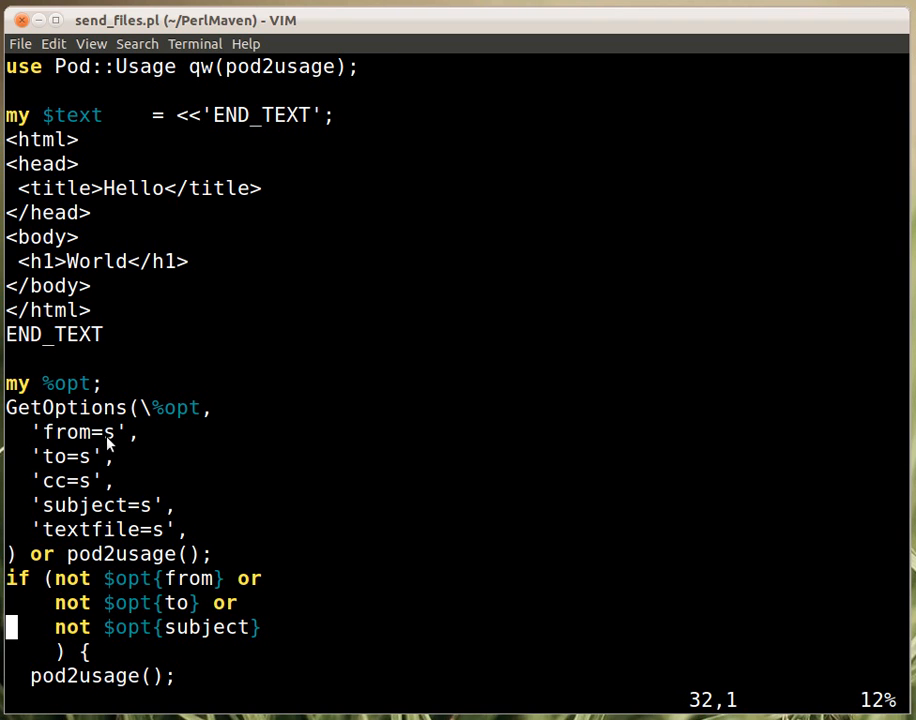
mouse_move(56, 556)
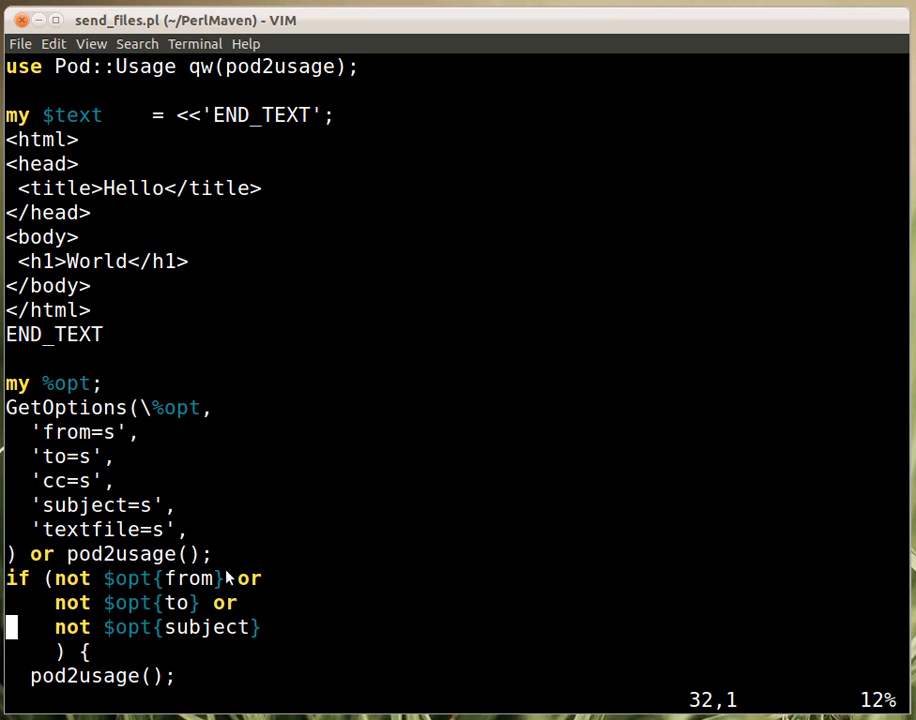
Run 'perldoc send_files.pl' in the terminal and return to the script in Vim.
type(":1")
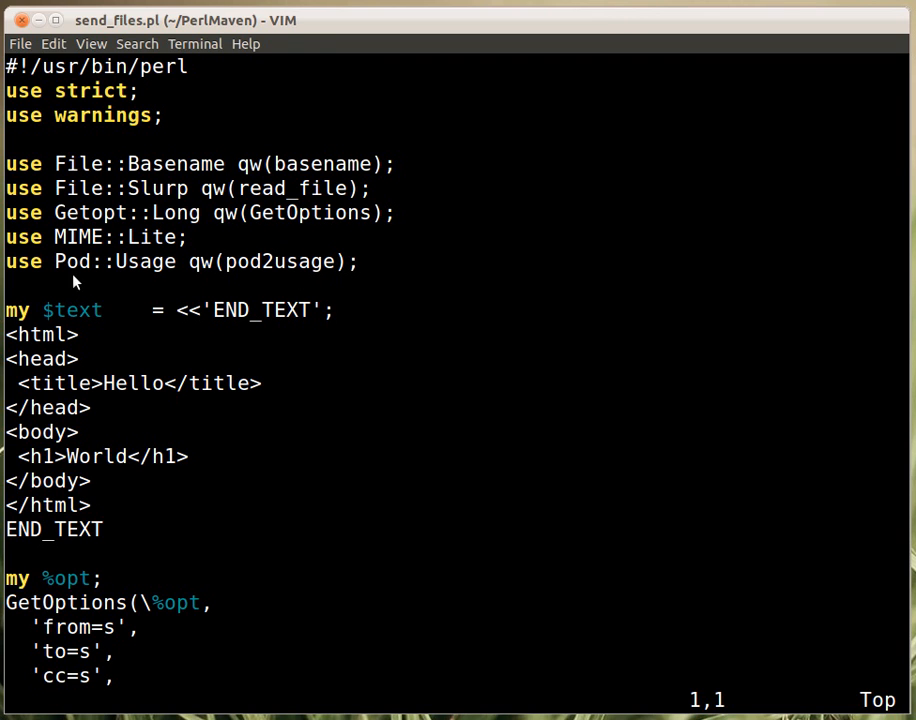
mouse_move(180, 282)
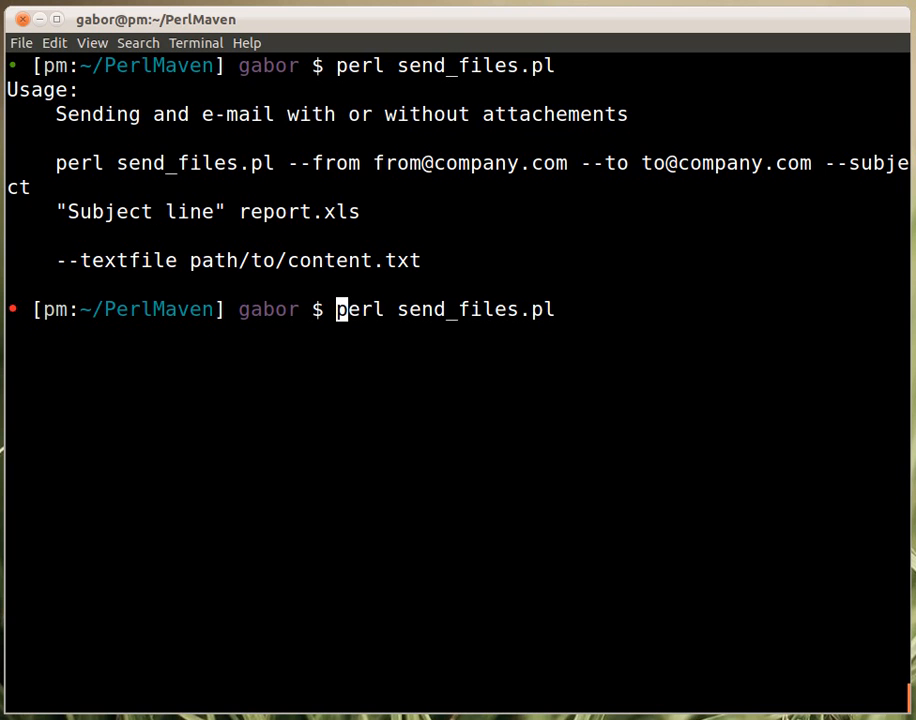
type("doc")
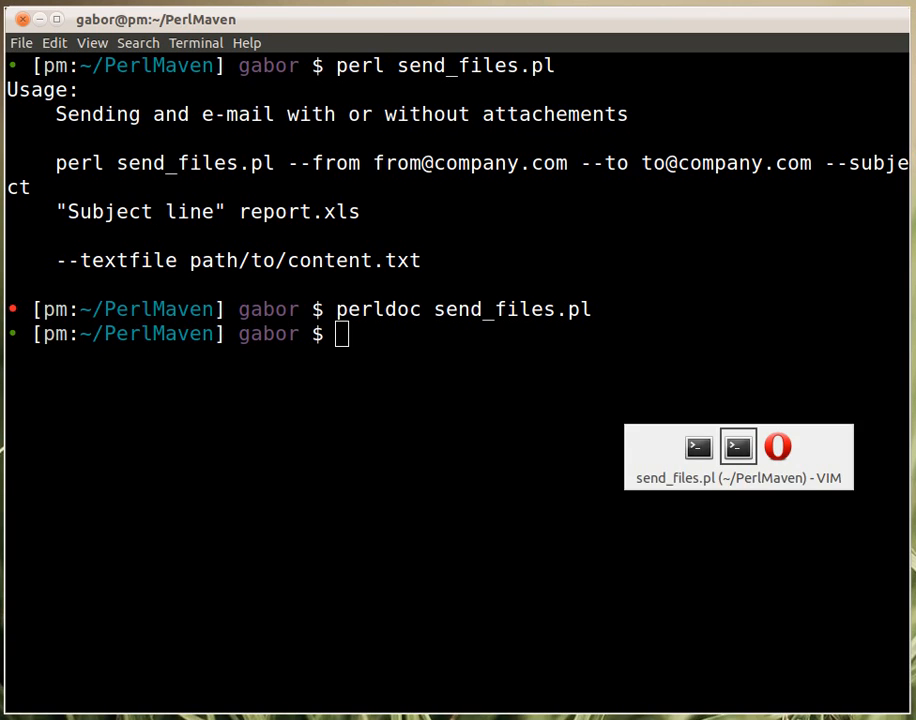
left_click(738, 448)
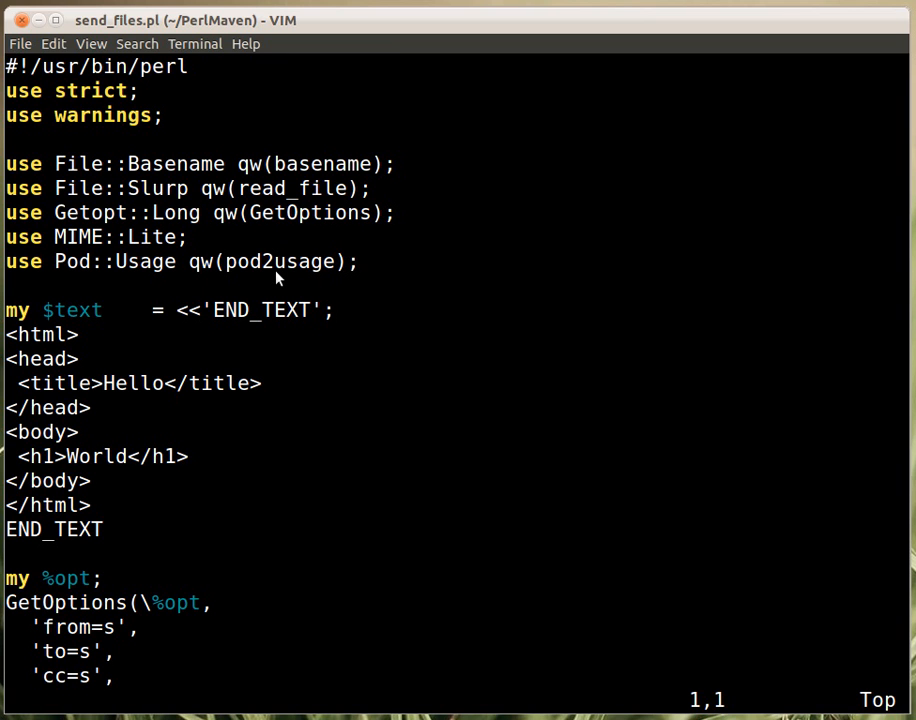
scroll("down", 3)
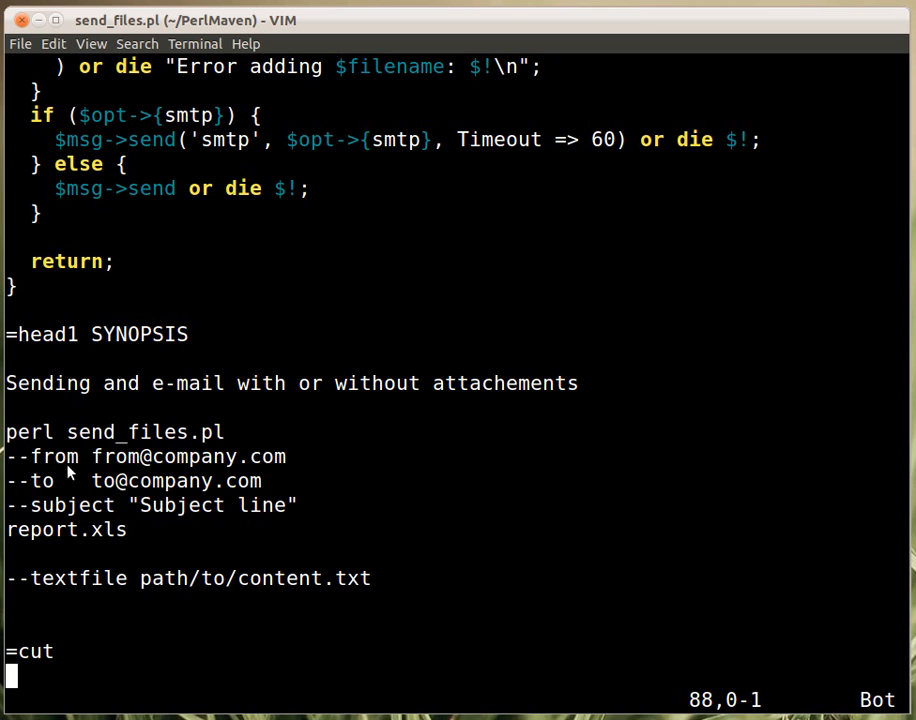
mouse_move(148, 664)
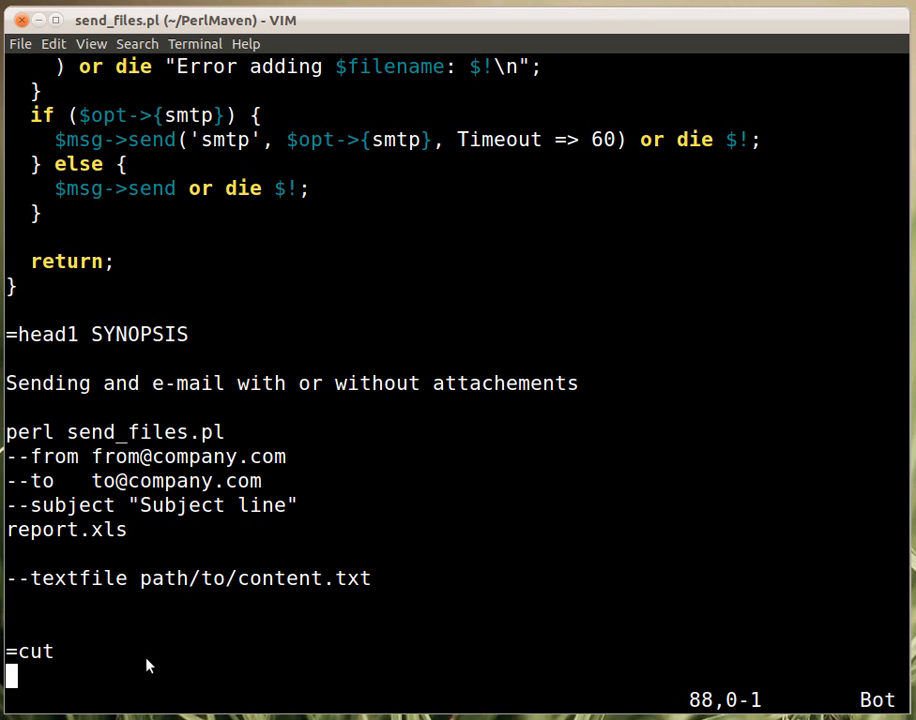
mouse_move(140, 364)
type(":")
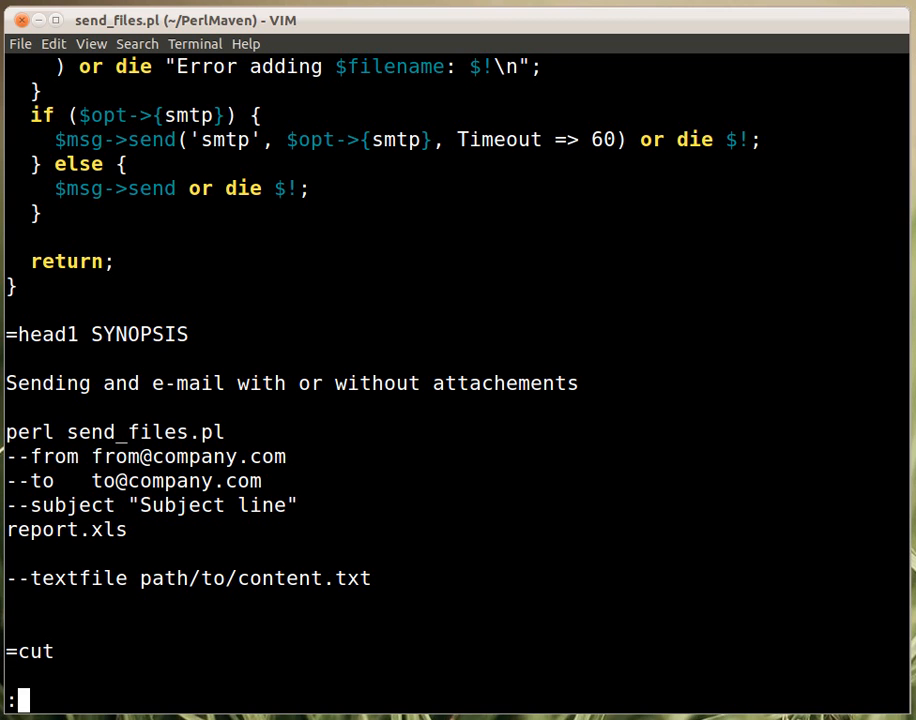
type("1")
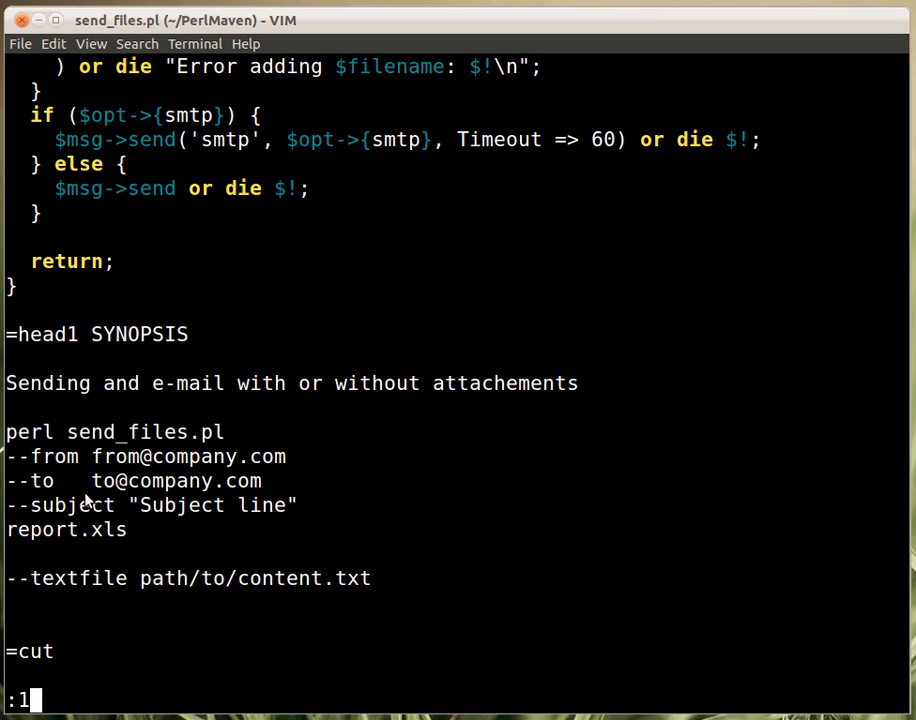
mouse_move(130, 644)
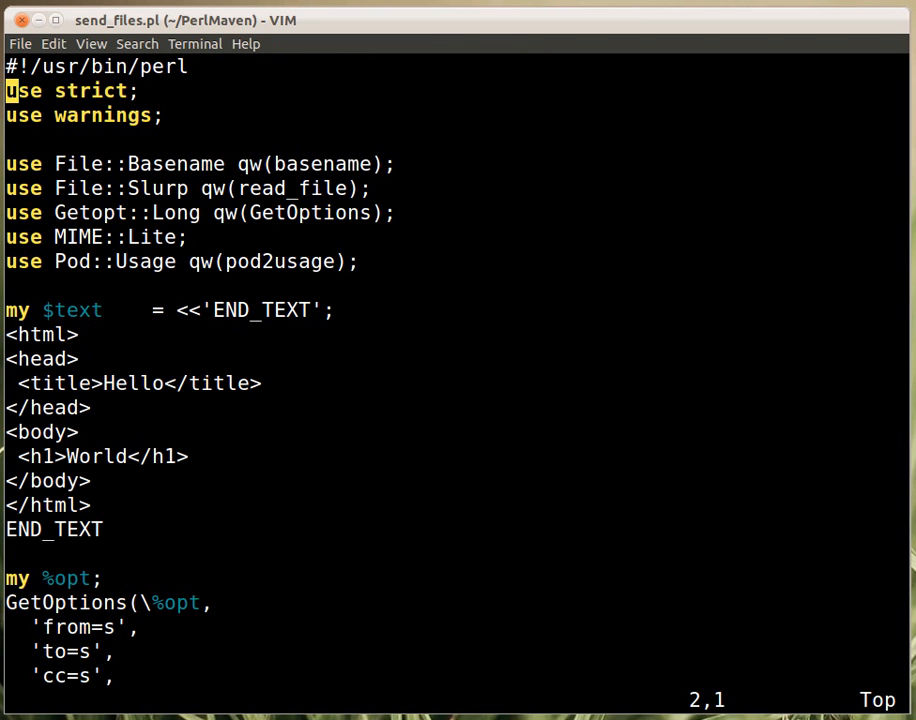
scroll("down", 3)
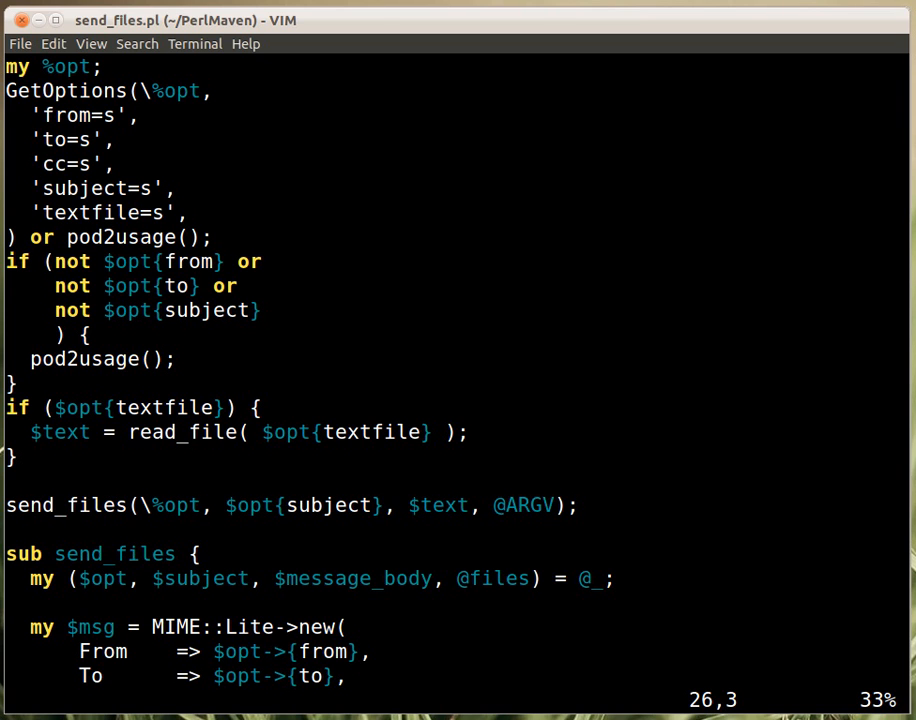
key("Down")
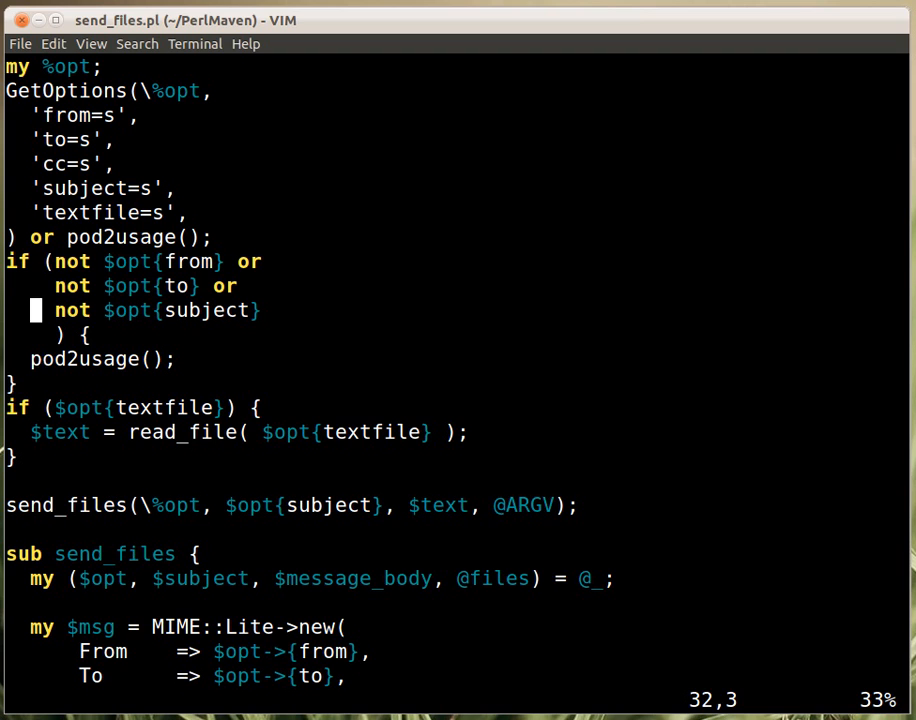
key("Down")
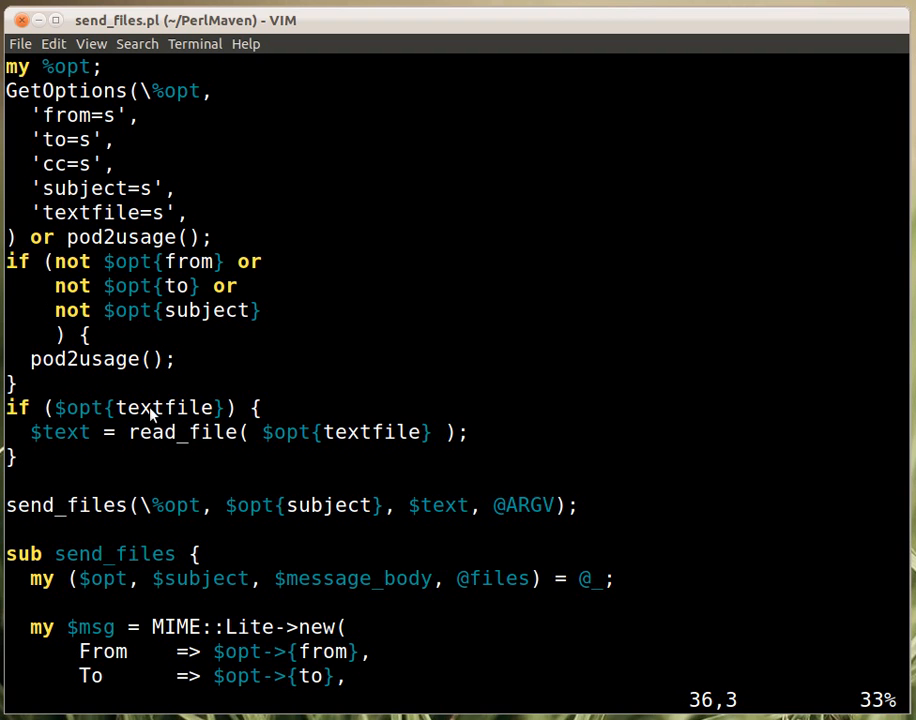
mouse_move(116, 424)
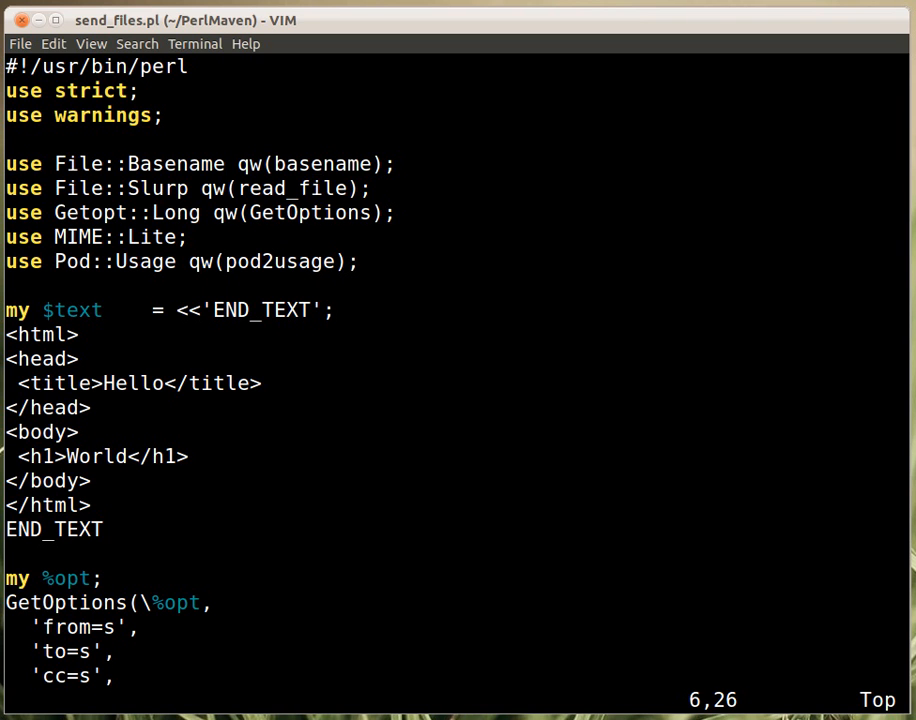
scroll("down", 3)
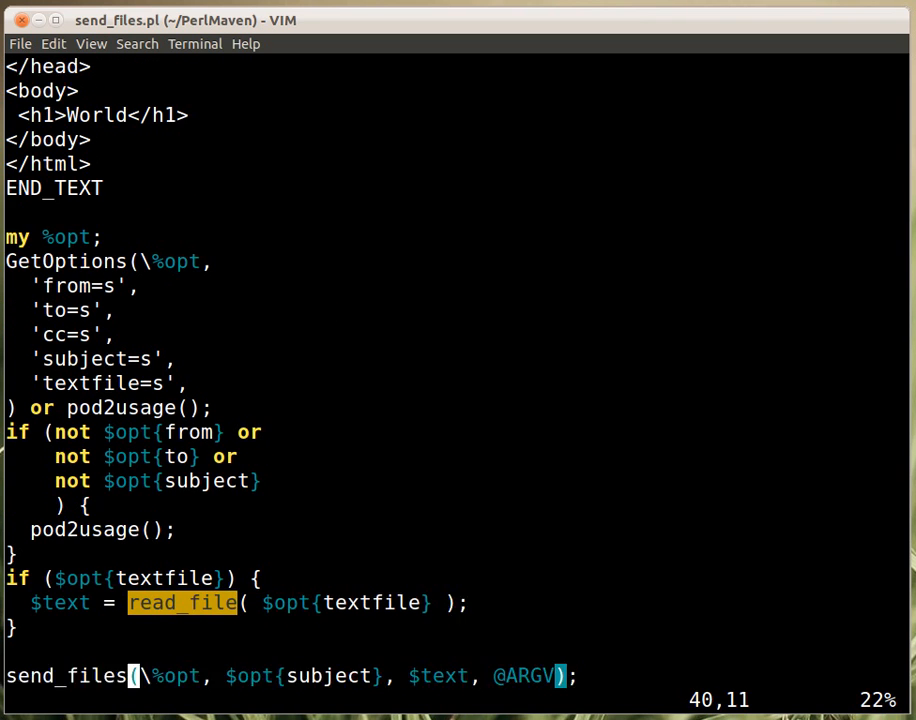
scroll("down", 3)
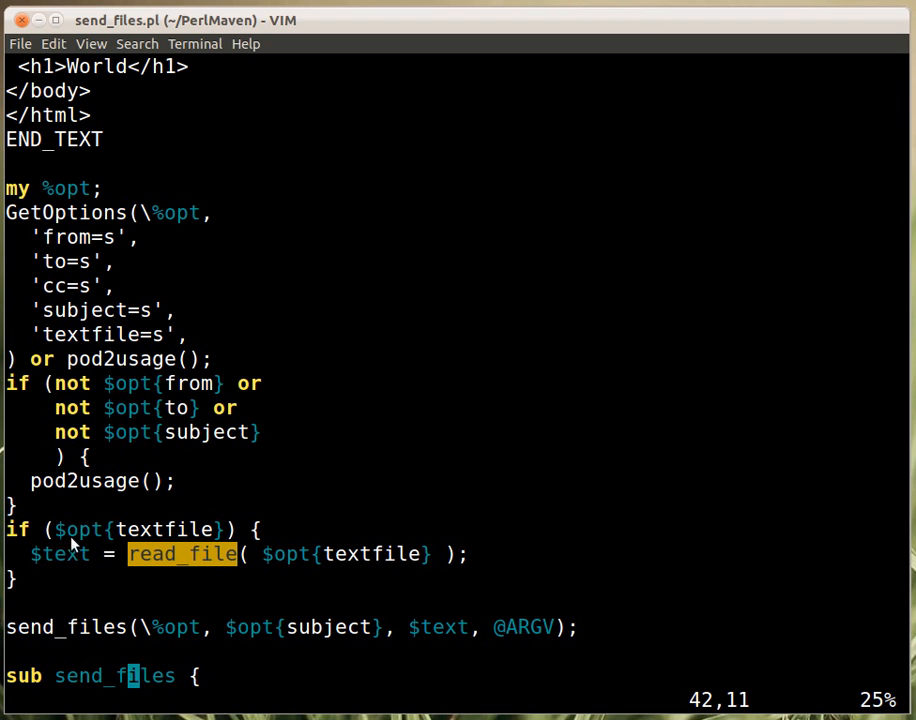
mouse_move(68, 556)
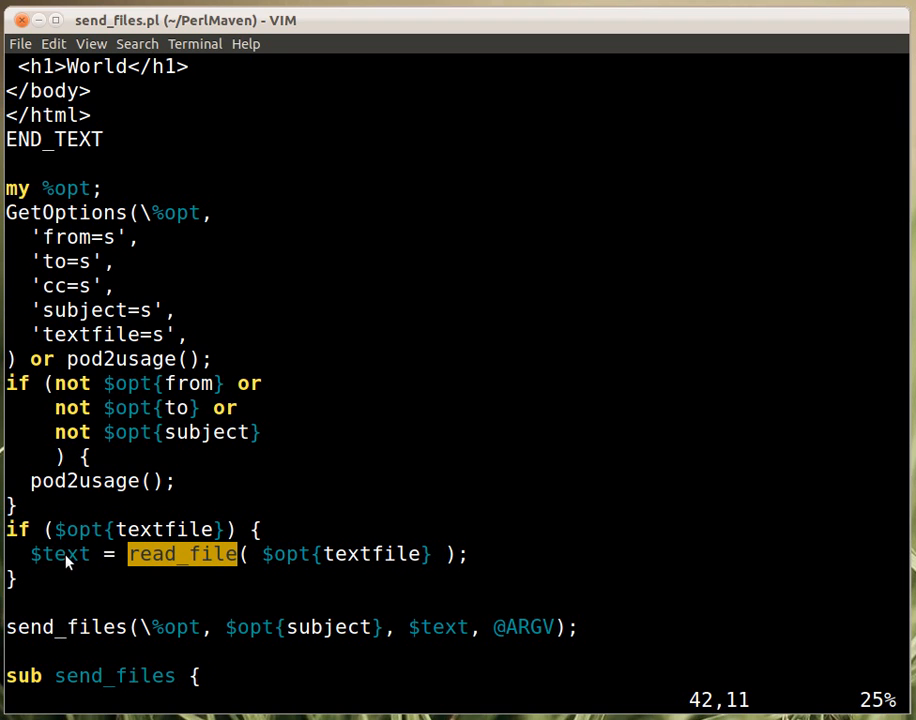
mouse_move(184, 550)
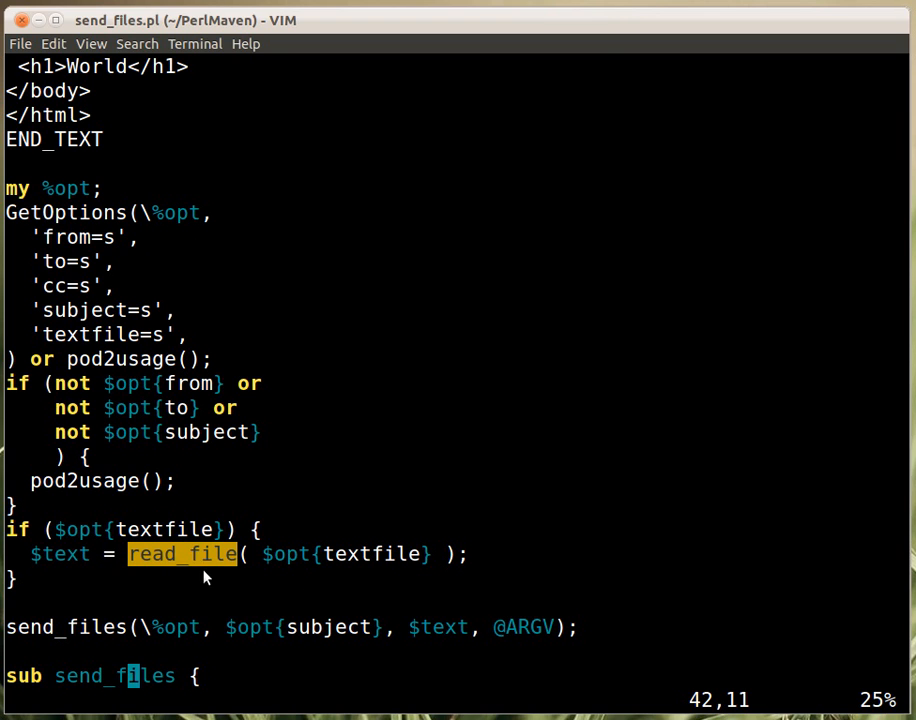
mouse_move(266, 596)
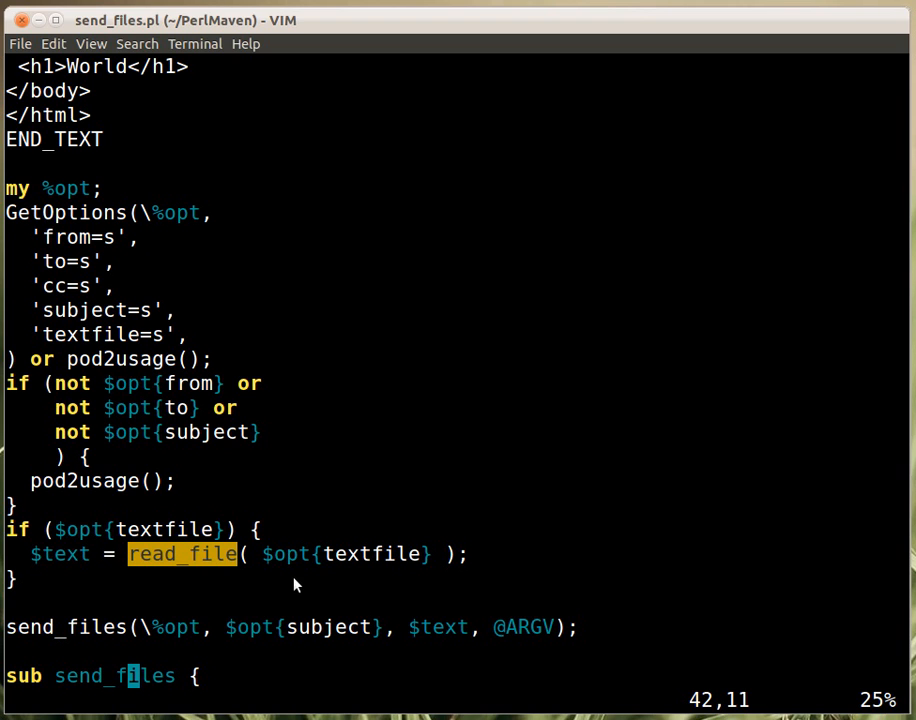
mouse_move(410, 584)
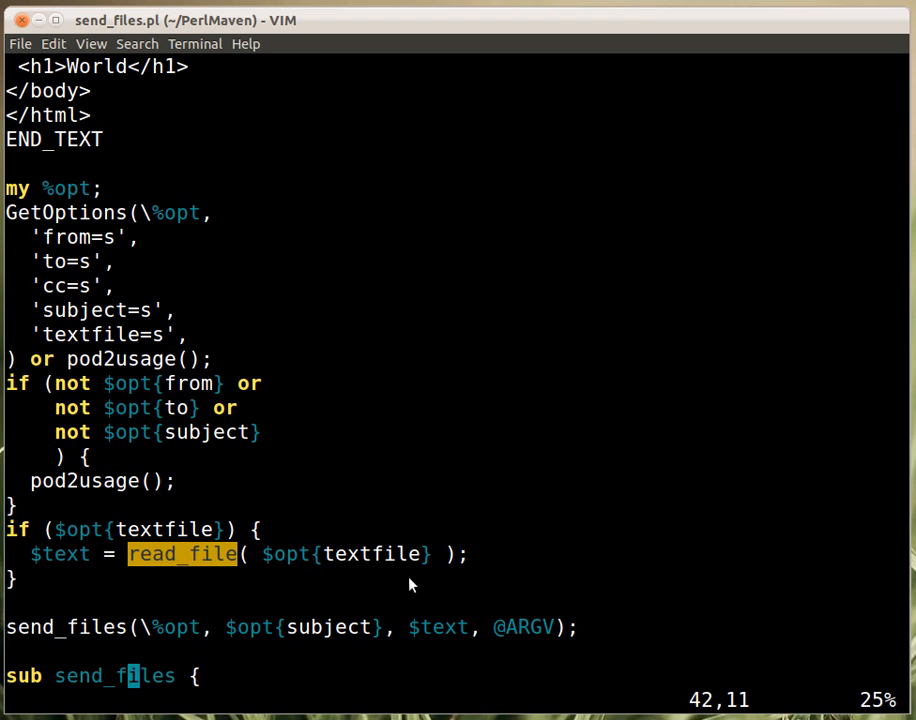
mouse_move(396, 588)
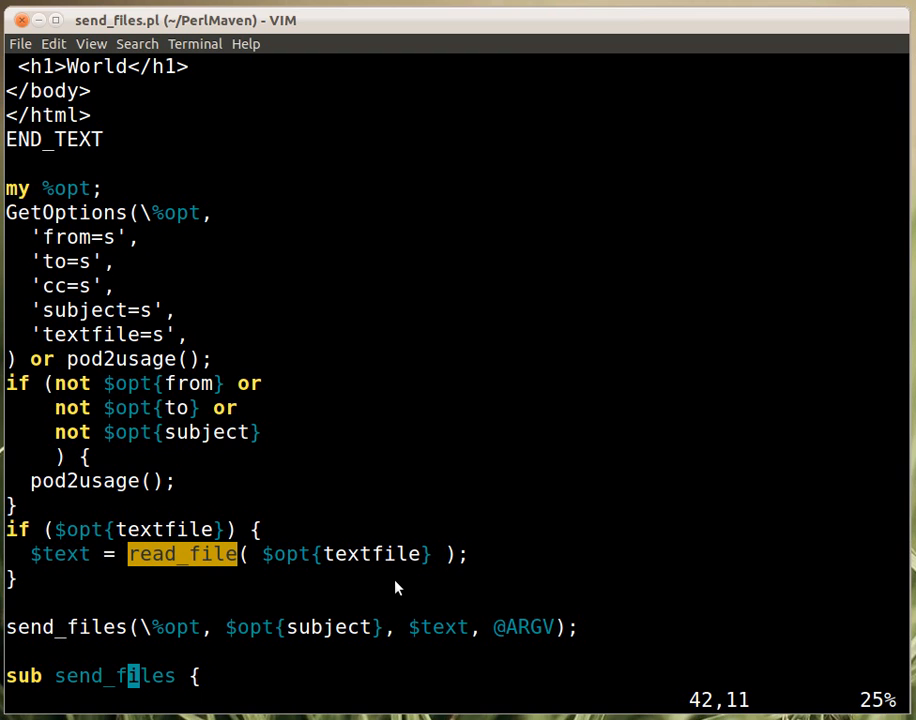
mouse_move(352, 580)
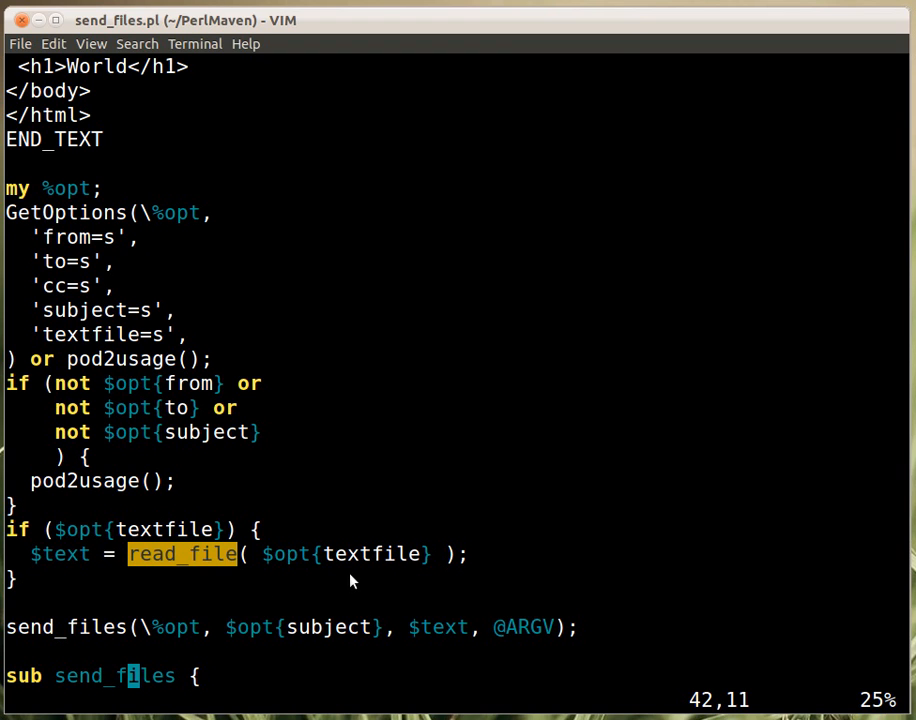
mouse_move(70, 586)
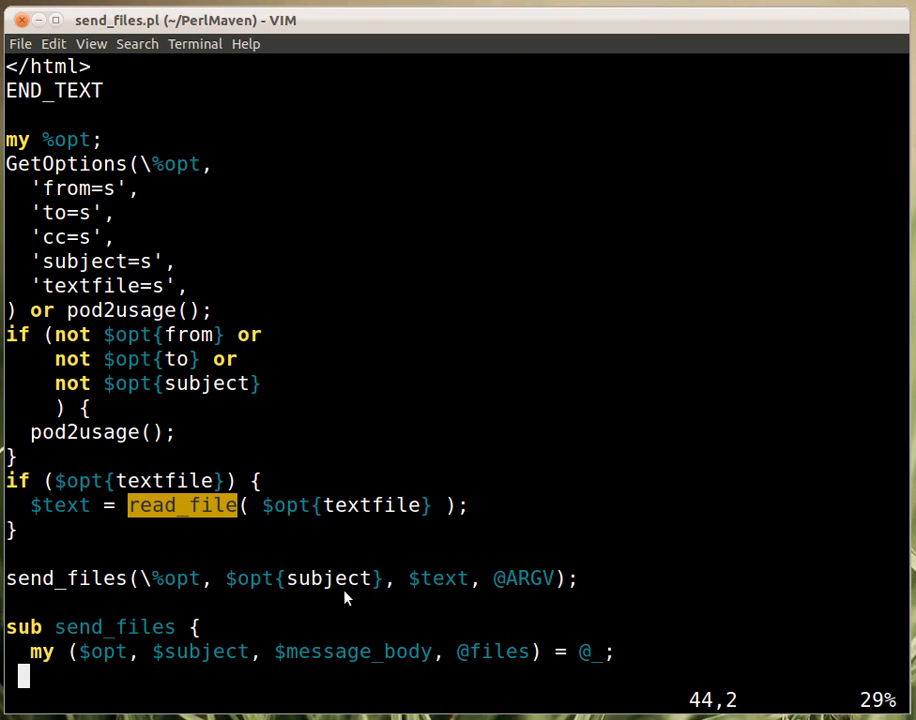
mouse_move(452, 592)
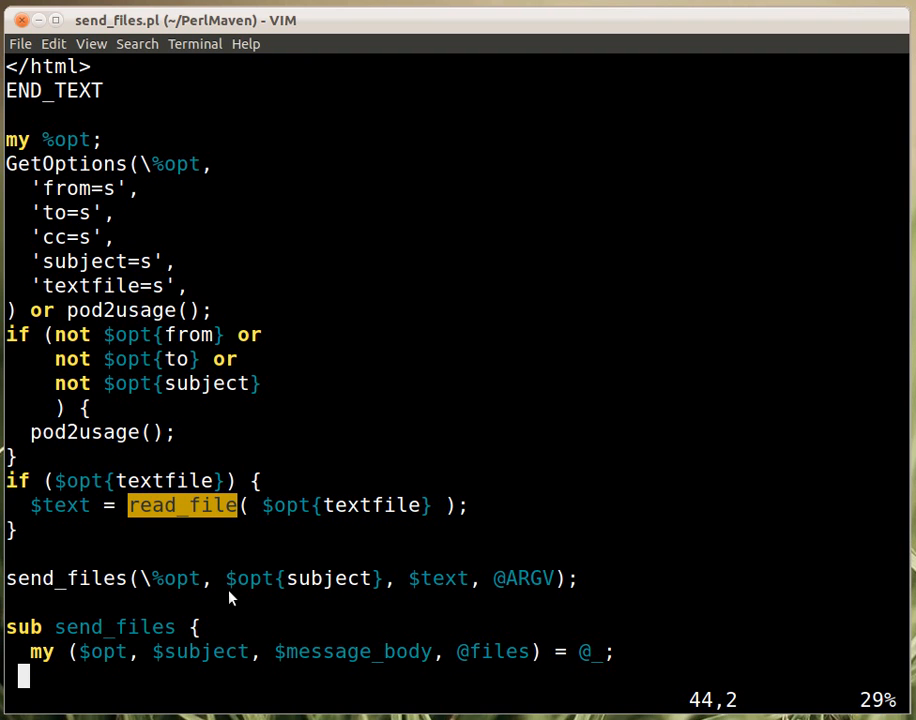
mouse_move(238, 602)
type("my $msg = MIME::Lite->new(")
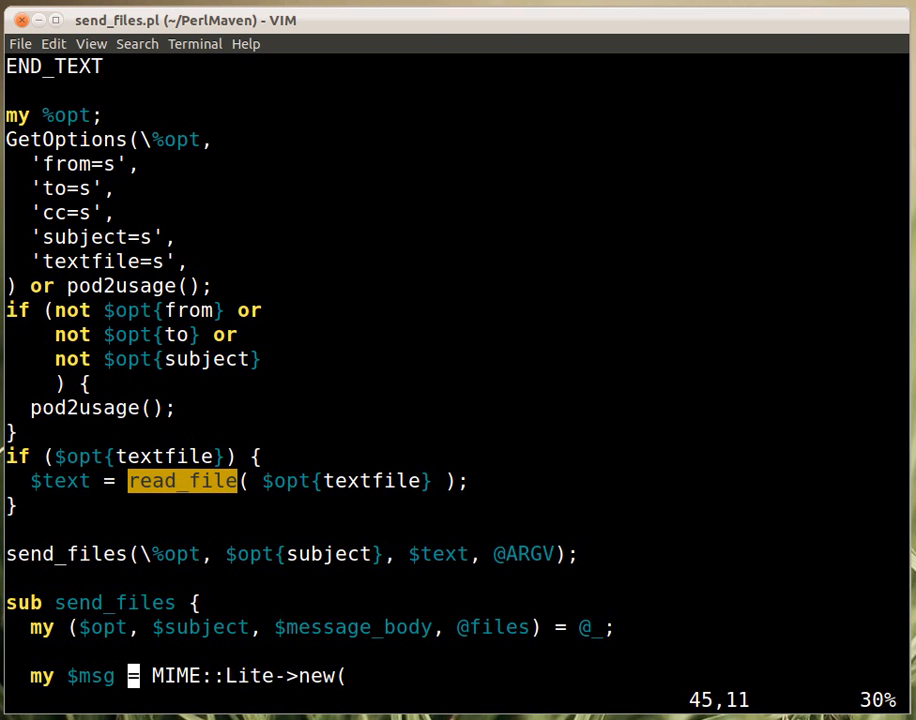
scroll("down", 3)
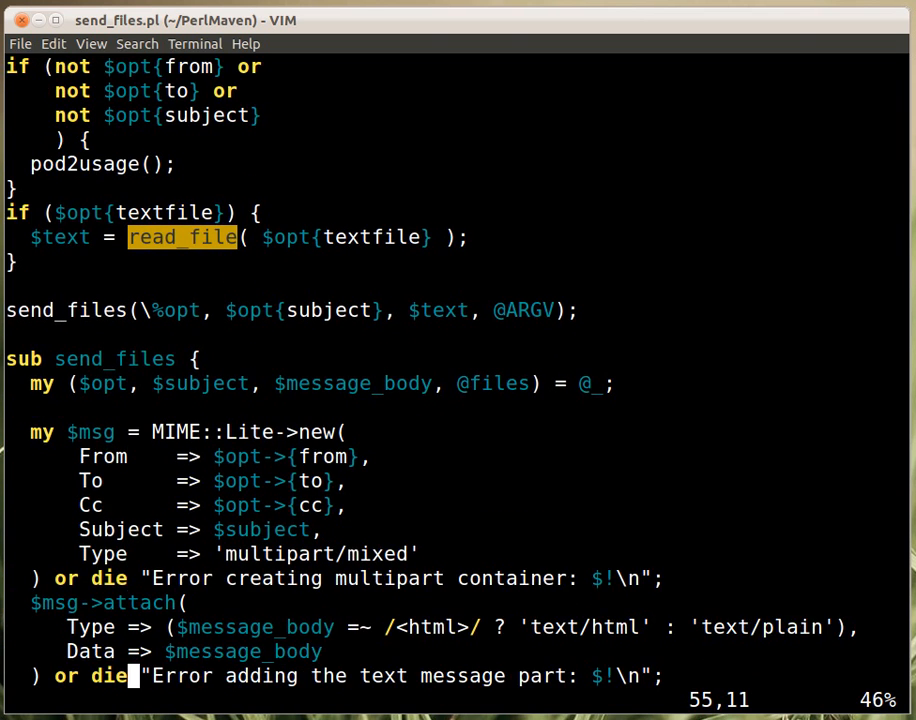
mouse_move(540, 328)
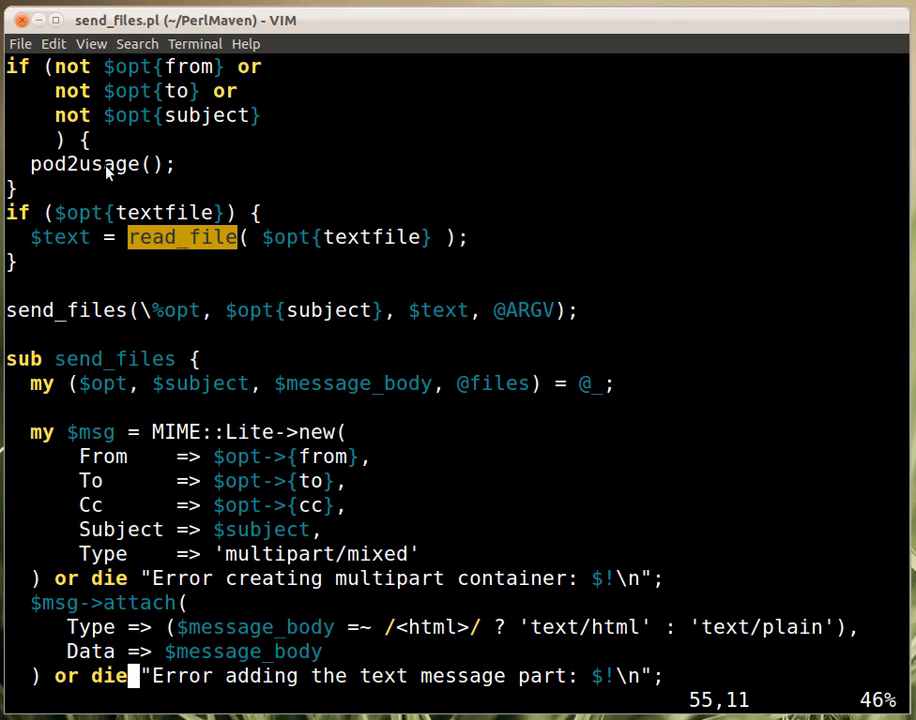
scroll("down", 3)
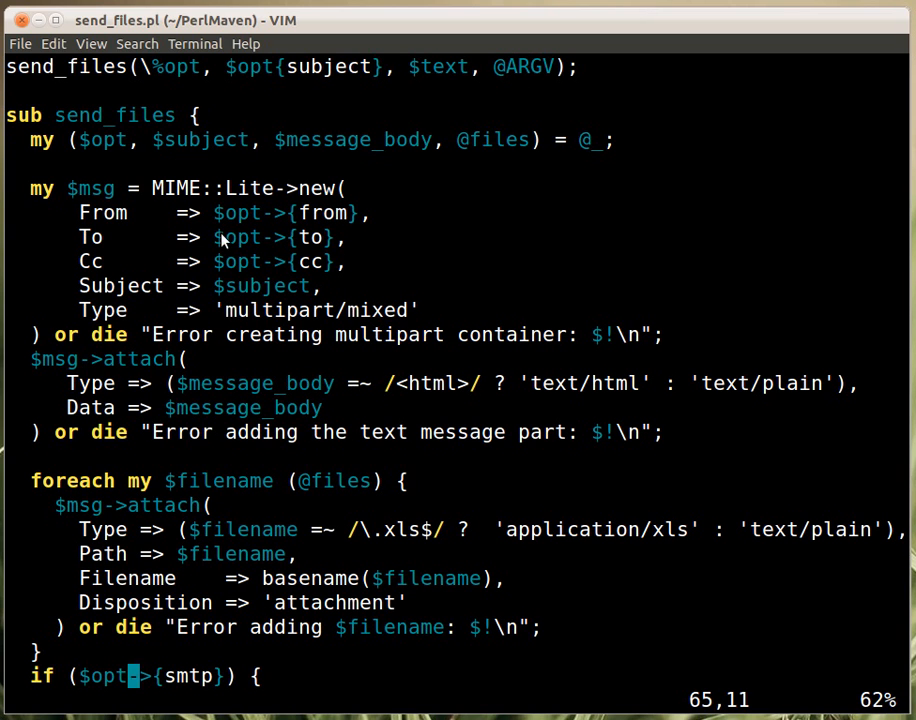
mouse_move(288, 204)
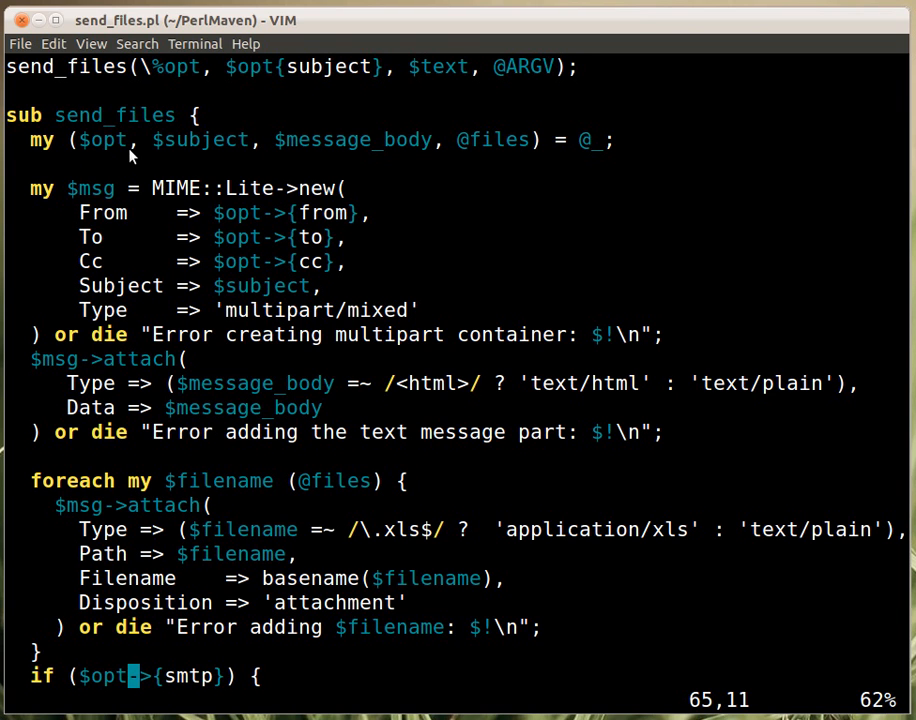
mouse_move(192, 78)
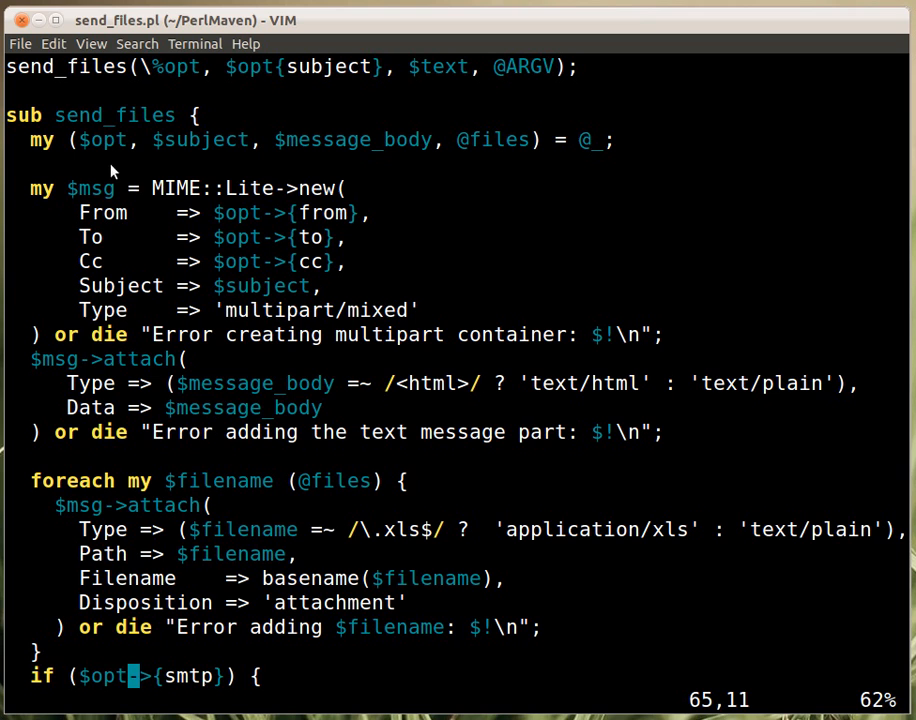
mouse_move(136, 188)
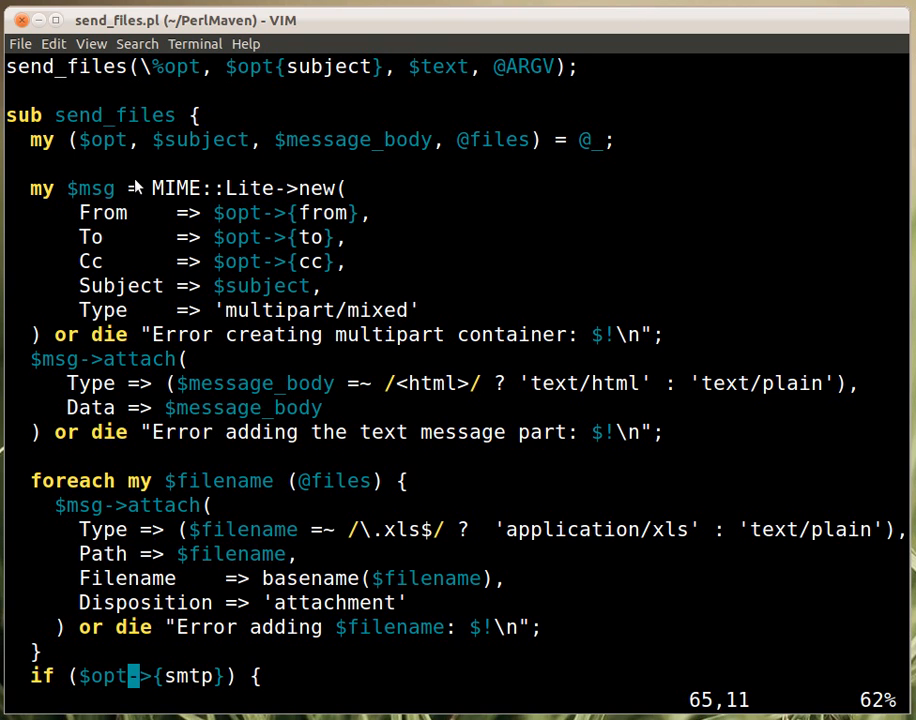
mouse_move(108, 204)
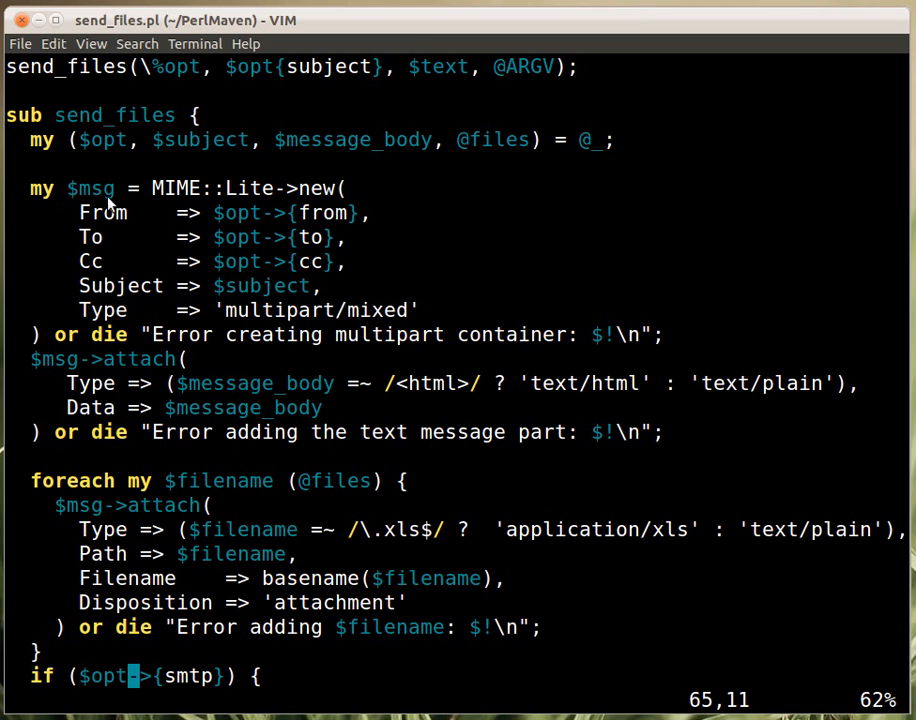
mouse_move(276, 200)
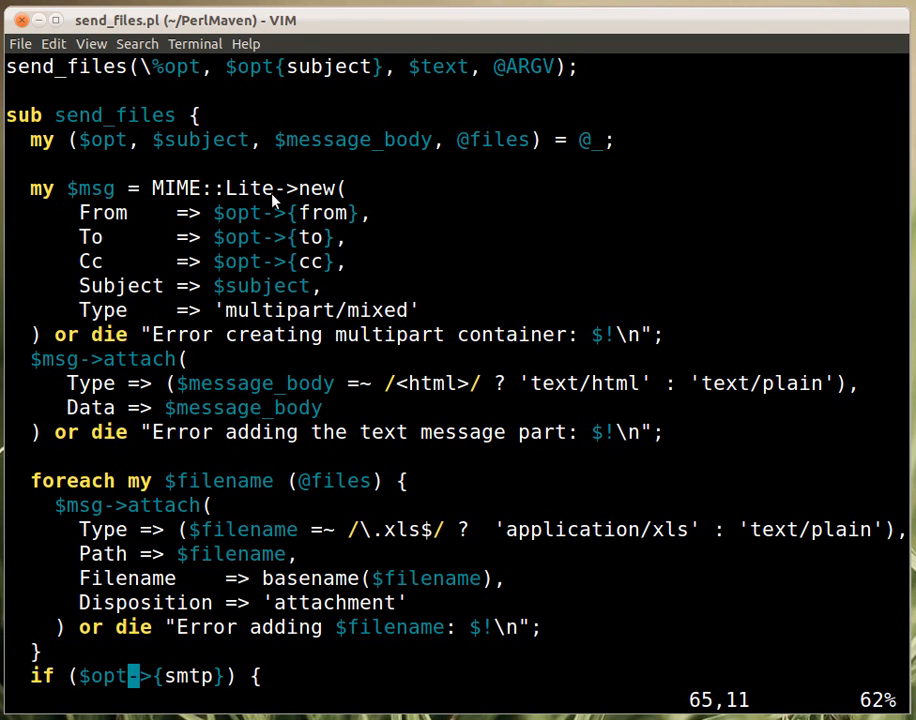
mouse_move(298, 208)
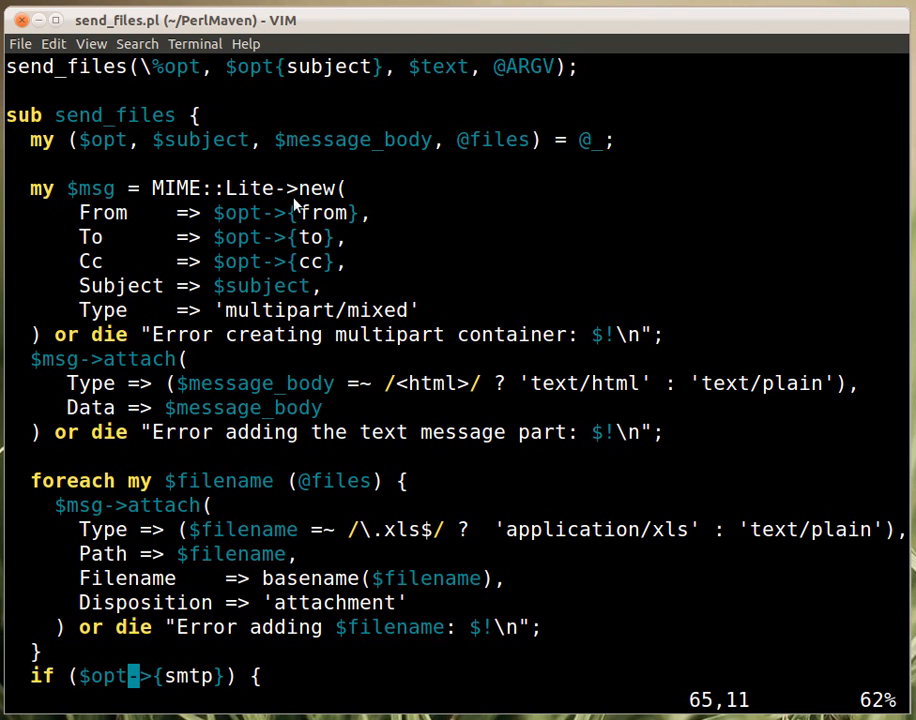
mouse_move(76, 350)
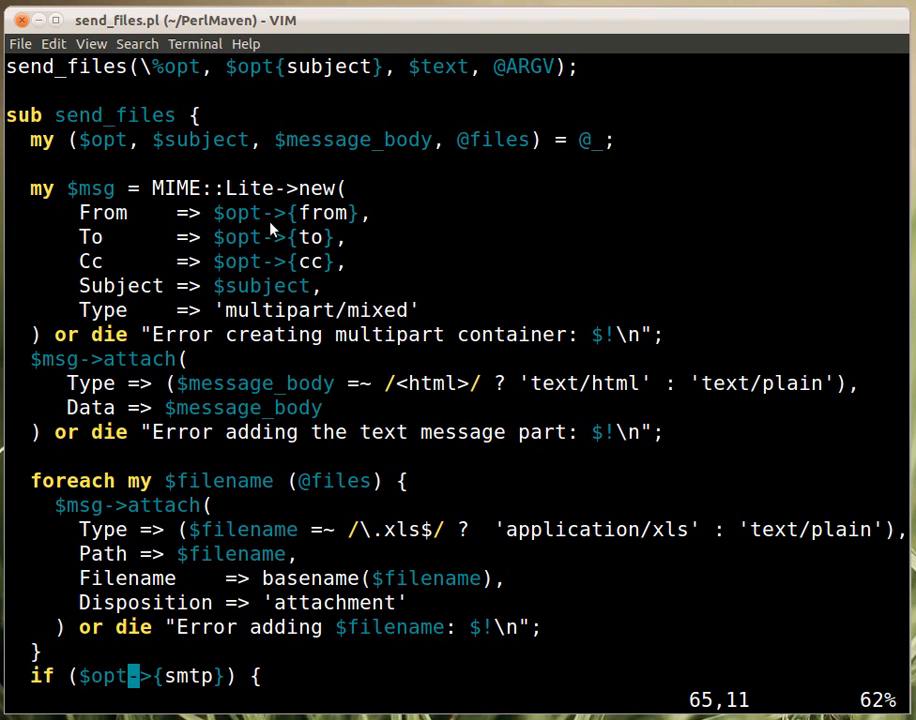
mouse_move(262, 264)
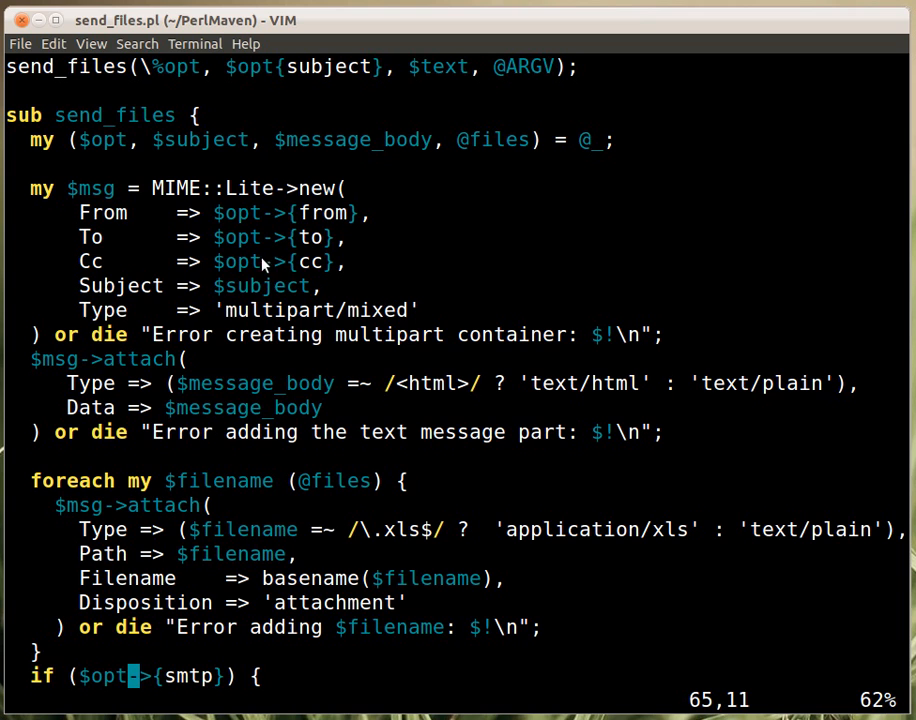
mouse_move(320, 292)
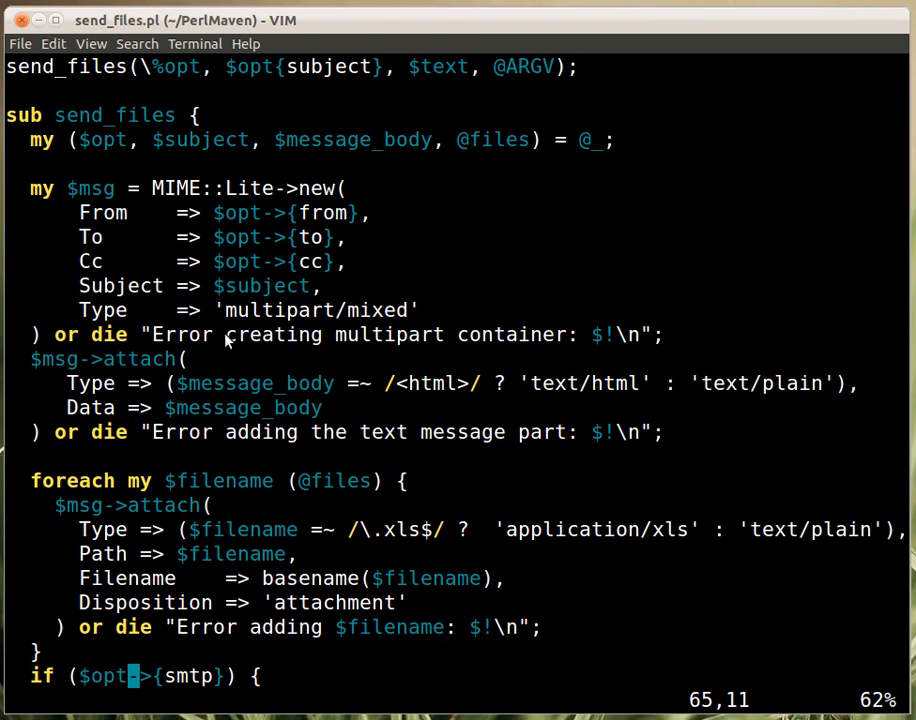
mouse_move(238, 240)
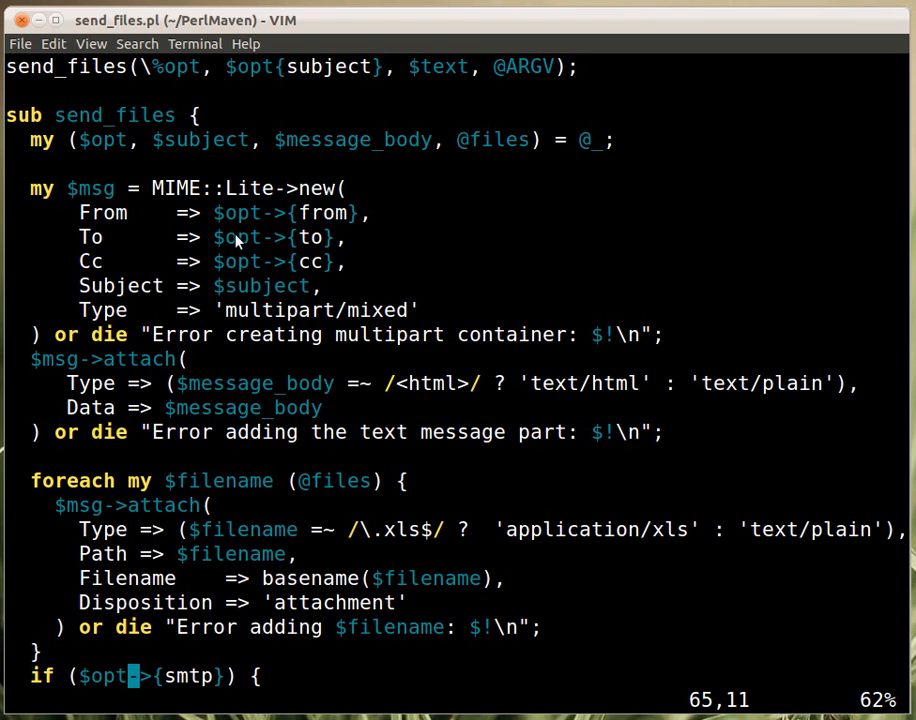
mouse_move(476, 248)
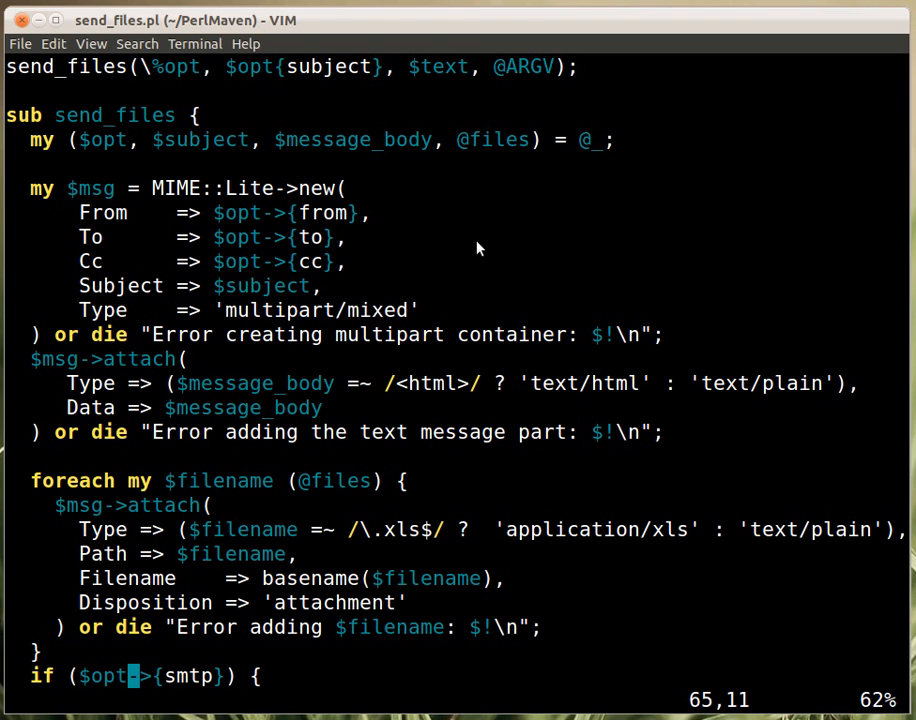
mouse_move(324, 296)
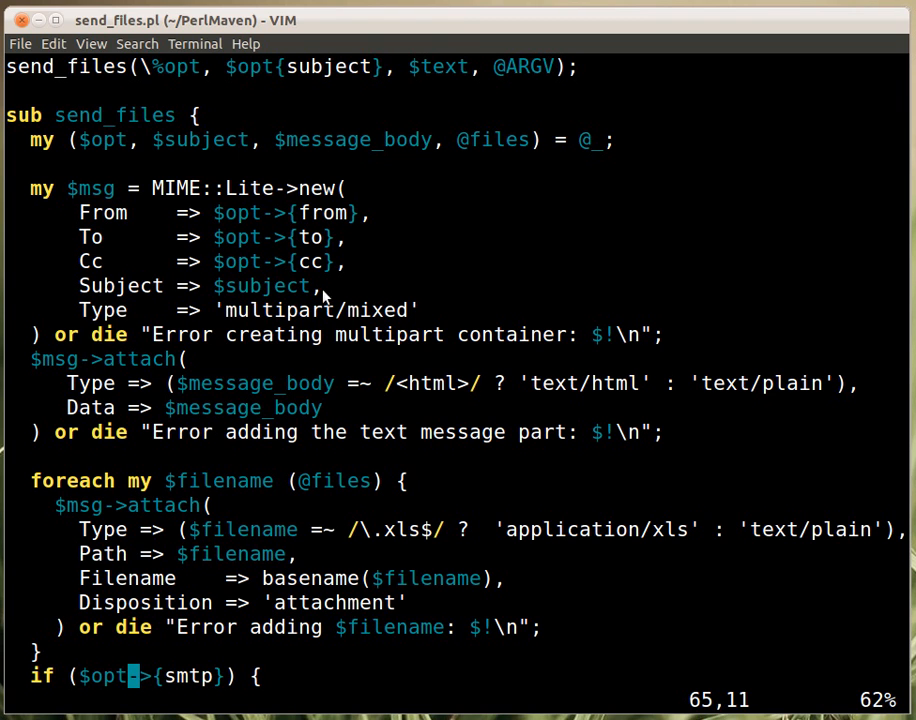
mouse_move(256, 244)
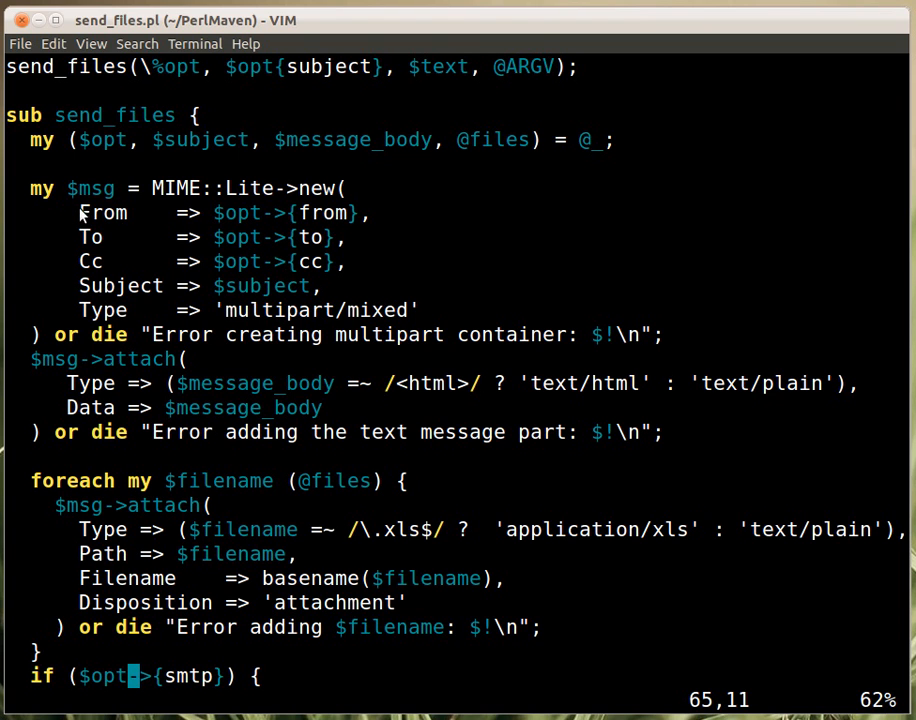
mouse_move(108, 240)
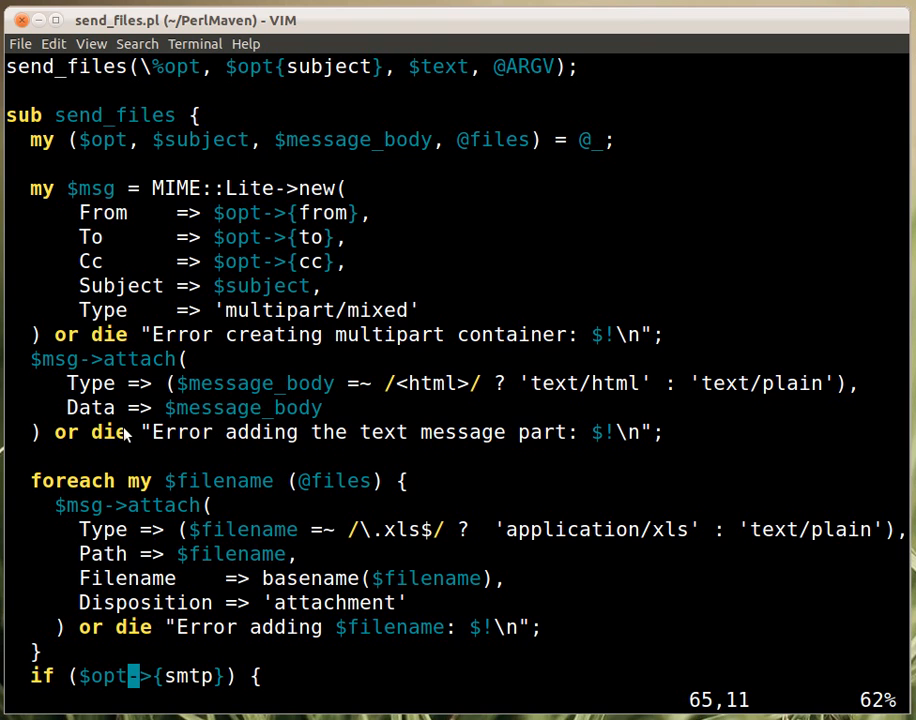
mouse_move(148, 428)
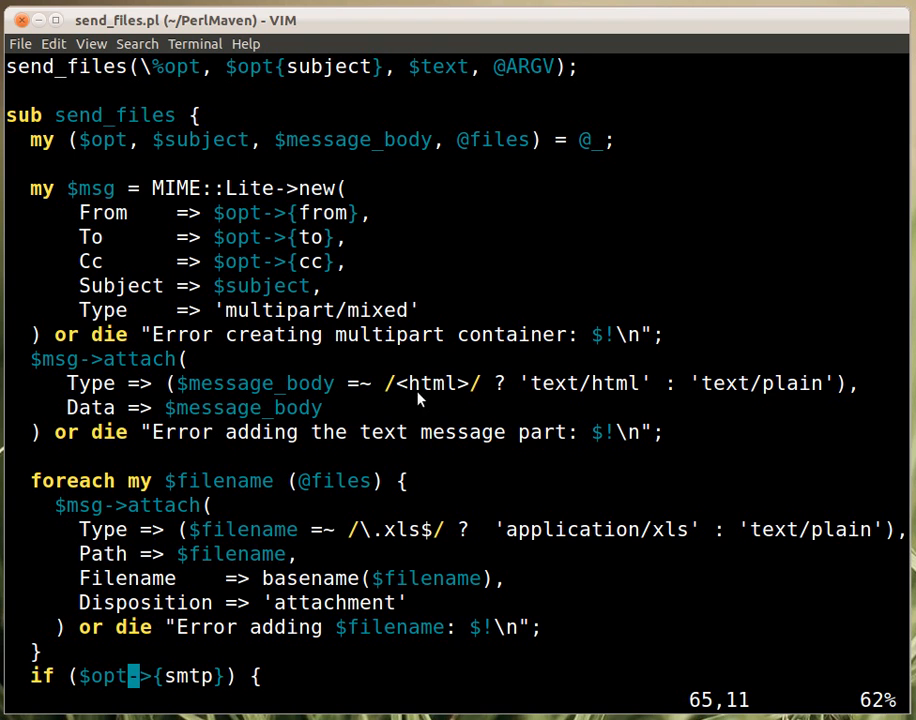
mouse_move(408, 364)
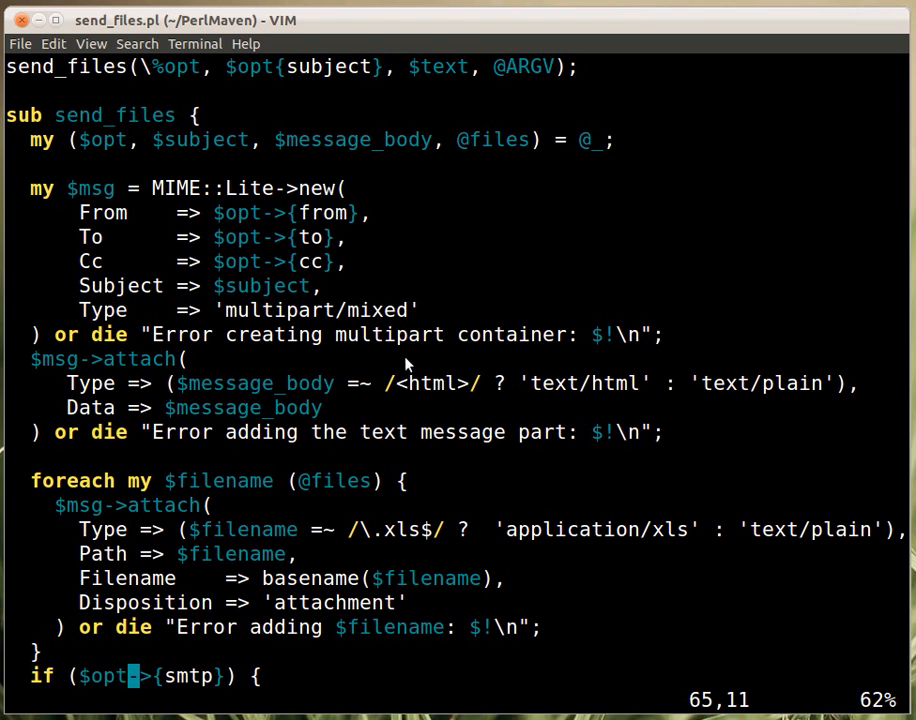
mouse_move(470, 406)
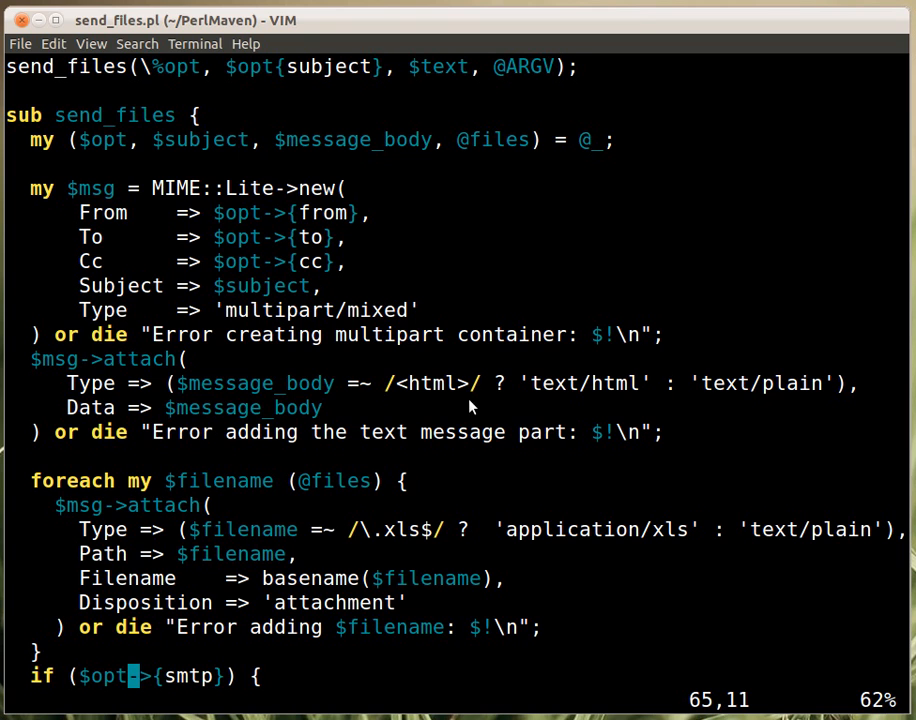
mouse_move(560, 398)
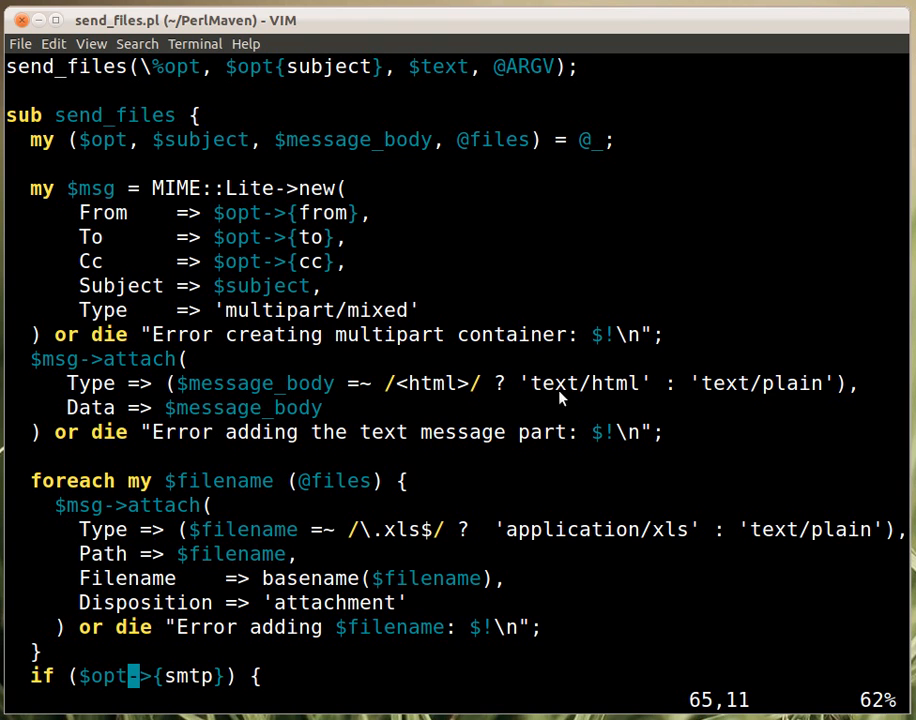
mouse_move(616, 396)
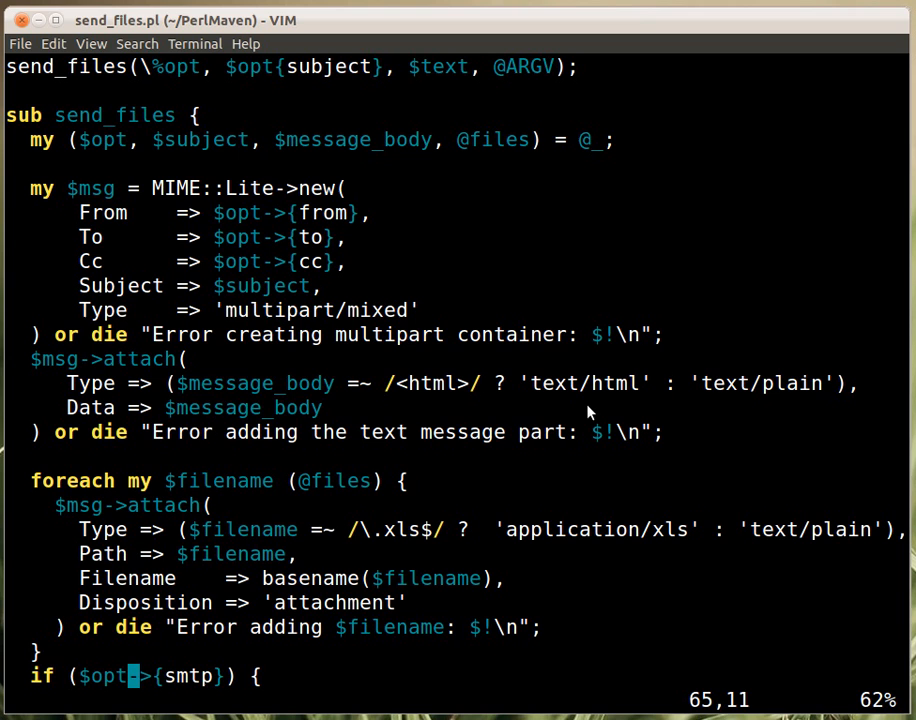
mouse_move(88, 422)
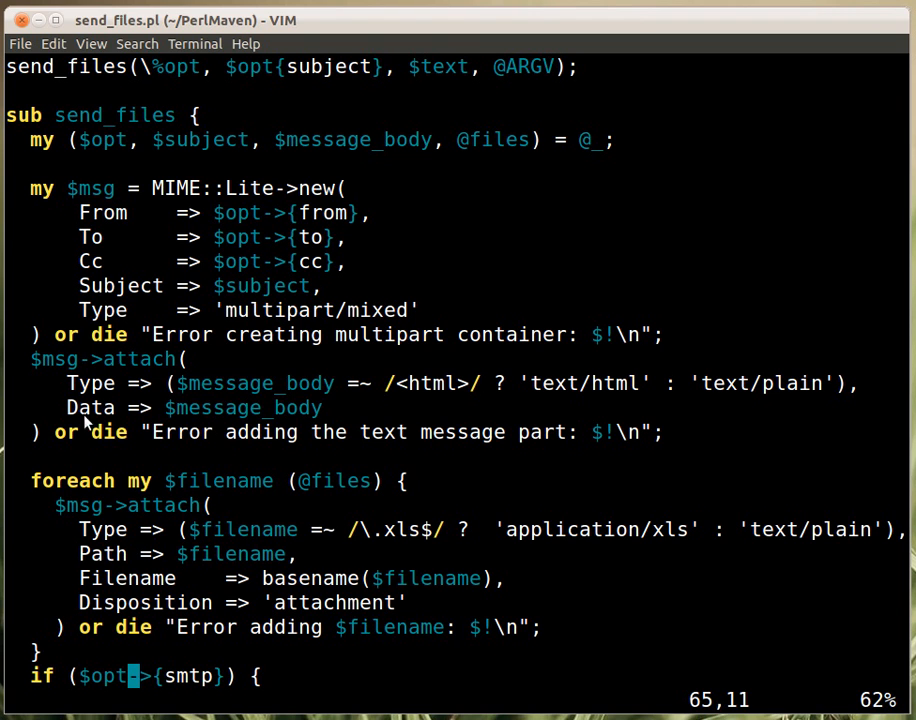
mouse_move(504, 408)
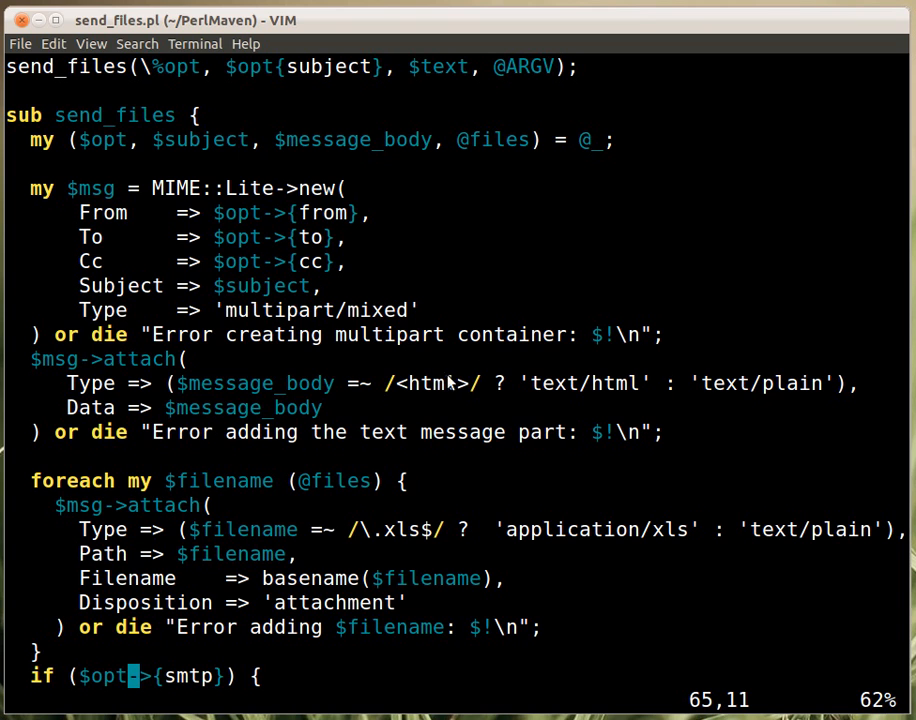
mouse_move(416, 396)
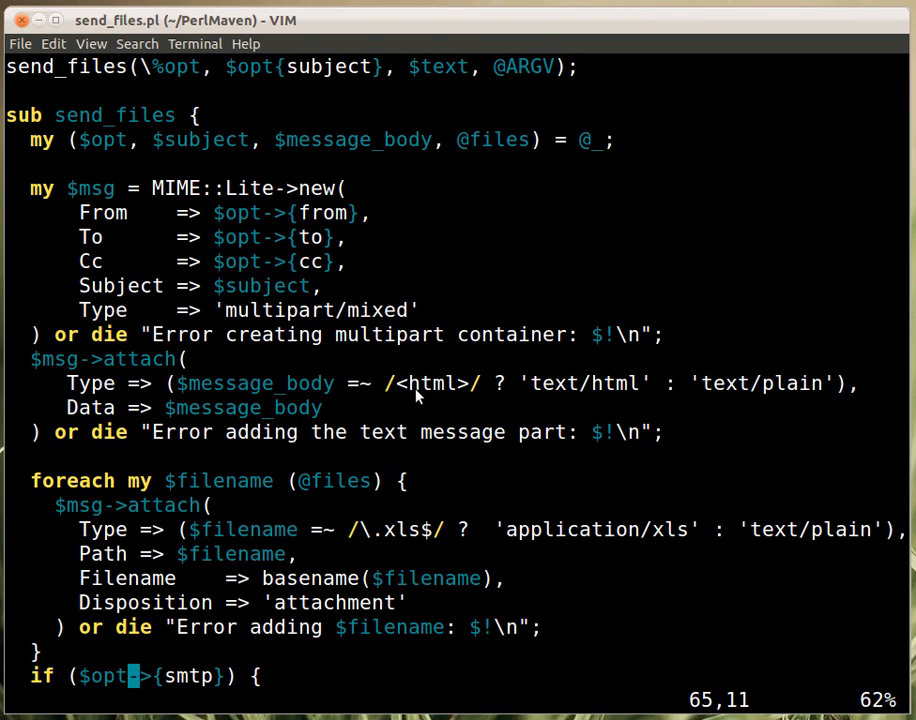
mouse_move(170, 424)
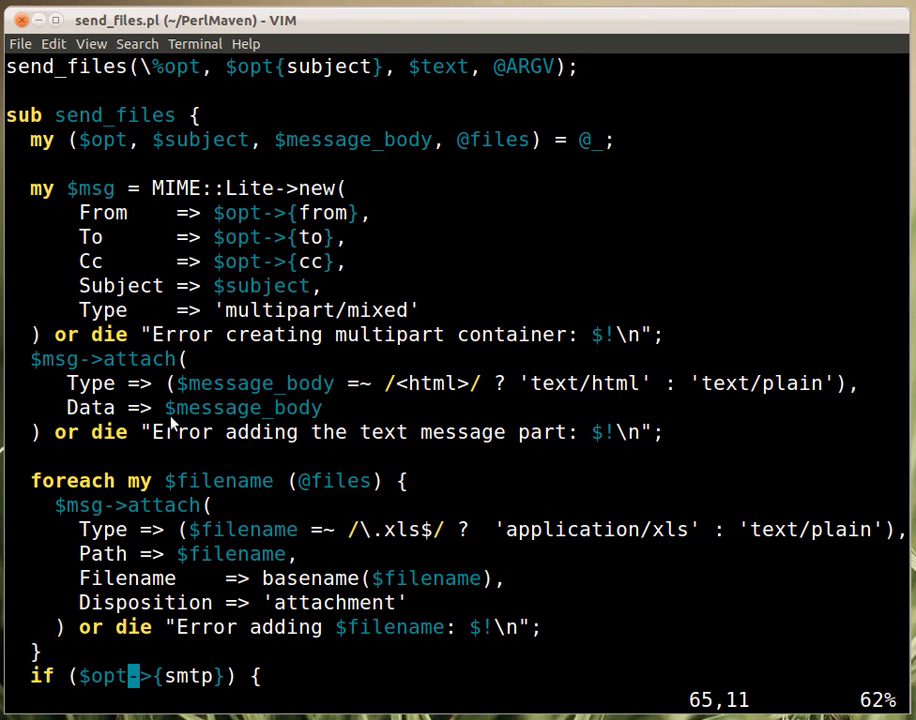
mouse_move(32, 462)
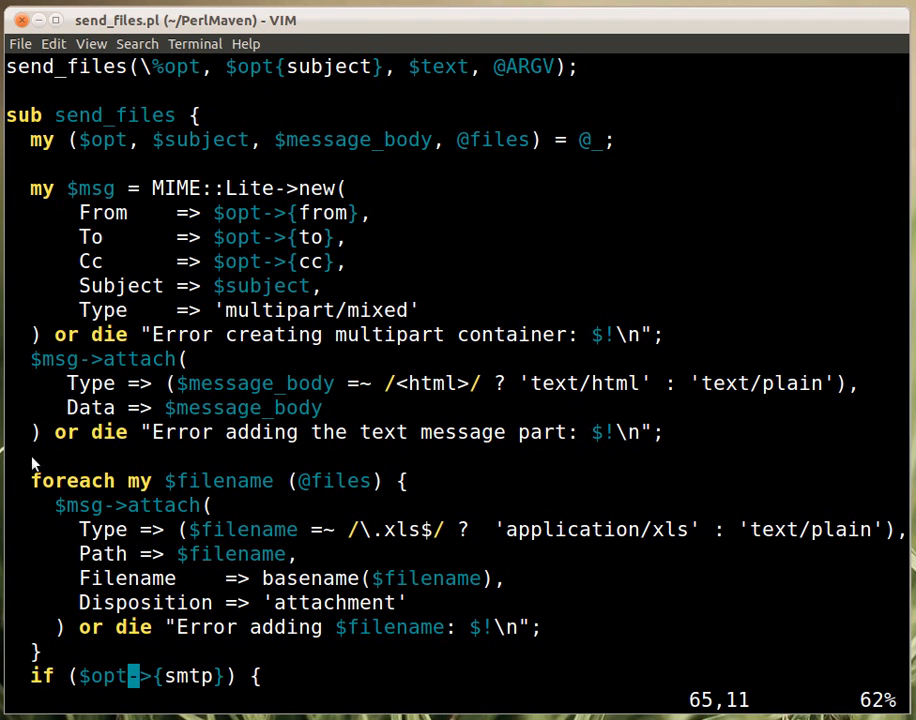
mouse_move(104, 432)
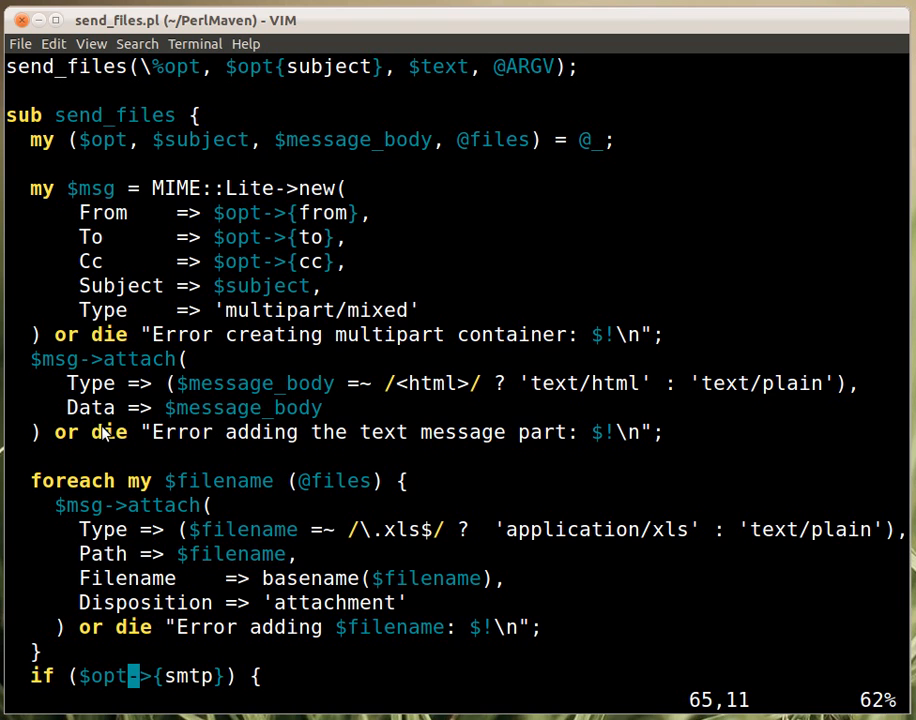
mouse_move(436, 396)
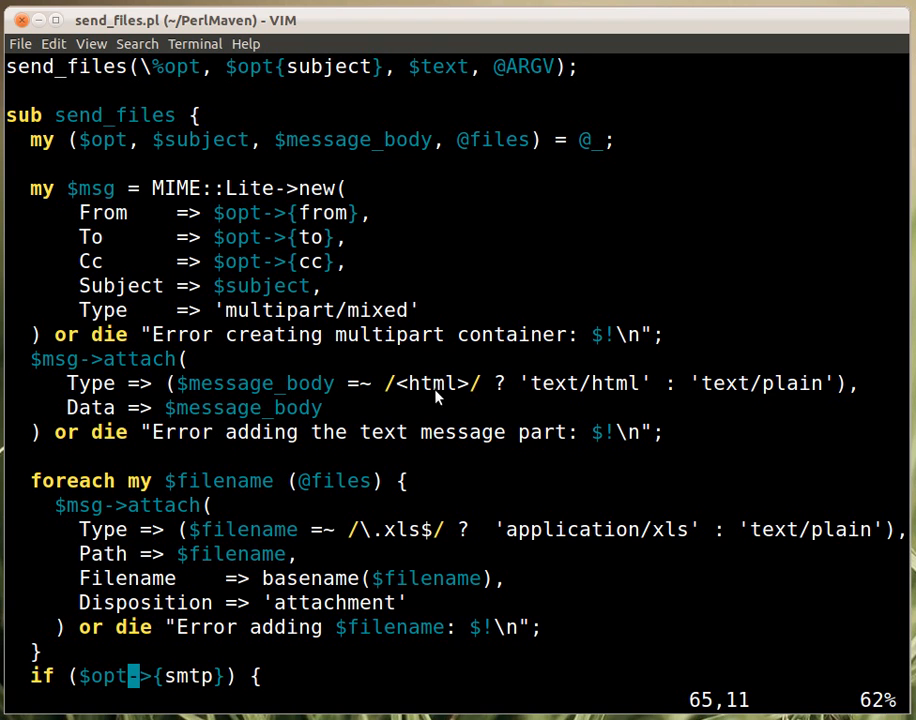
mouse_move(168, 456)
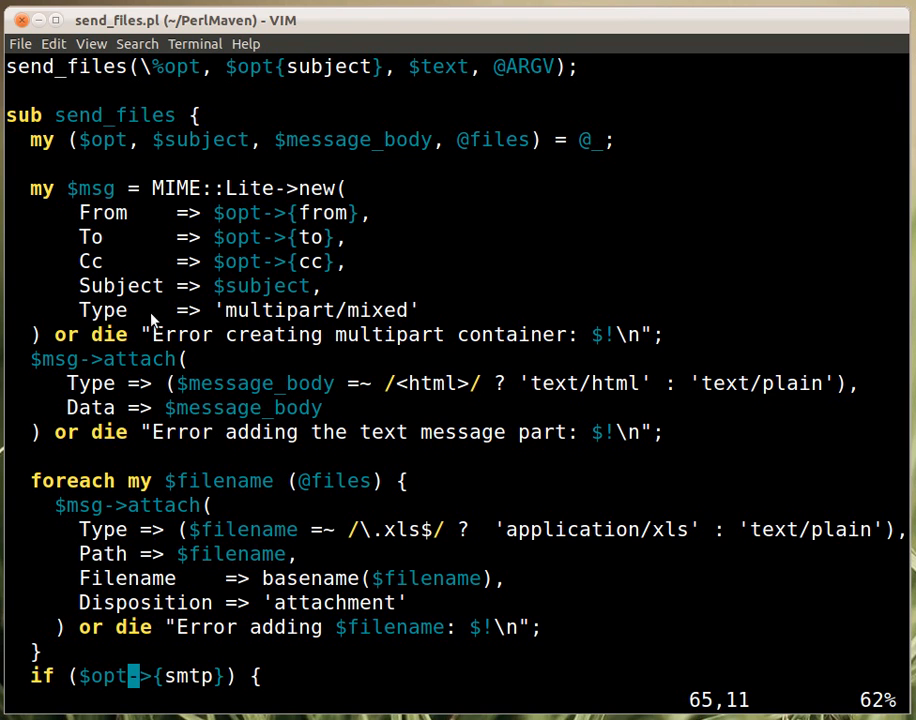
mouse_move(350, 486)
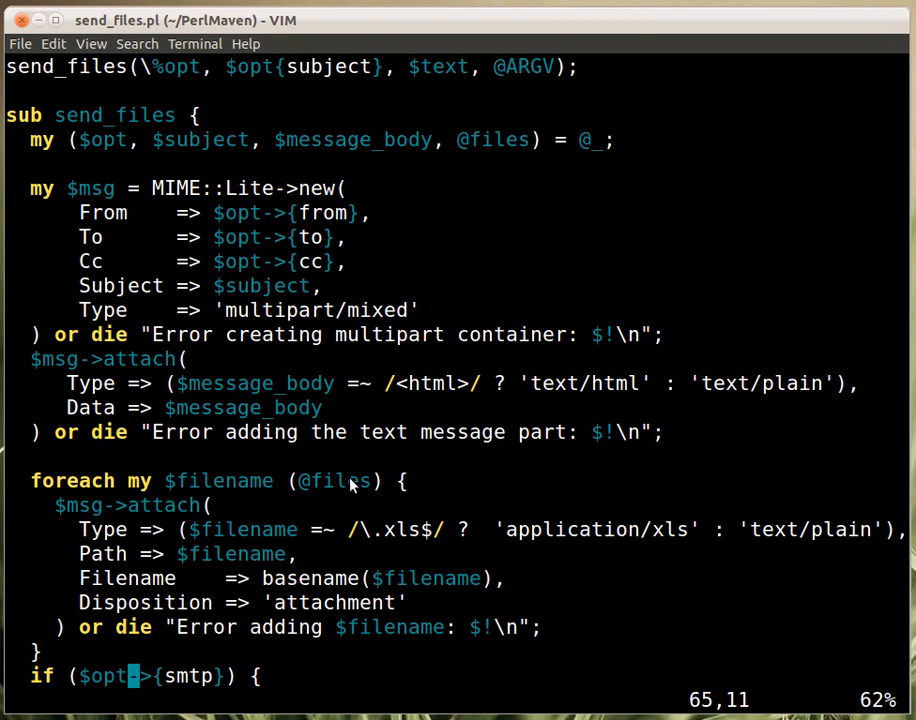
mouse_move(320, 598)
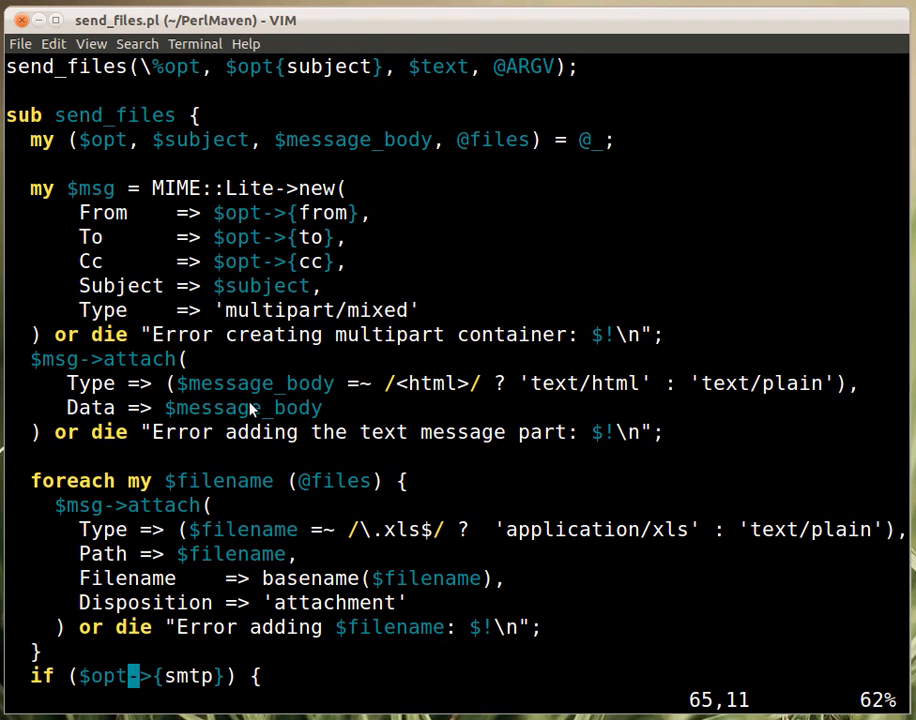
mouse_move(500, 82)
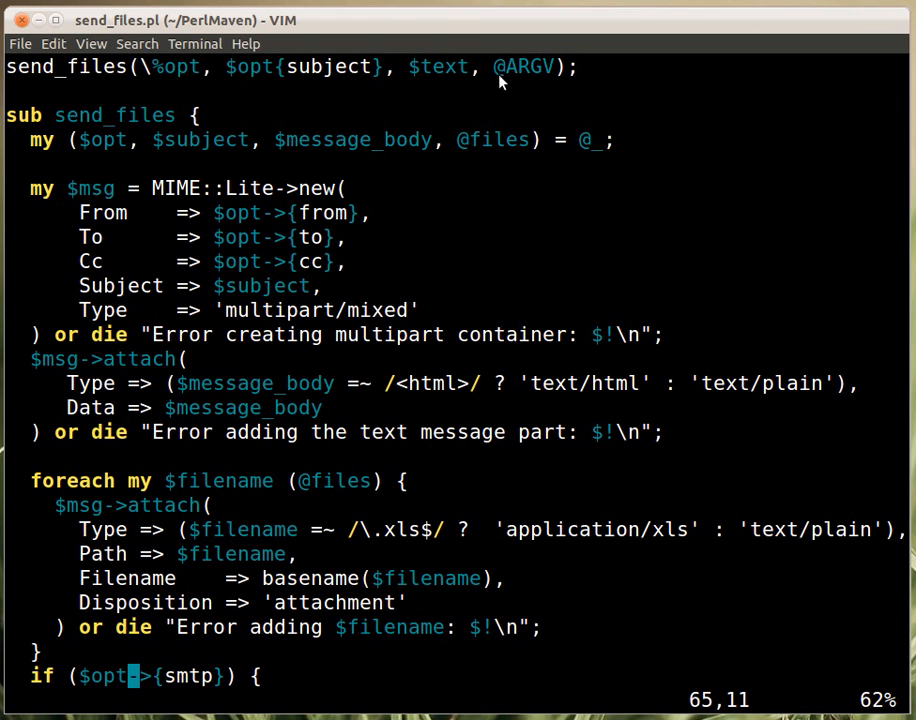
mouse_move(492, 132)
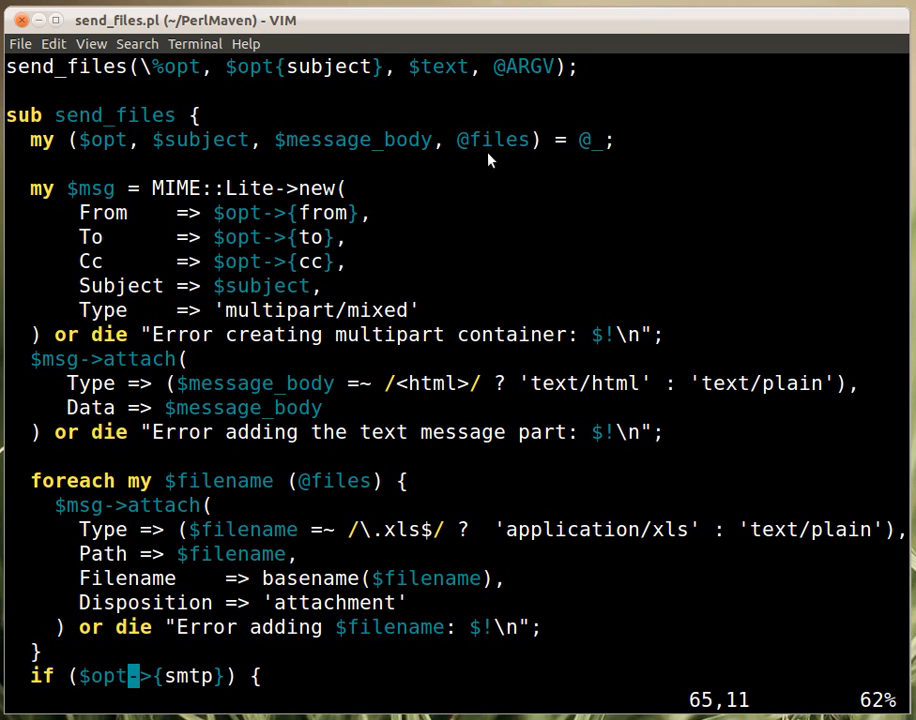
mouse_move(476, 164)
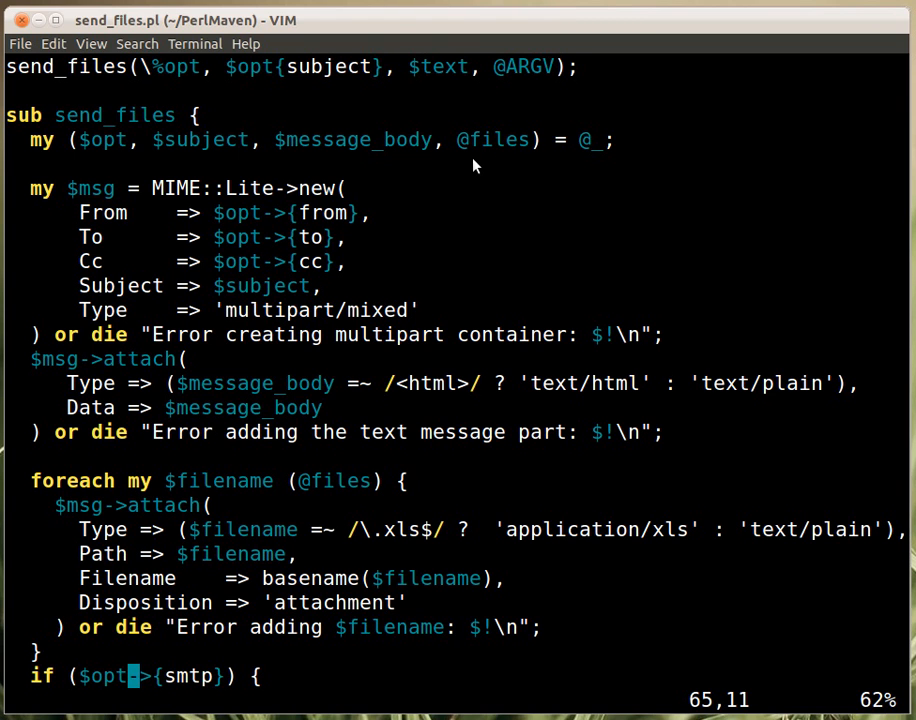
mouse_move(288, 396)
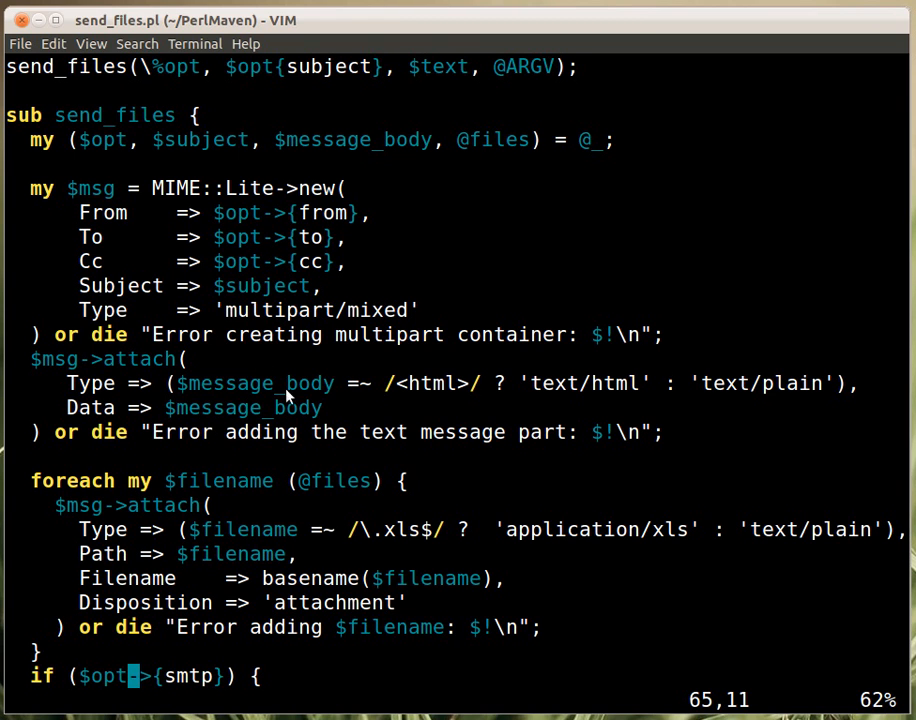
mouse_move(218, 514)
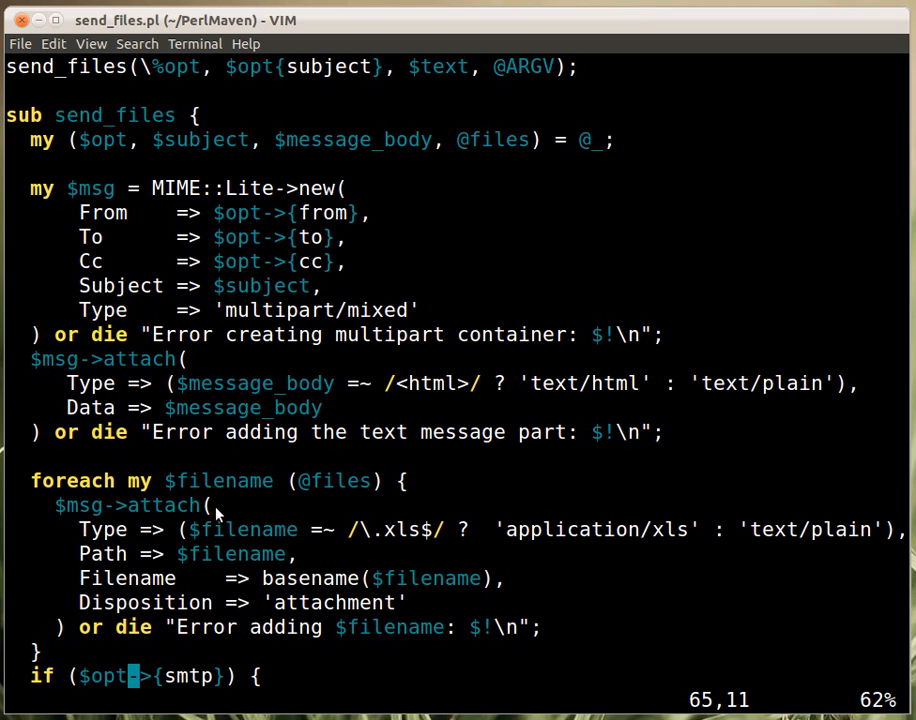
mouse_move(308, 490)
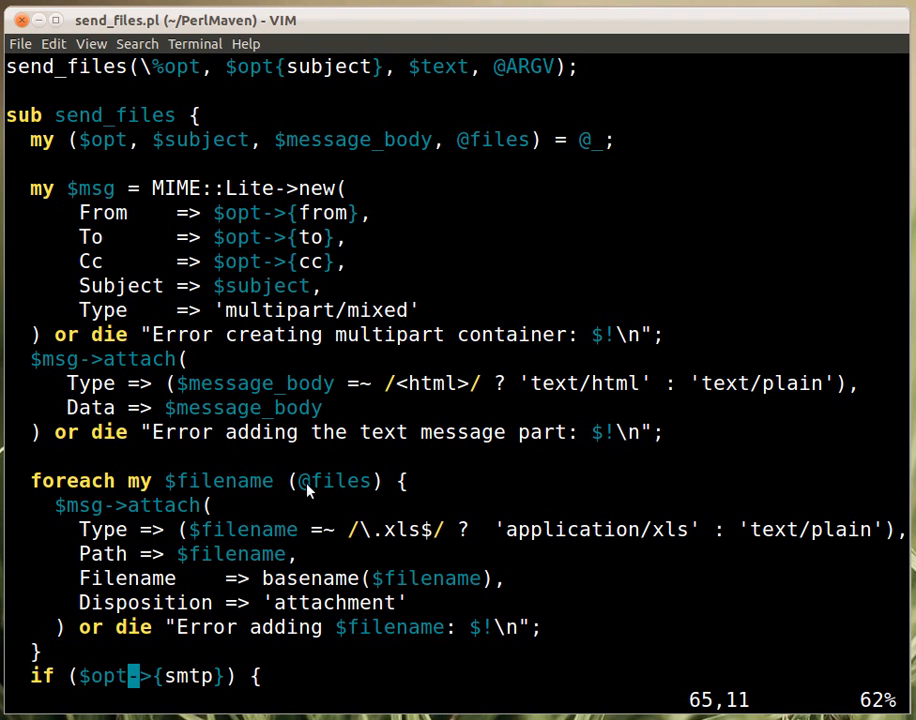
mouse_move(164, 512)
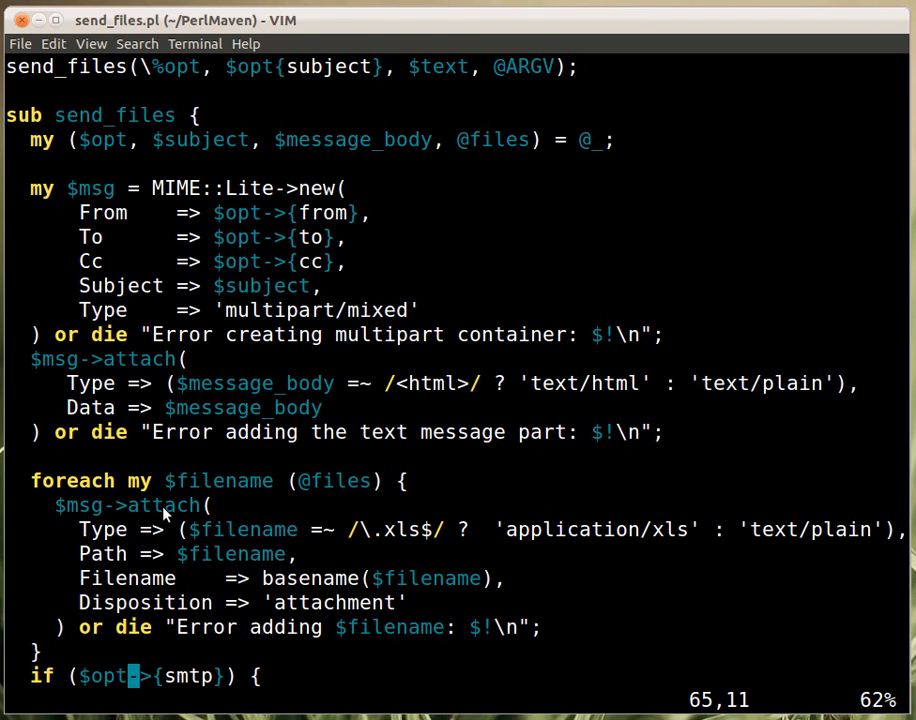
mouse_move(388, 556)
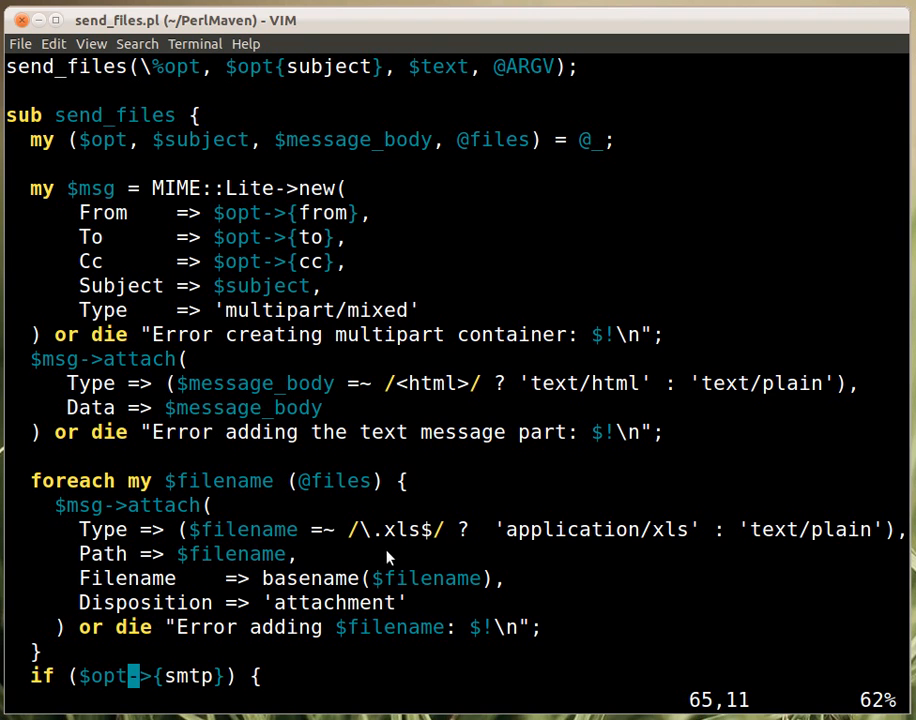
mouse_move(360, 540)
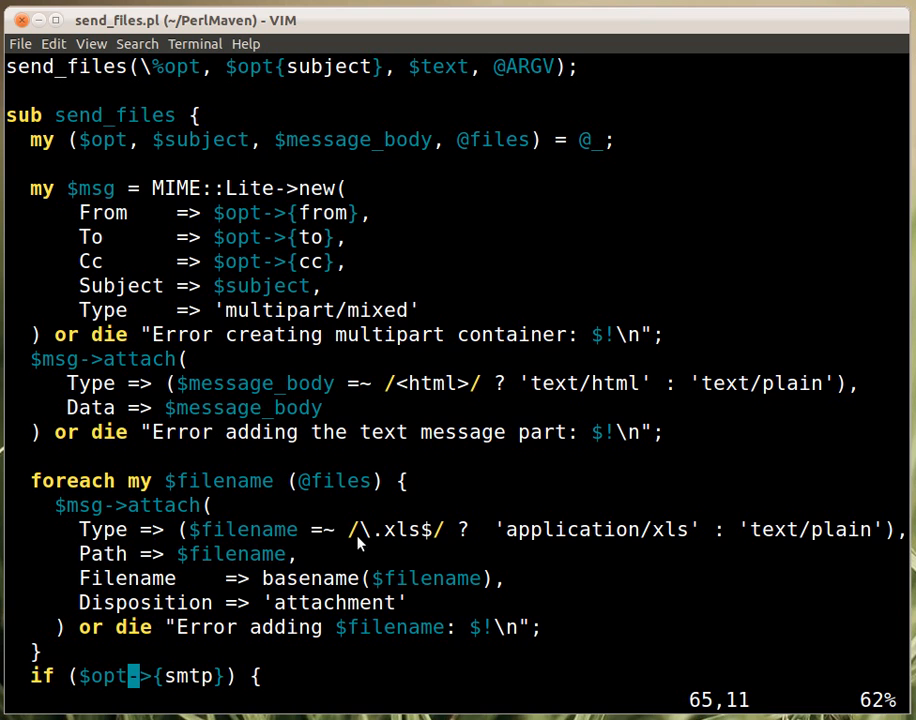
mouse_move(360, 544)
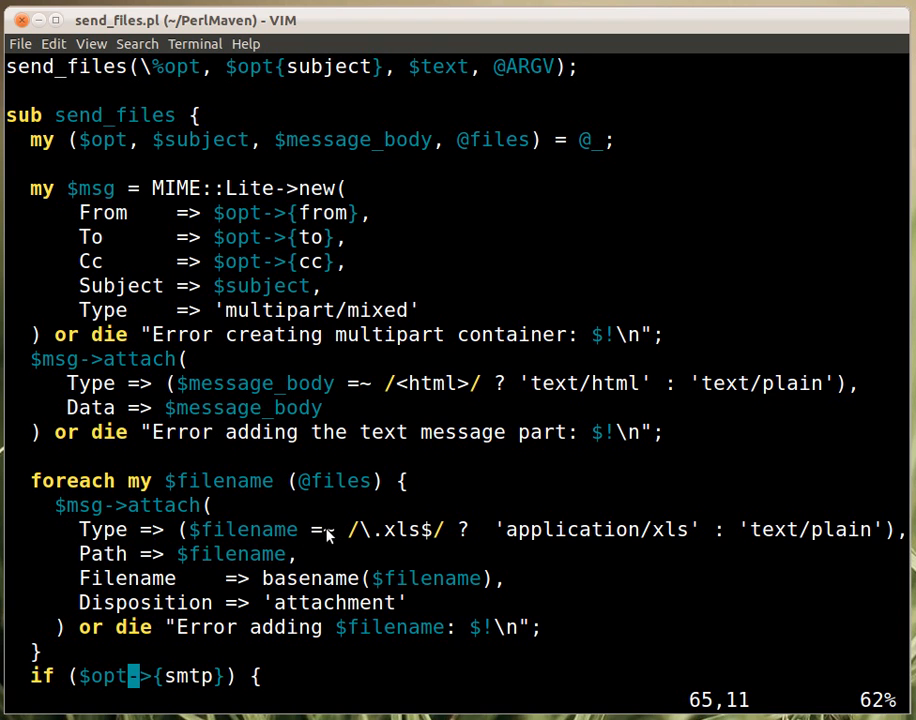
mouse_move(890, 540)
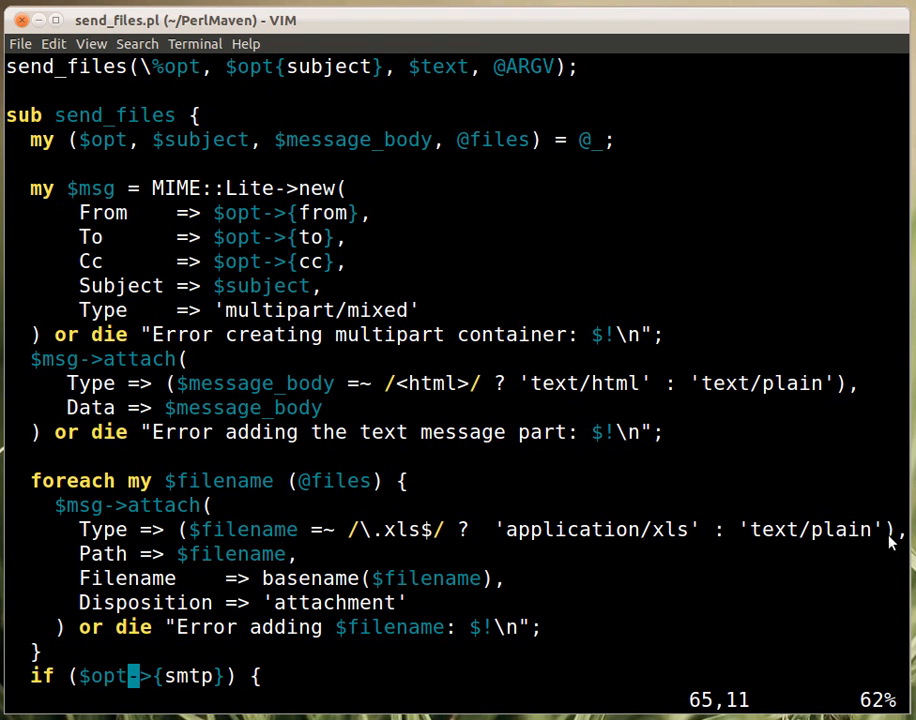
mouse_move(264, 552)
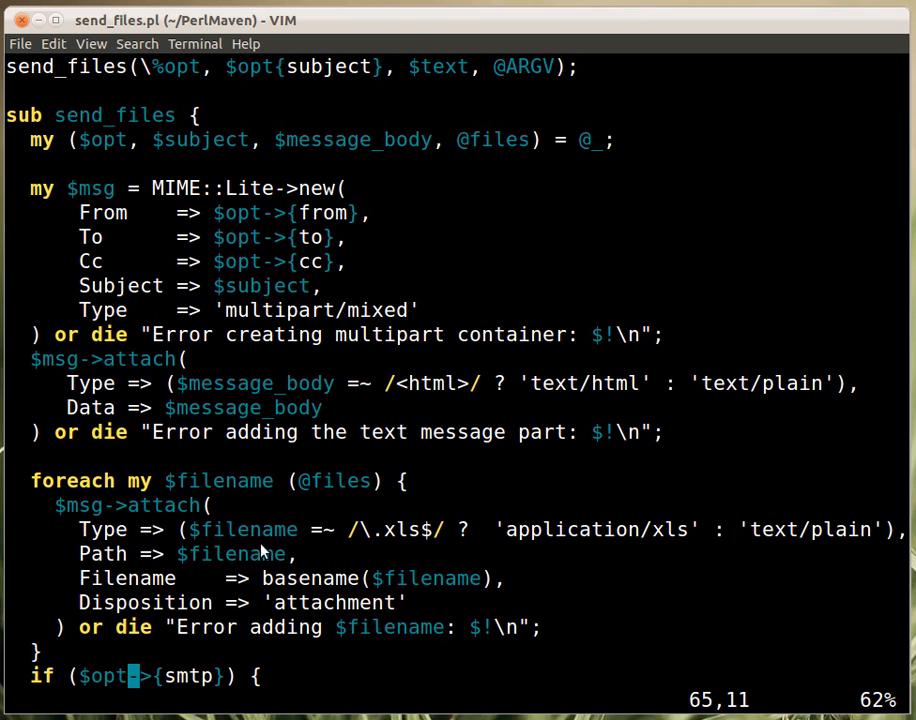
mouse_move(342, 548)
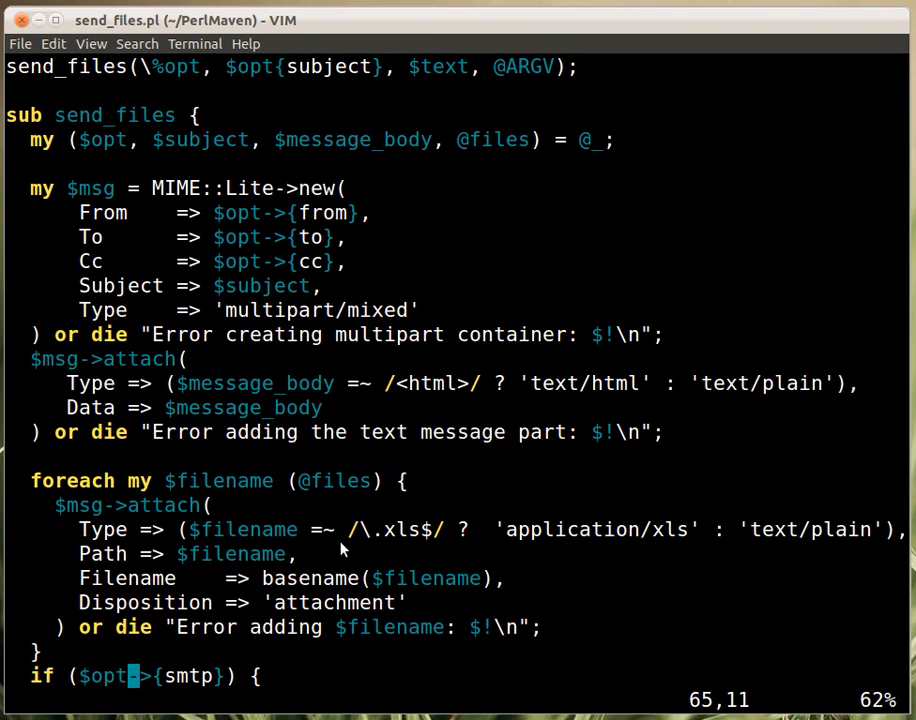
mouse_move(452, 548)
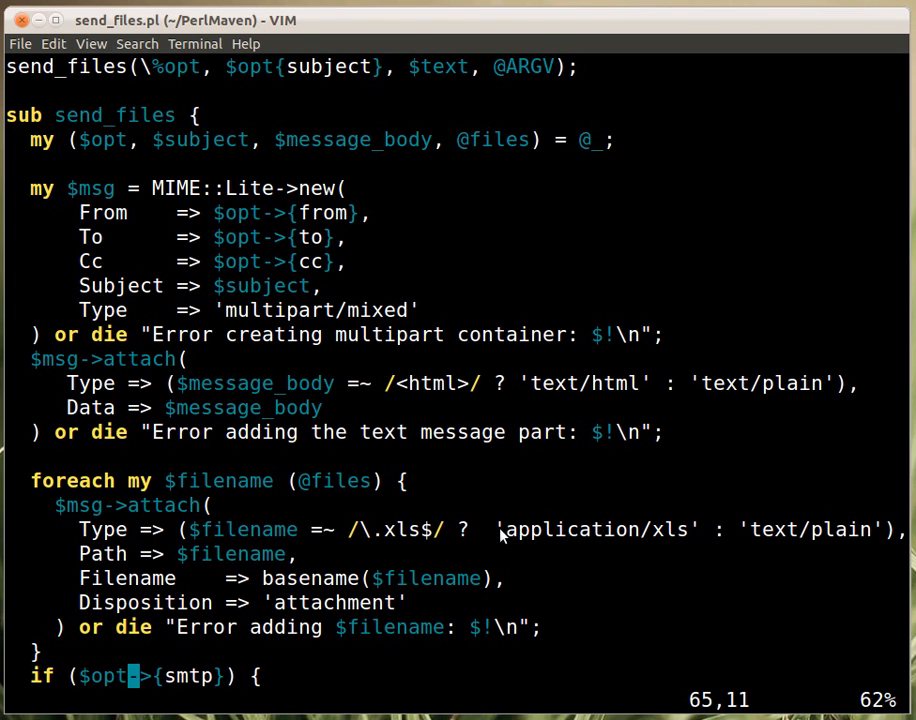
mouse_move(800, 554)
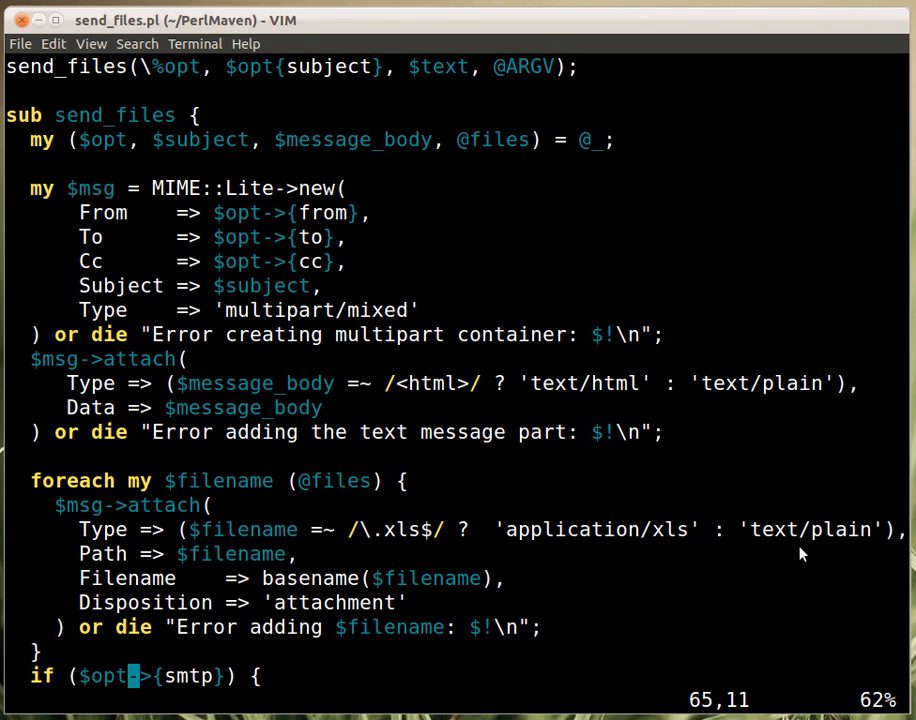
mouse_move(832, 562)
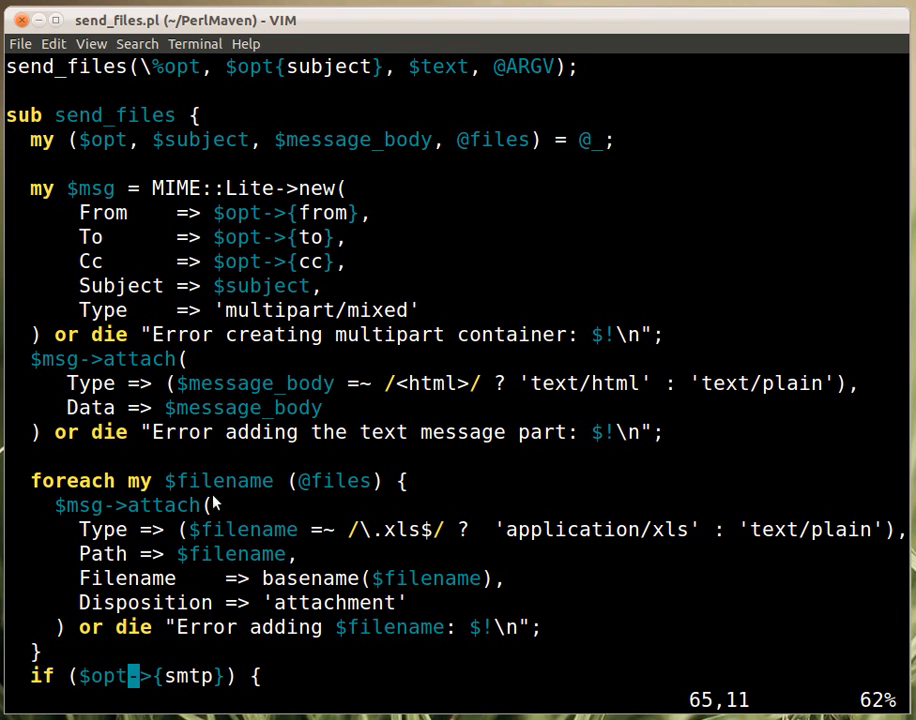
mouse_move(384, 558)
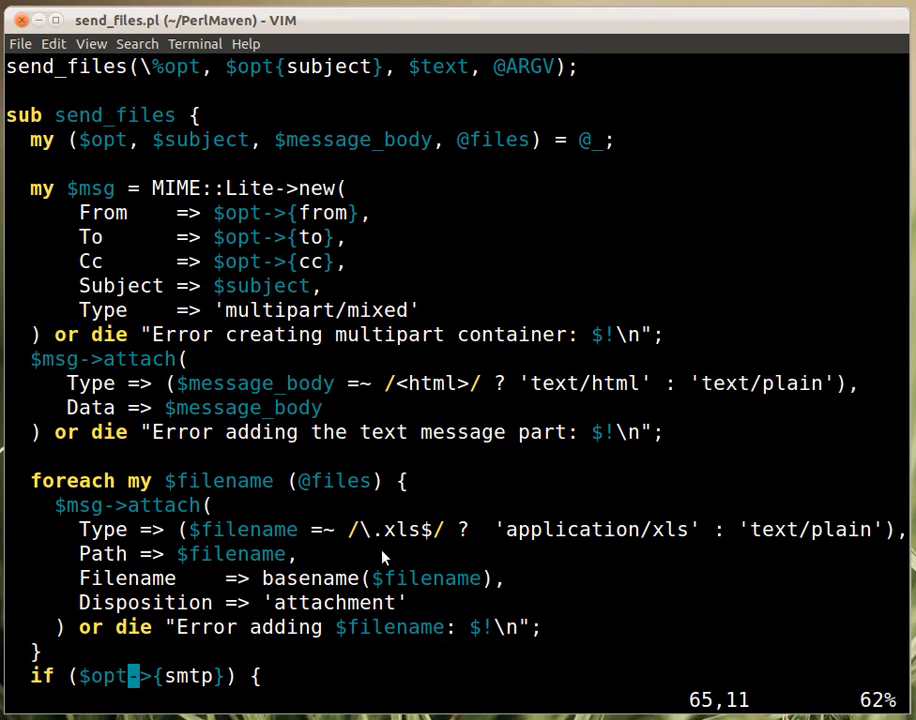
mouse_move(278, 548)
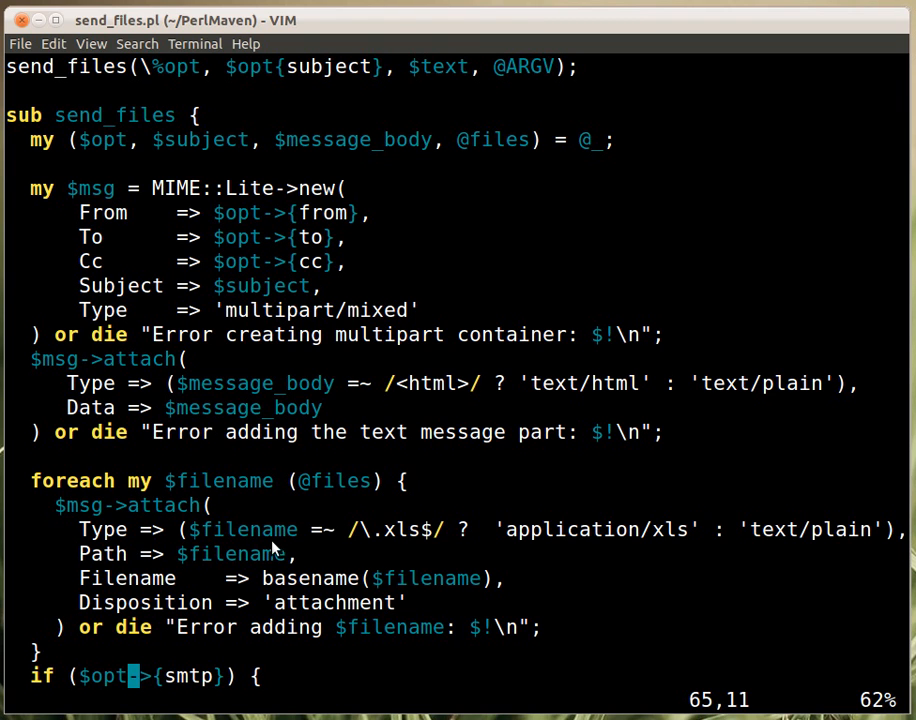
mouse_move(578, 556)
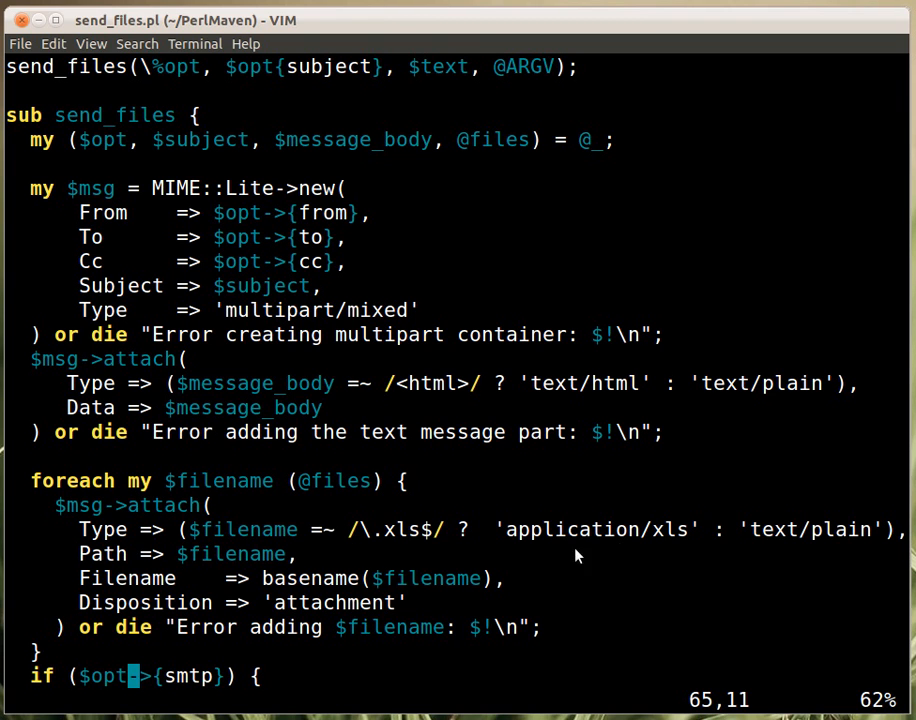
mouse_move(640, 472)
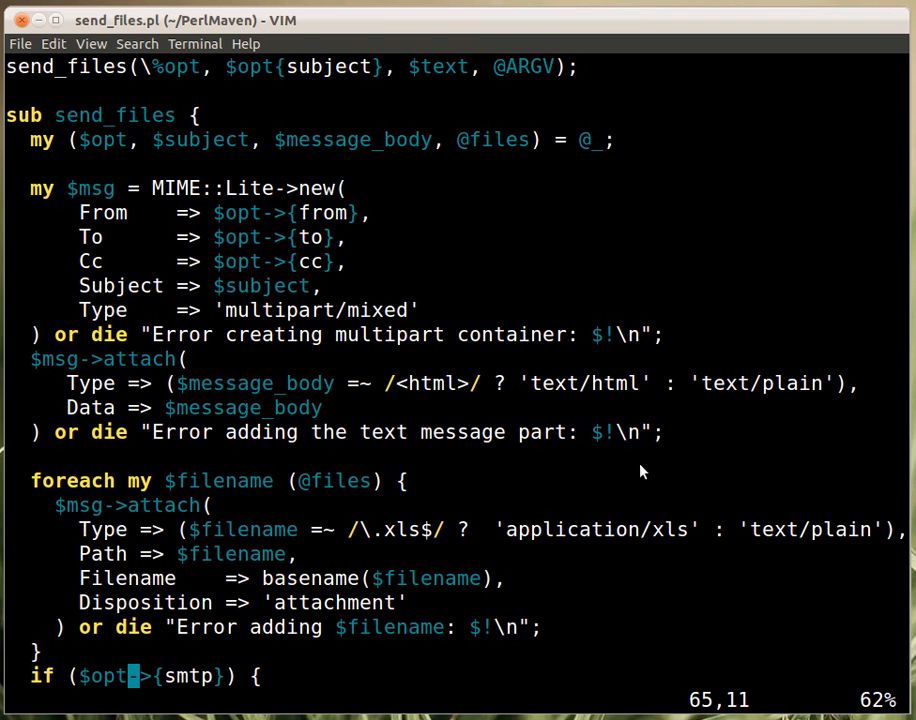
mouse_move(576, 616)
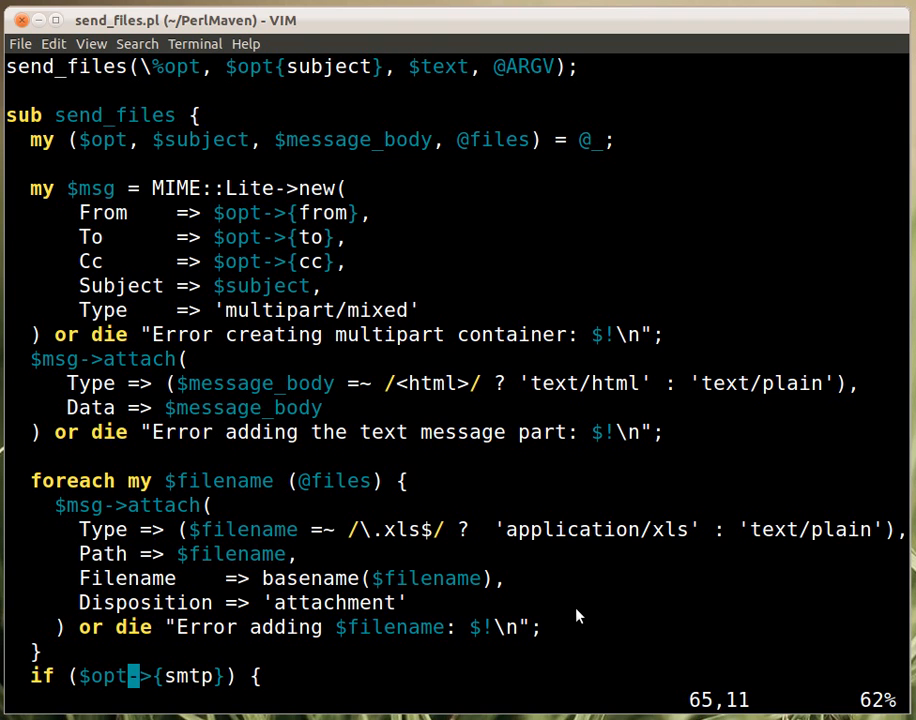
mouse_move(240, 572)
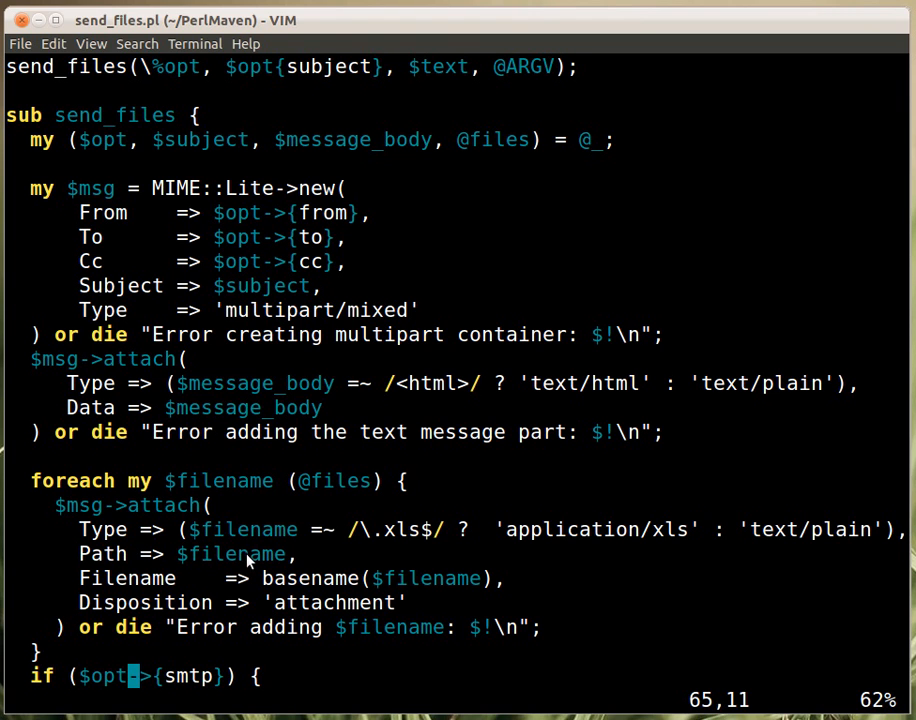
mouse_move(152, 592)
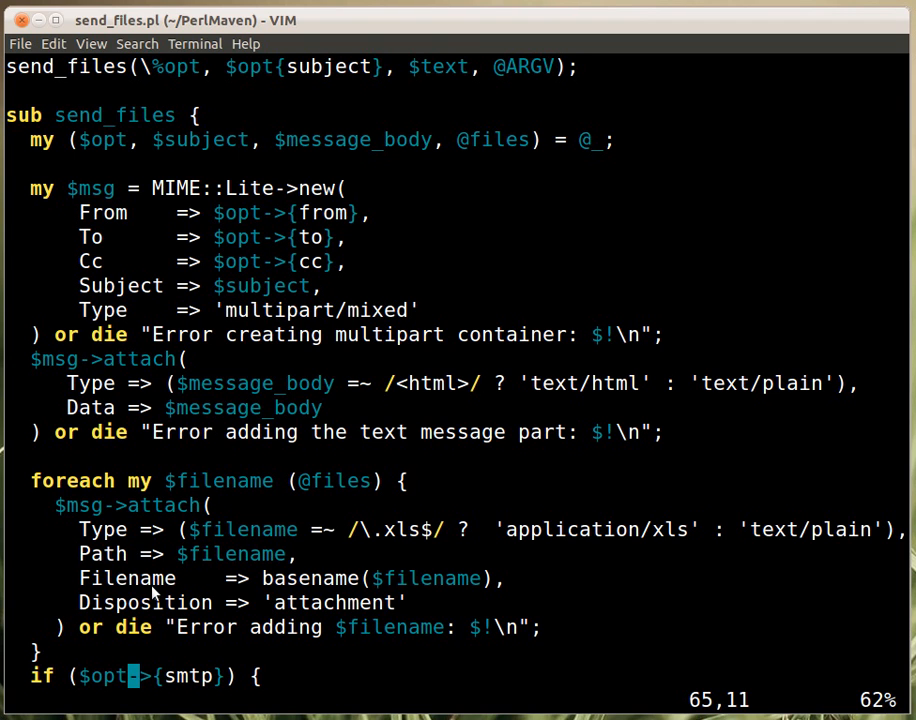
mouse_move(292, 580)
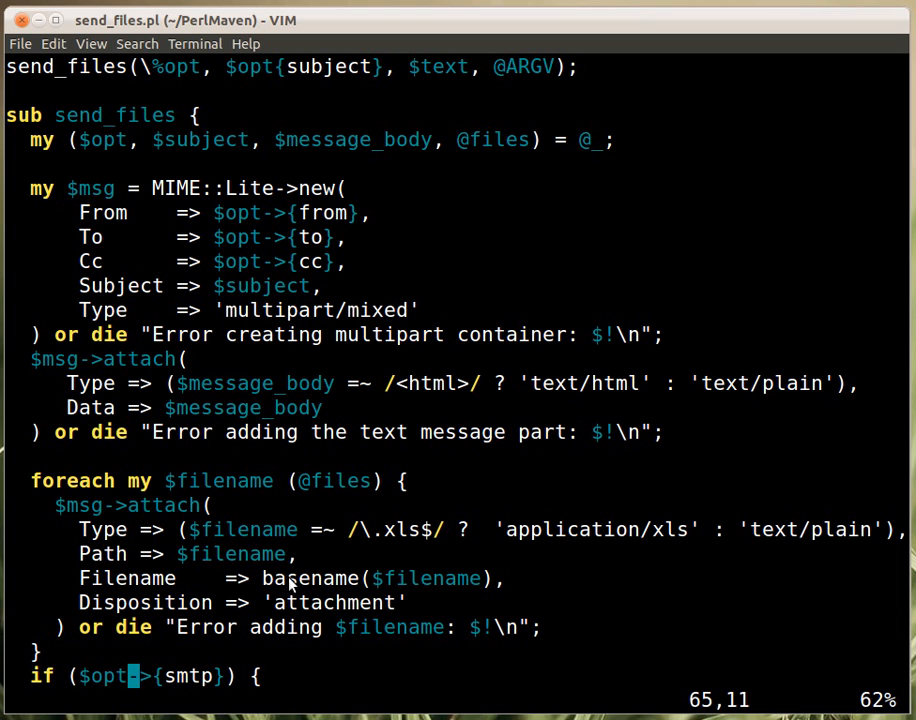
mouse_move(400, 560)
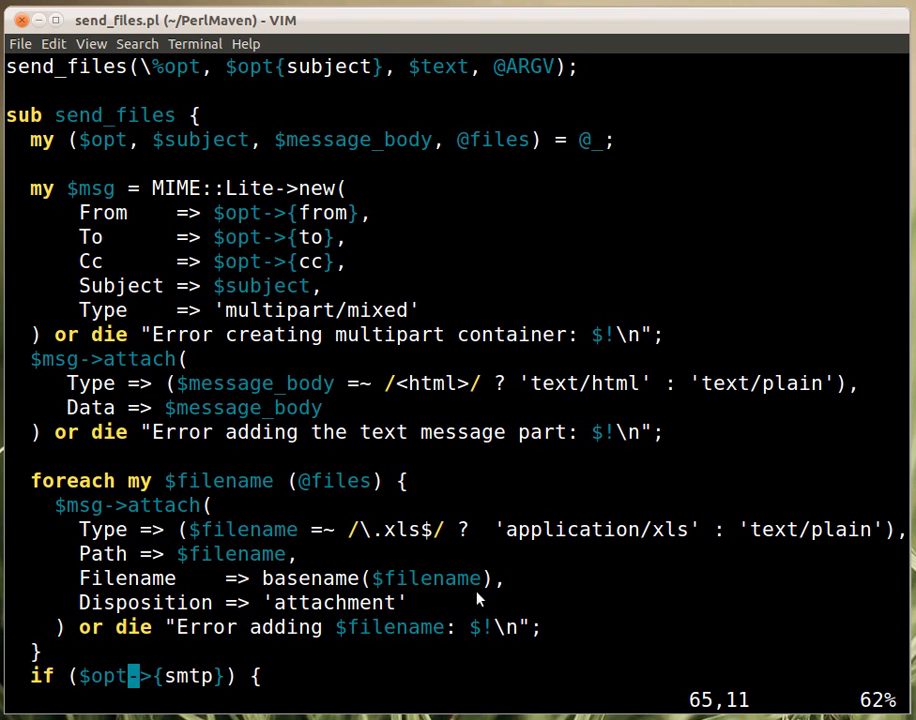
mouse_move(284, 564)
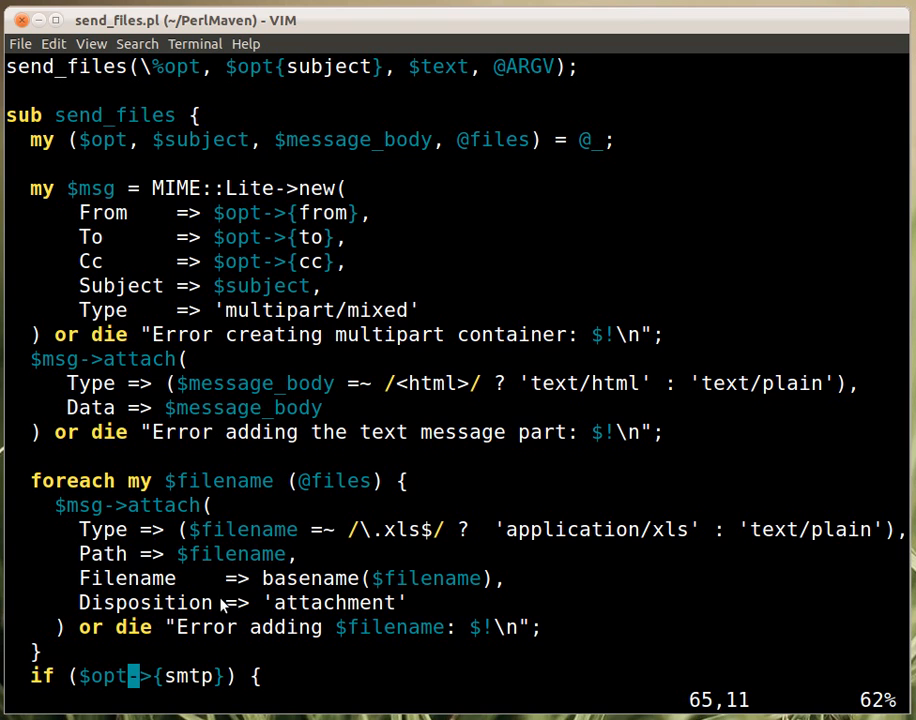
mouse_move(144, 632)
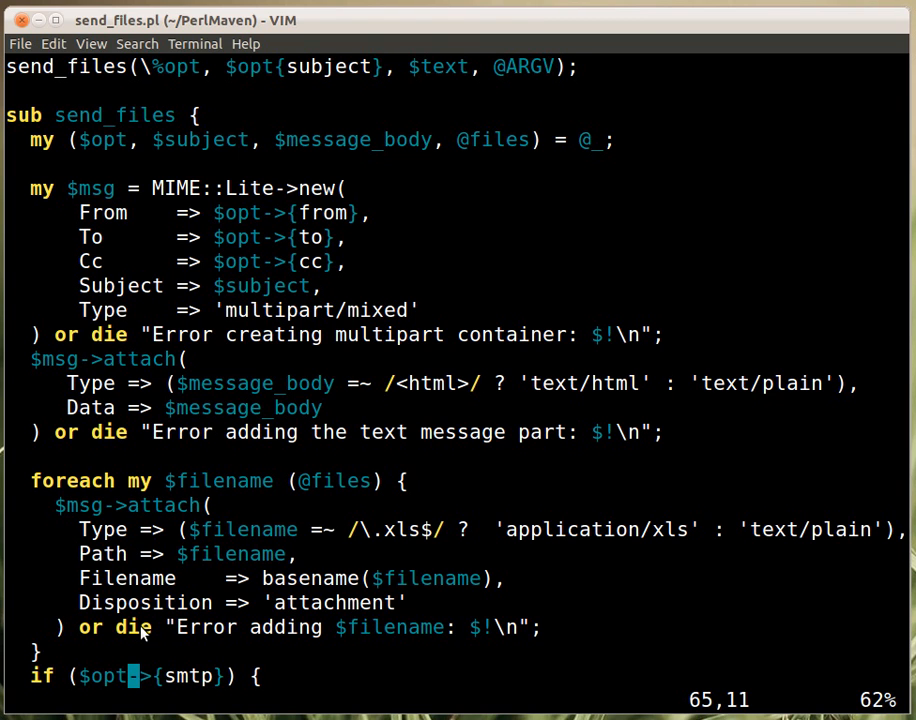
mouse_move(108, 652)
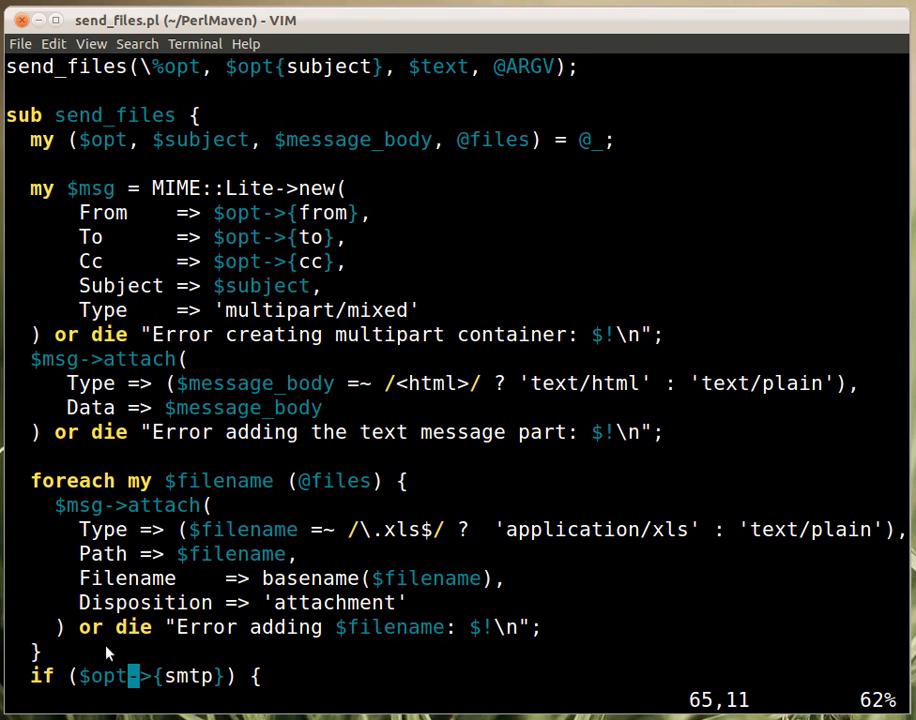
mouse_move(310, 570)
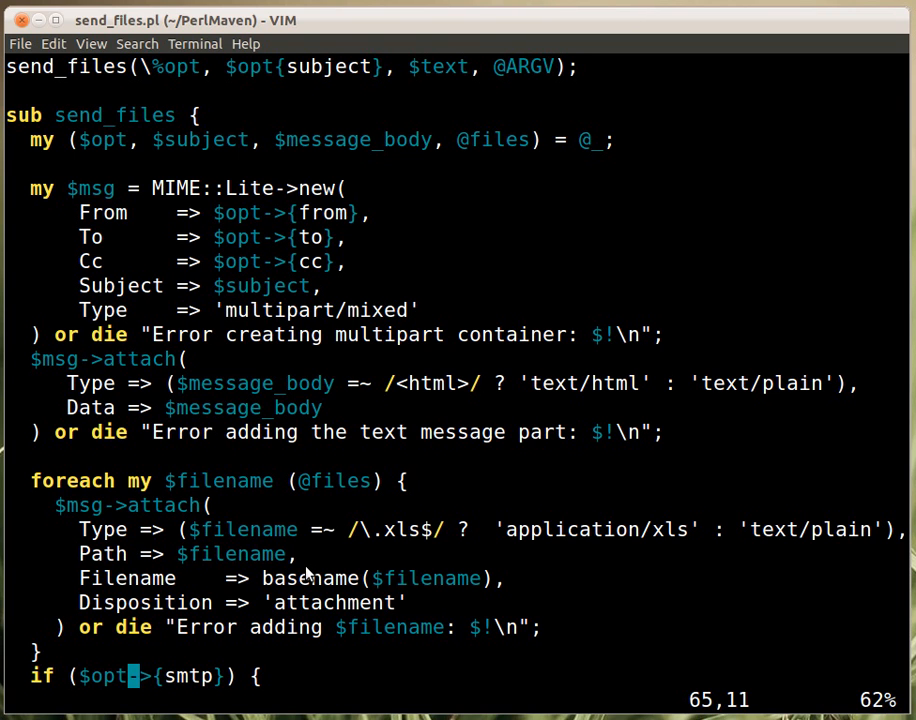
scroll("down", 3)
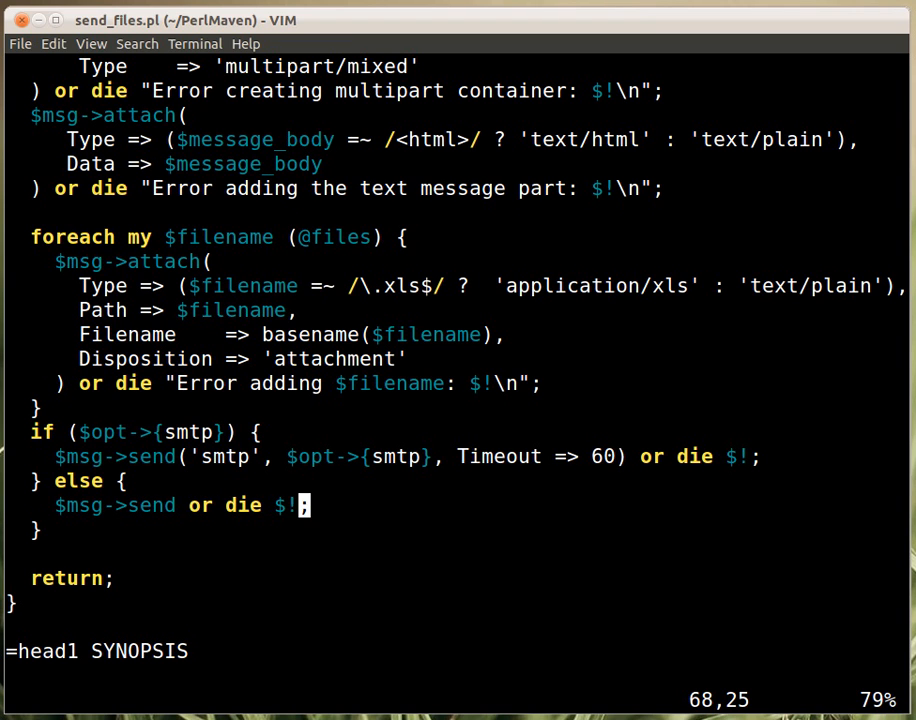
mouse_move(176, 432)
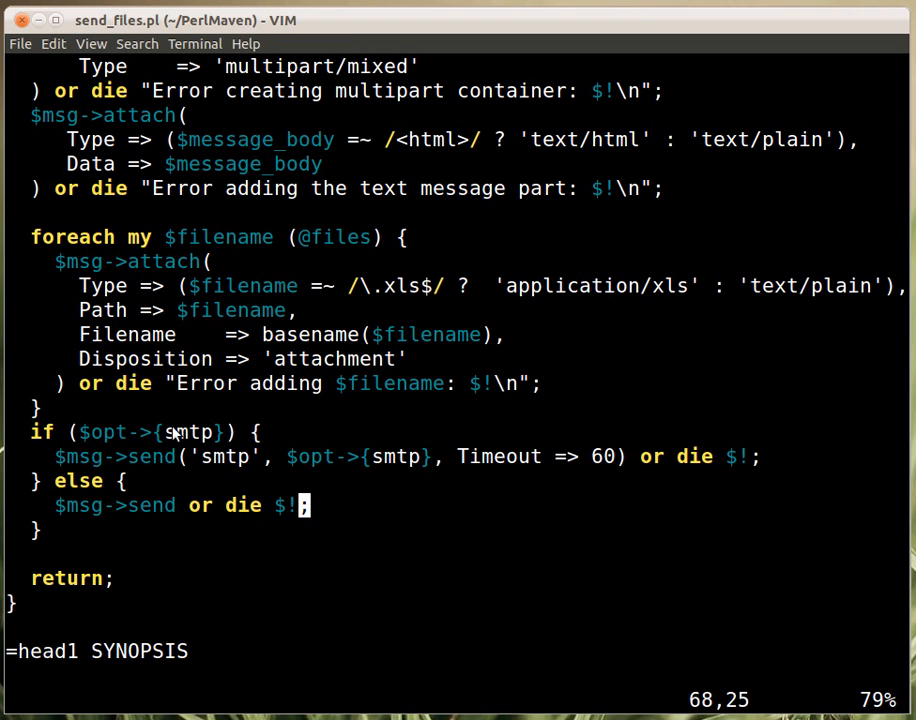
mouse_move(208, 456)
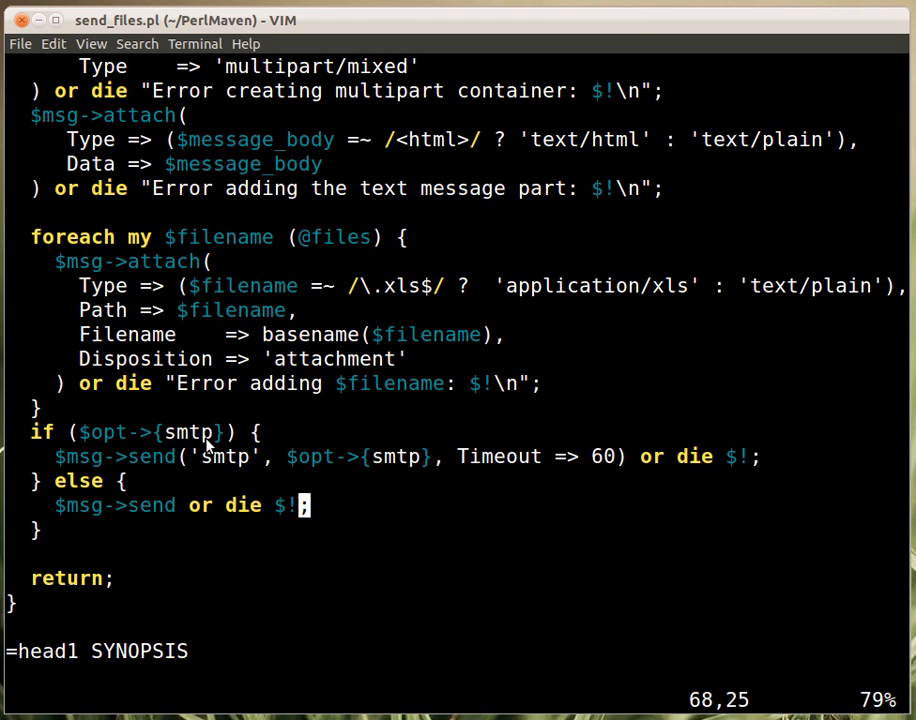
mouse_move(222, 462)
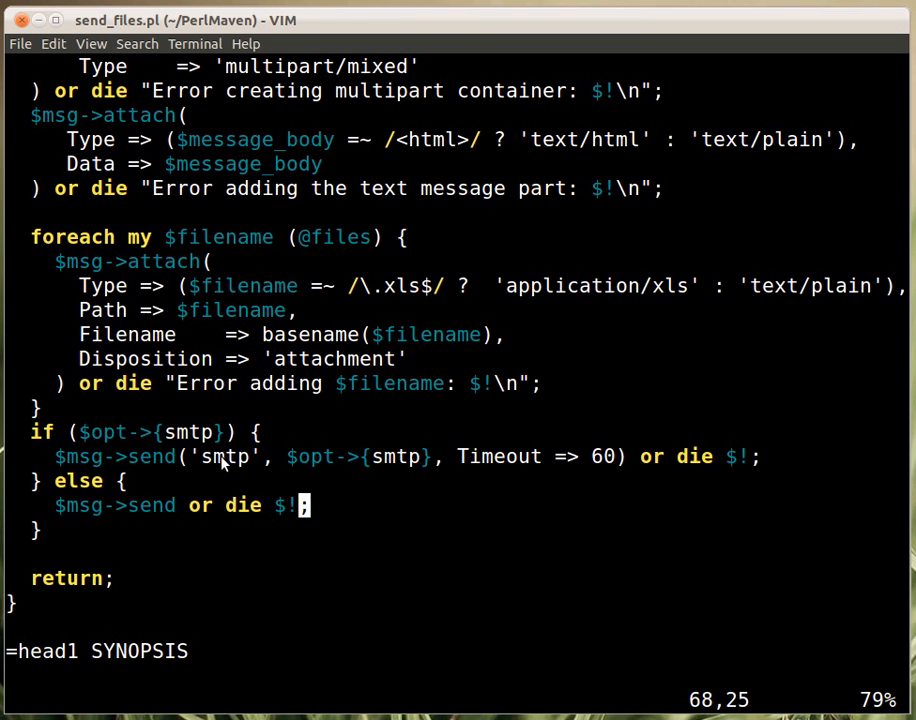
mouse_move(250, 470)
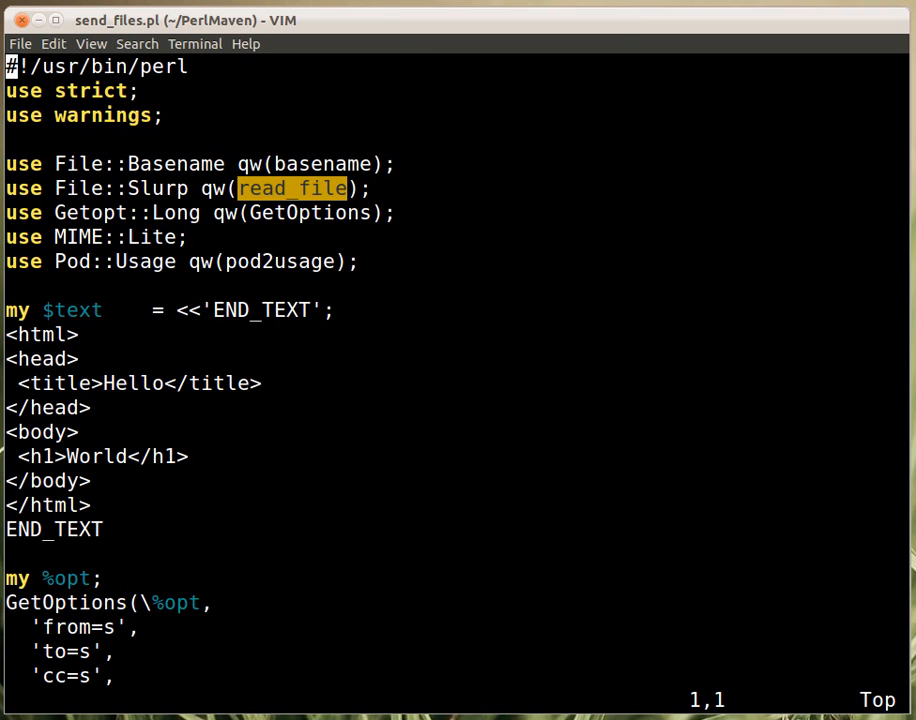
Insert 'smtp=s' after 'textfile=s' in the GetOptions list and jump to the file's end.
scroll("down", 3)
type("'")
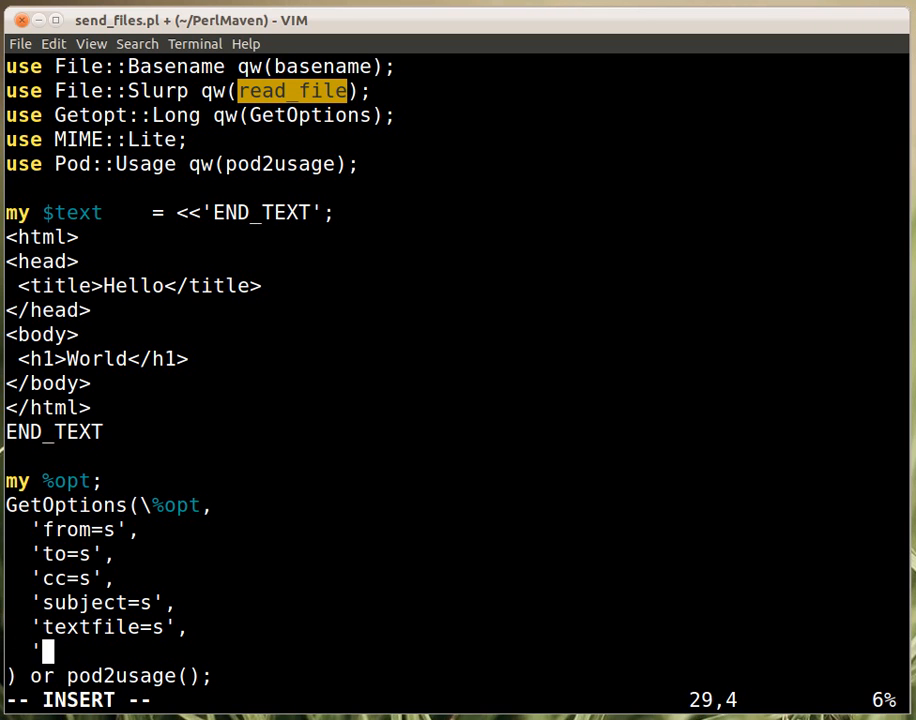
type("smtp")
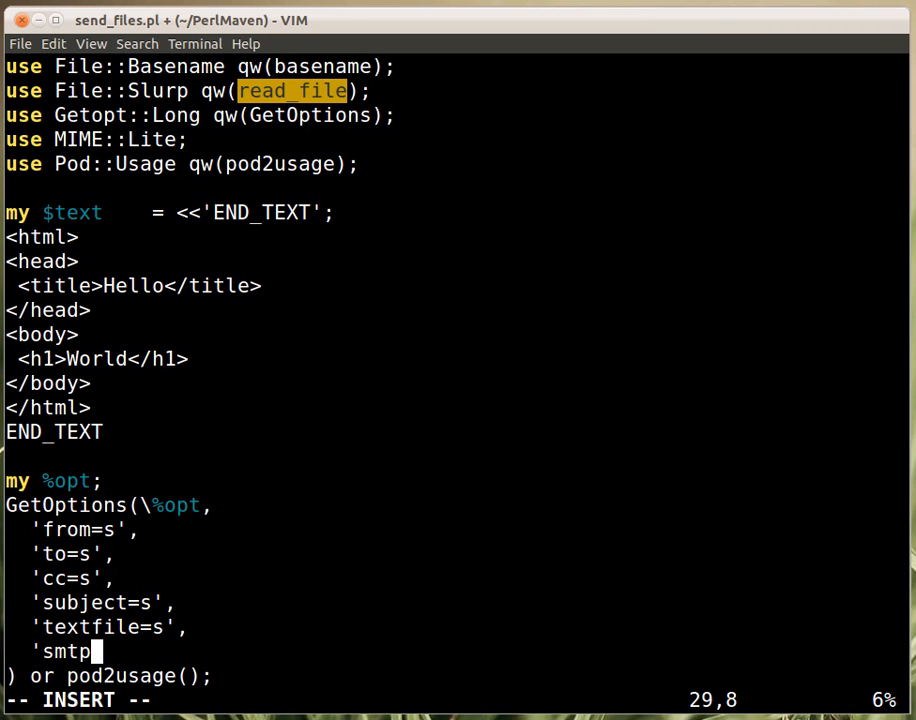
type("=s',")
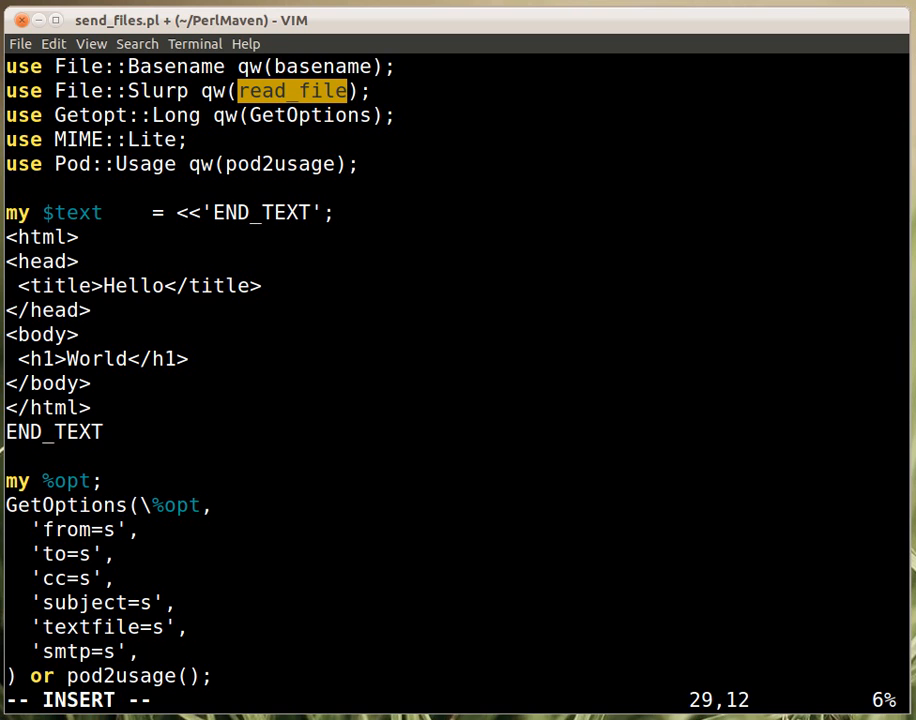
key("Escape")
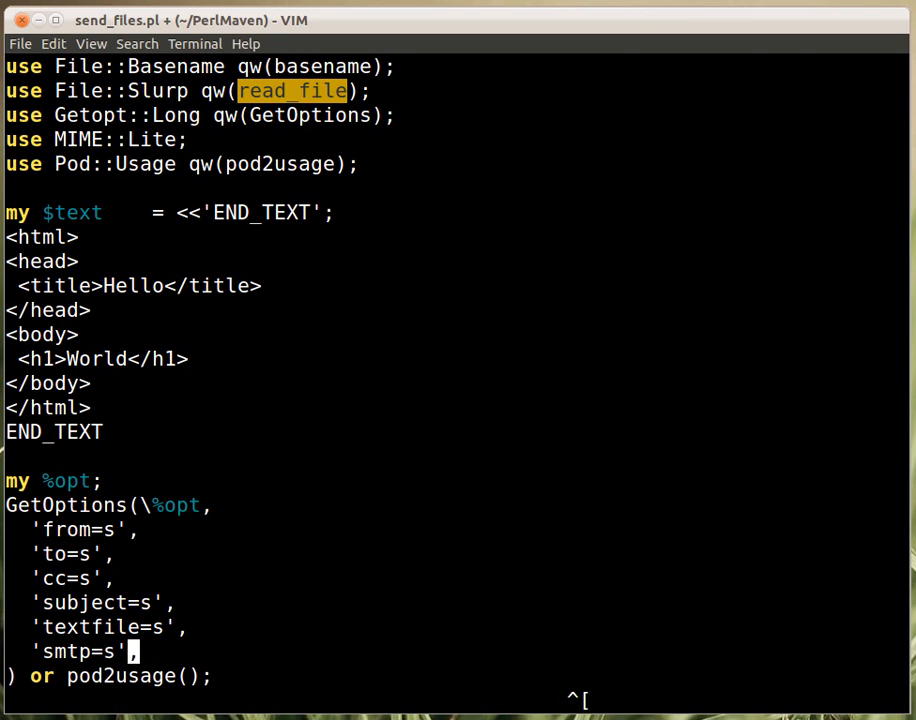
key("Escape")
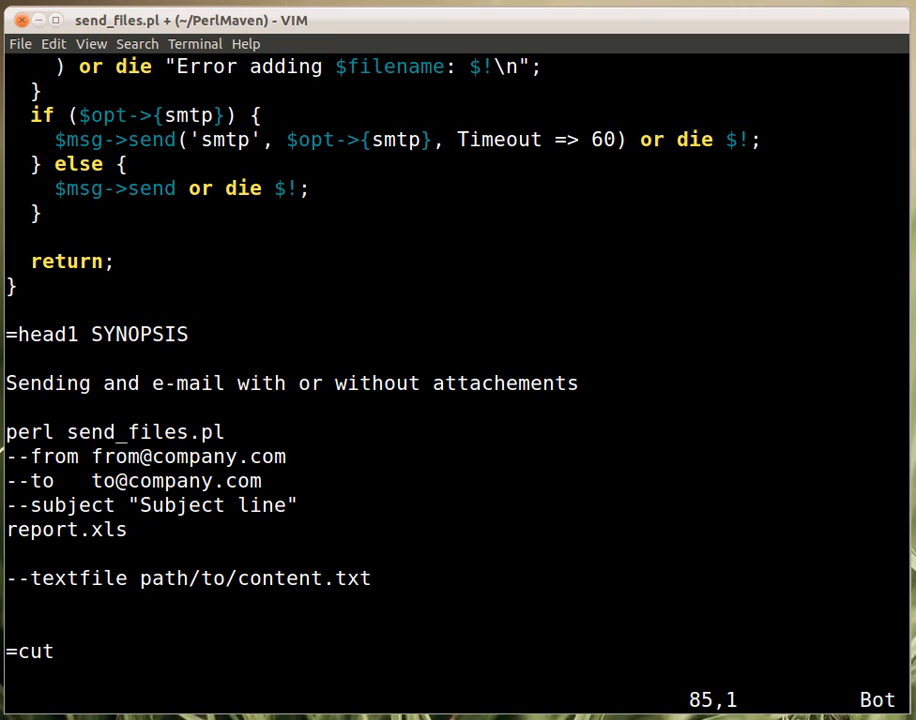
Add a '--smtp HOSTNAME' line under --textfile in the SYNOPSIS and write the file.
type("--s")
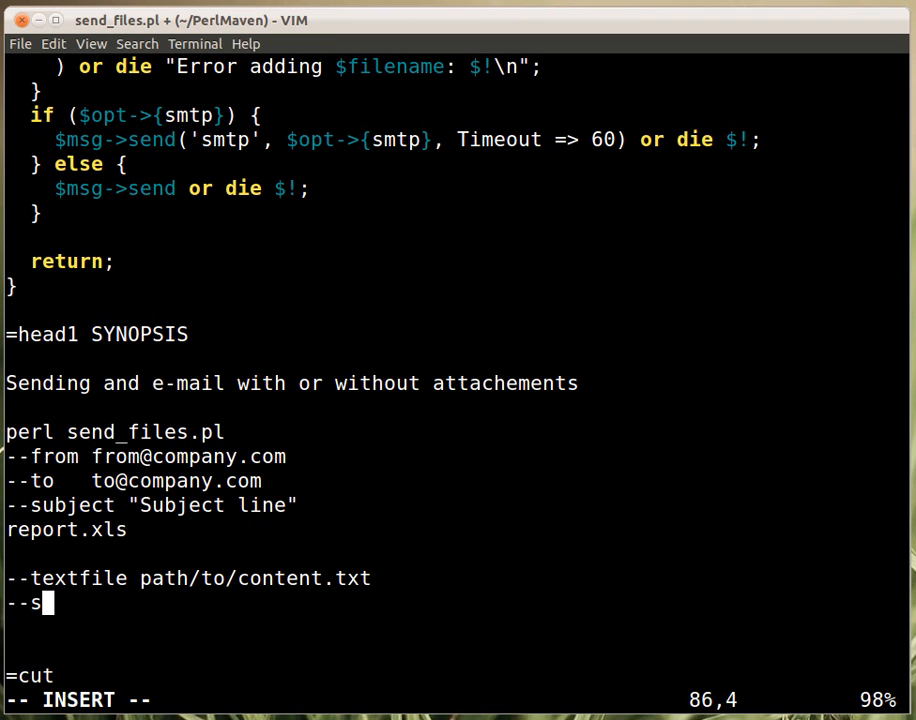
type("mpt")
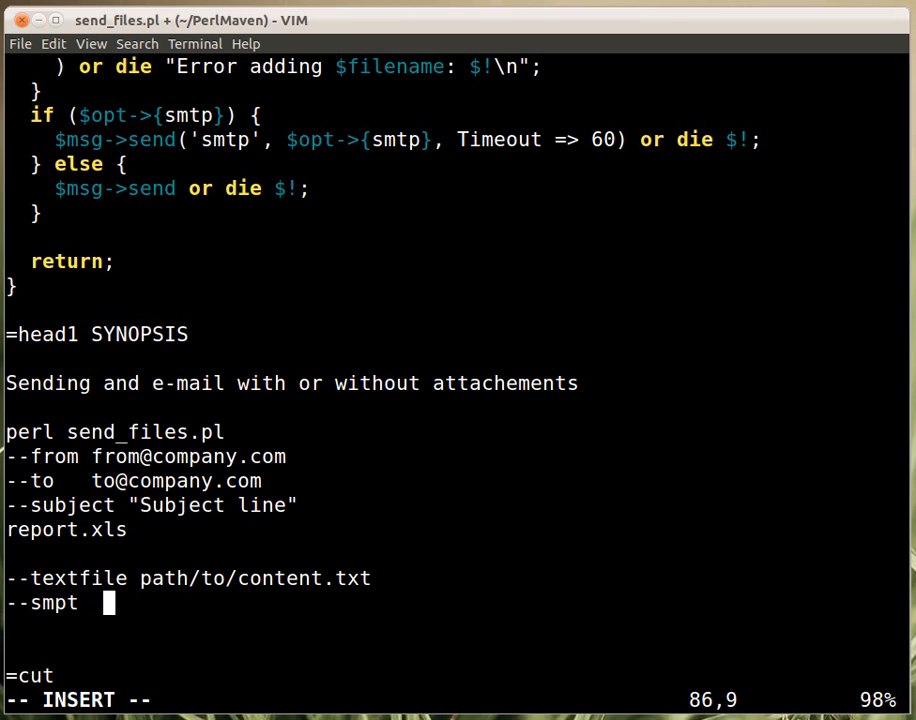
type("HOSTNAME")
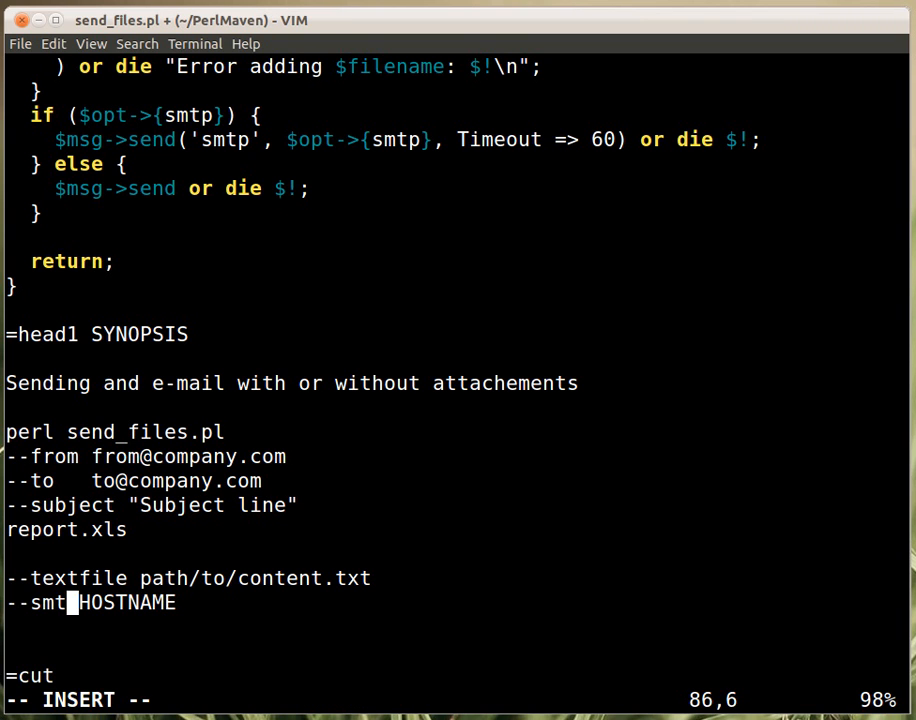
key("Escape")
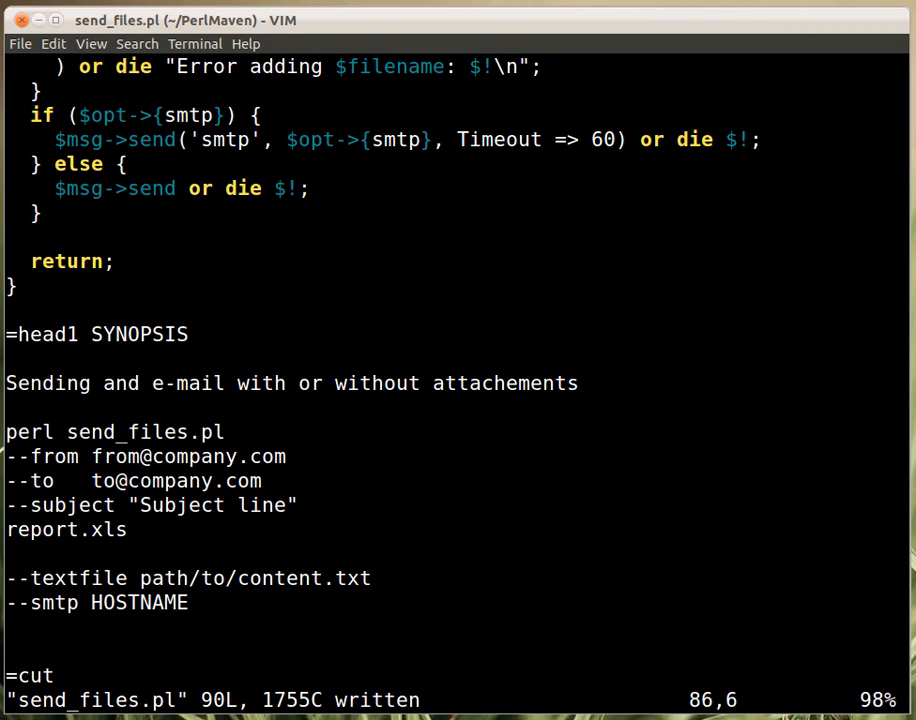